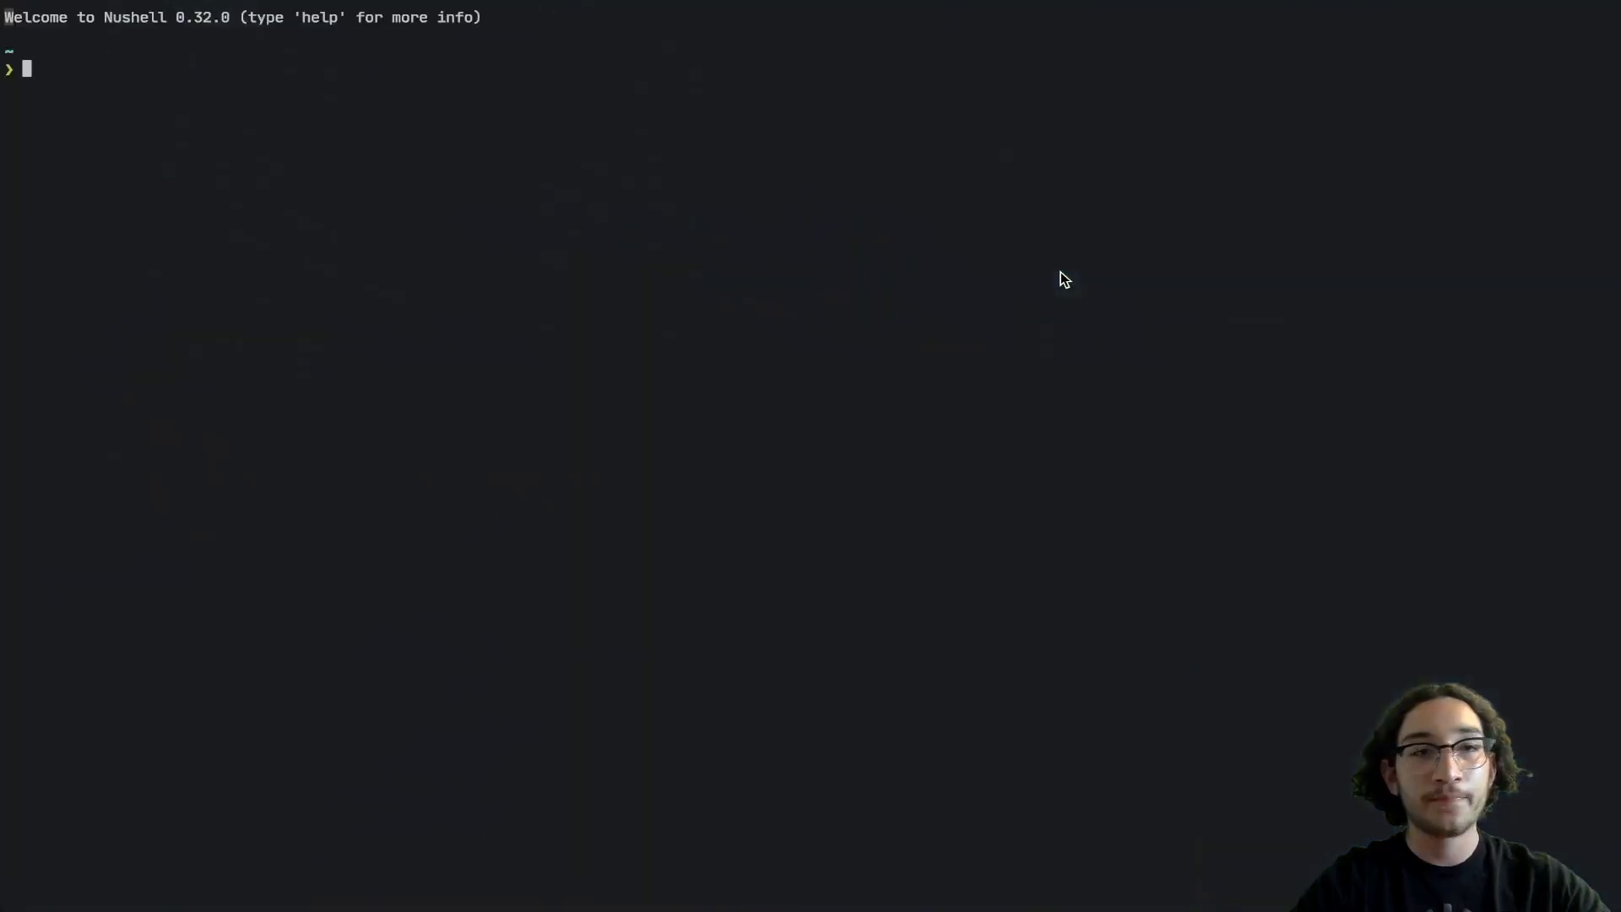
{"action": "mouse_move", "coordinate": [1061, 272]}
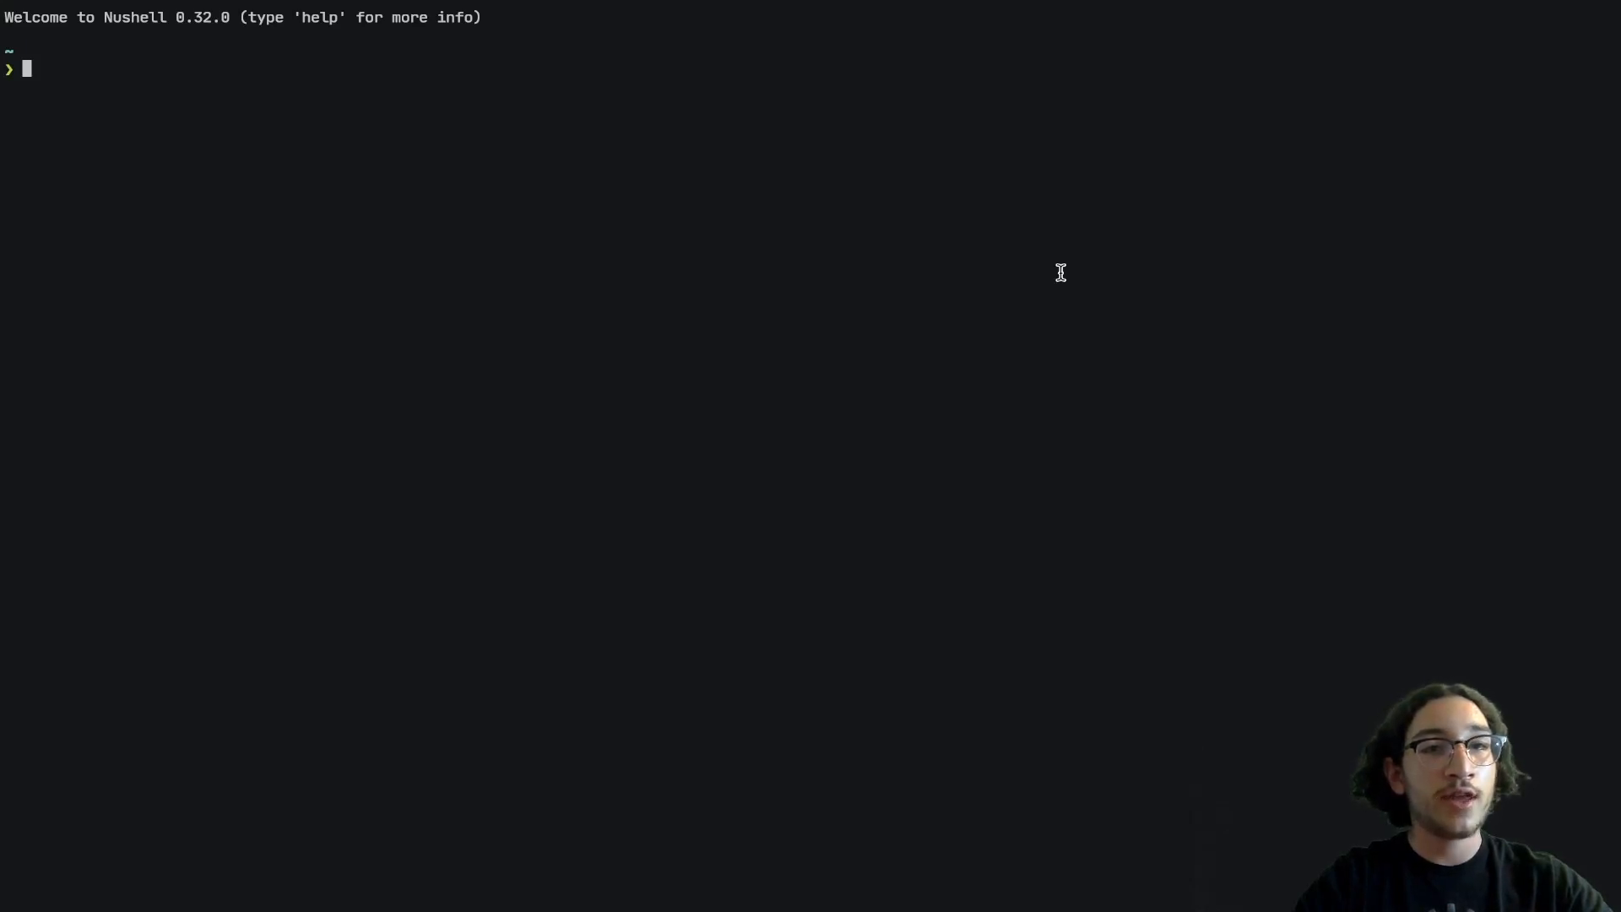
Step: Run `config path | clip` to copy the Nushell config file location to the clipboard
{"action": "type", "text": "config"}
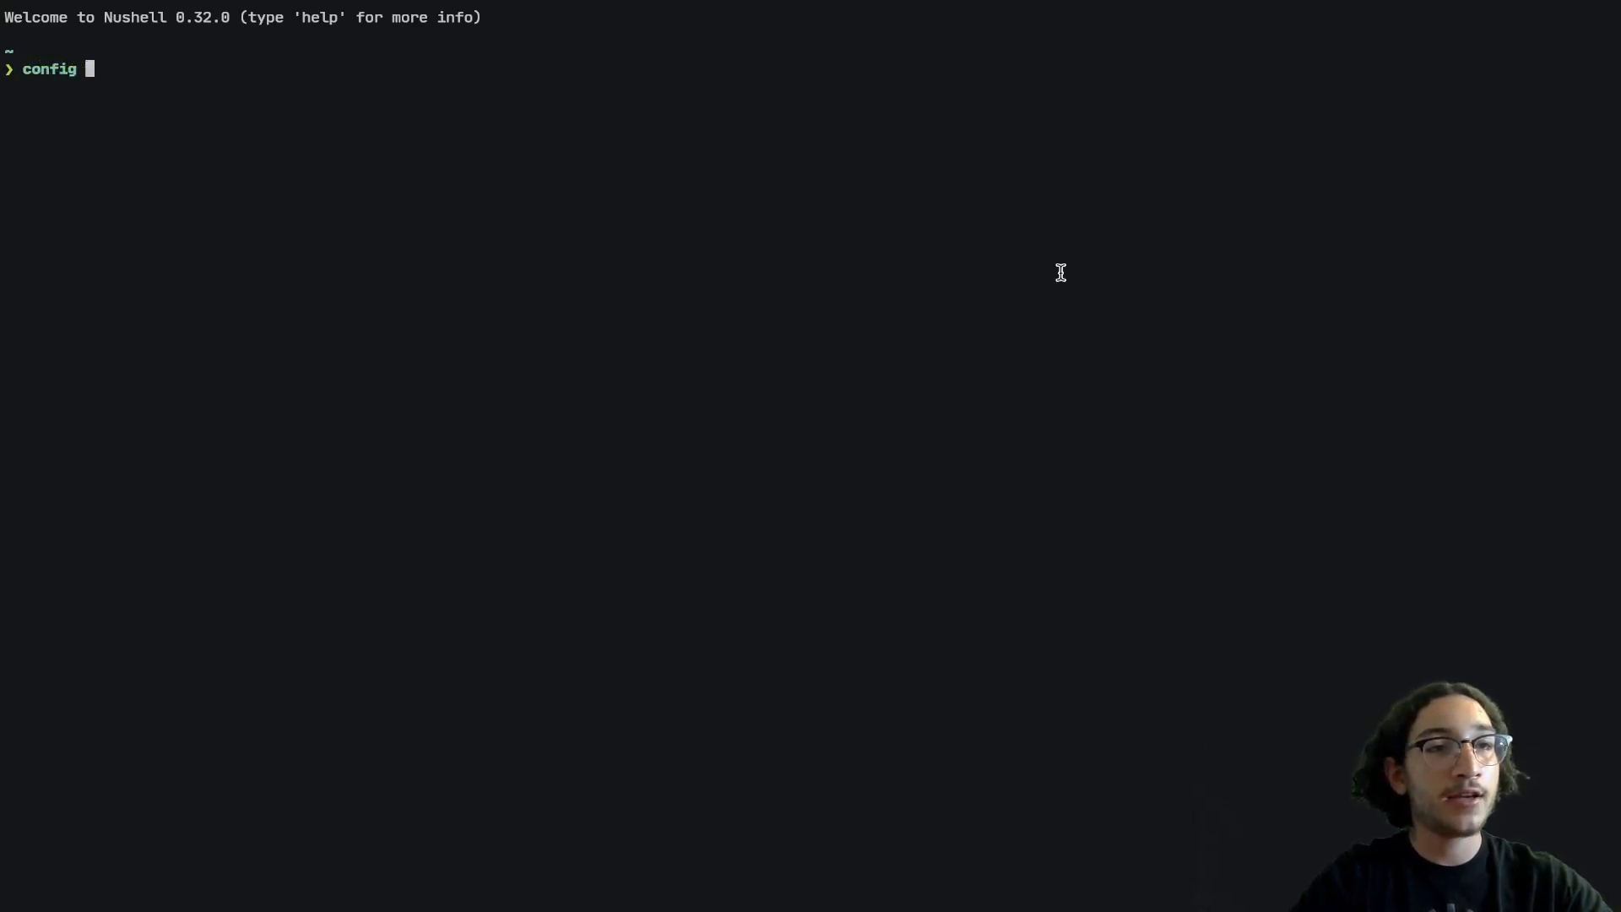
{"action": "type", "text": "path"}
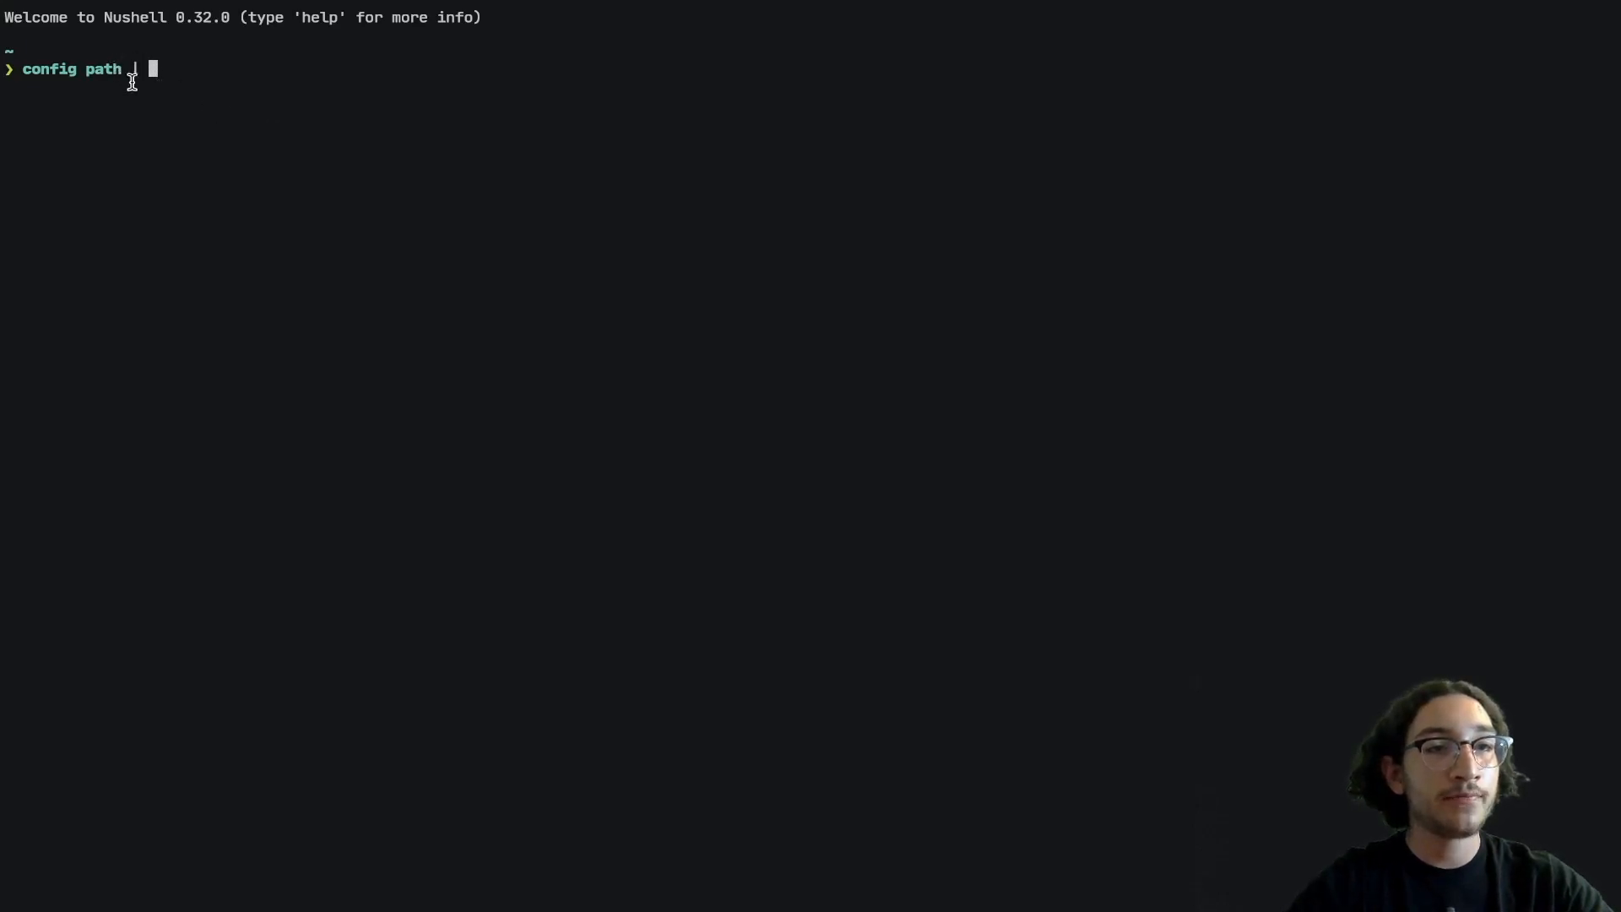
{"action": "type", "text": "|"}
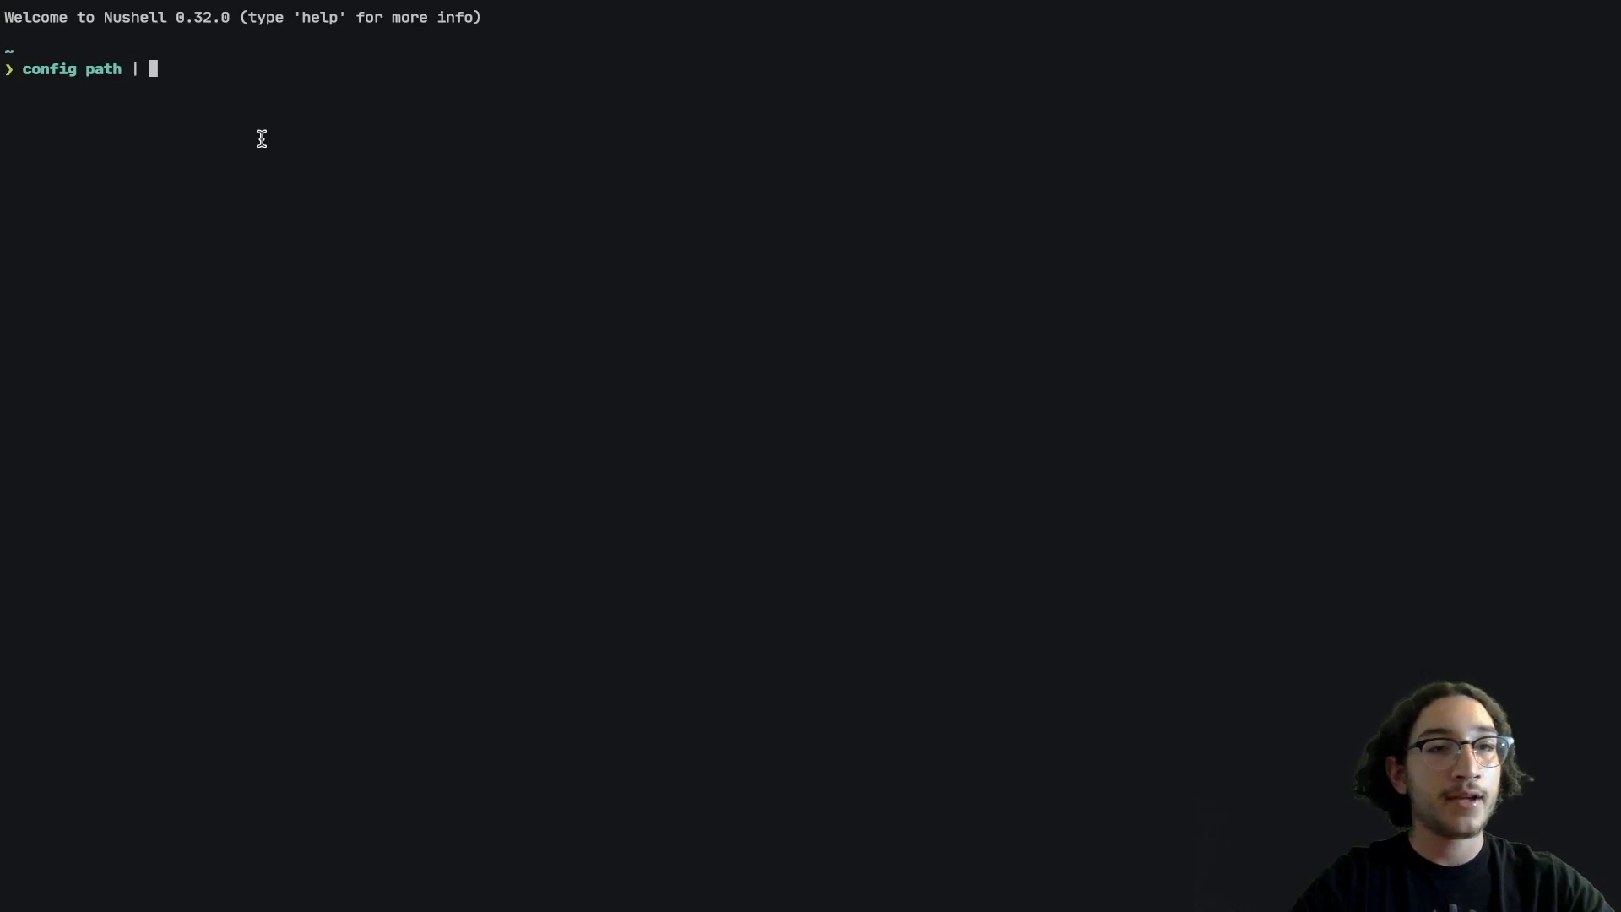
{"action": "type", "text": "clip"}
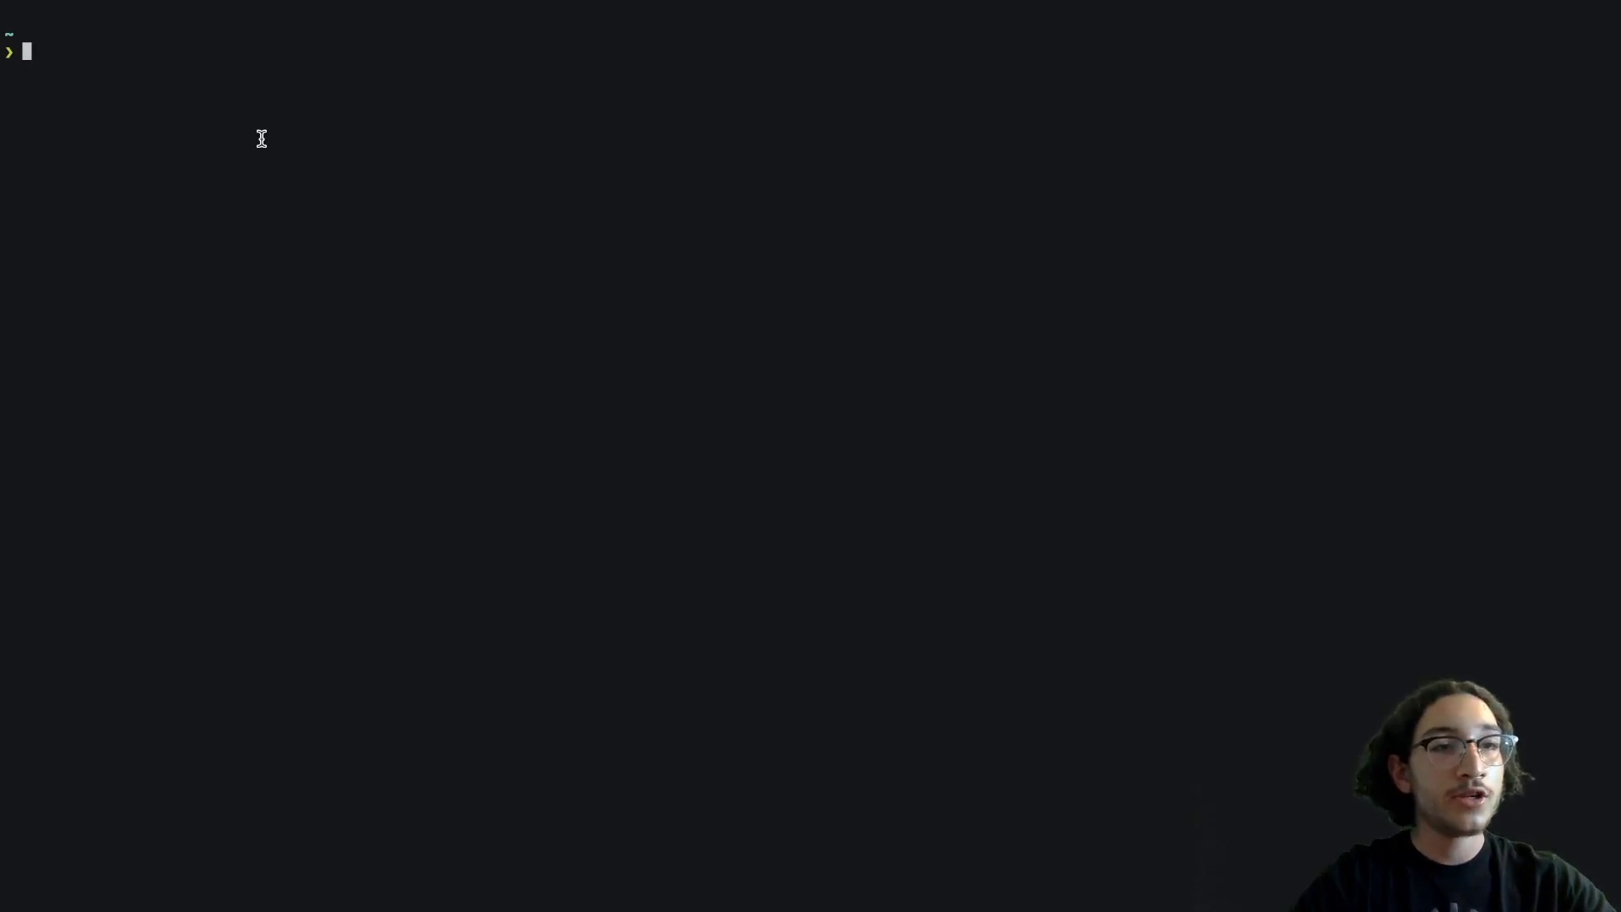
Step: Launch nvim on the quoted org.nushell.nu/config.toml path under Application Support
{"action": "type", "text": "n"}
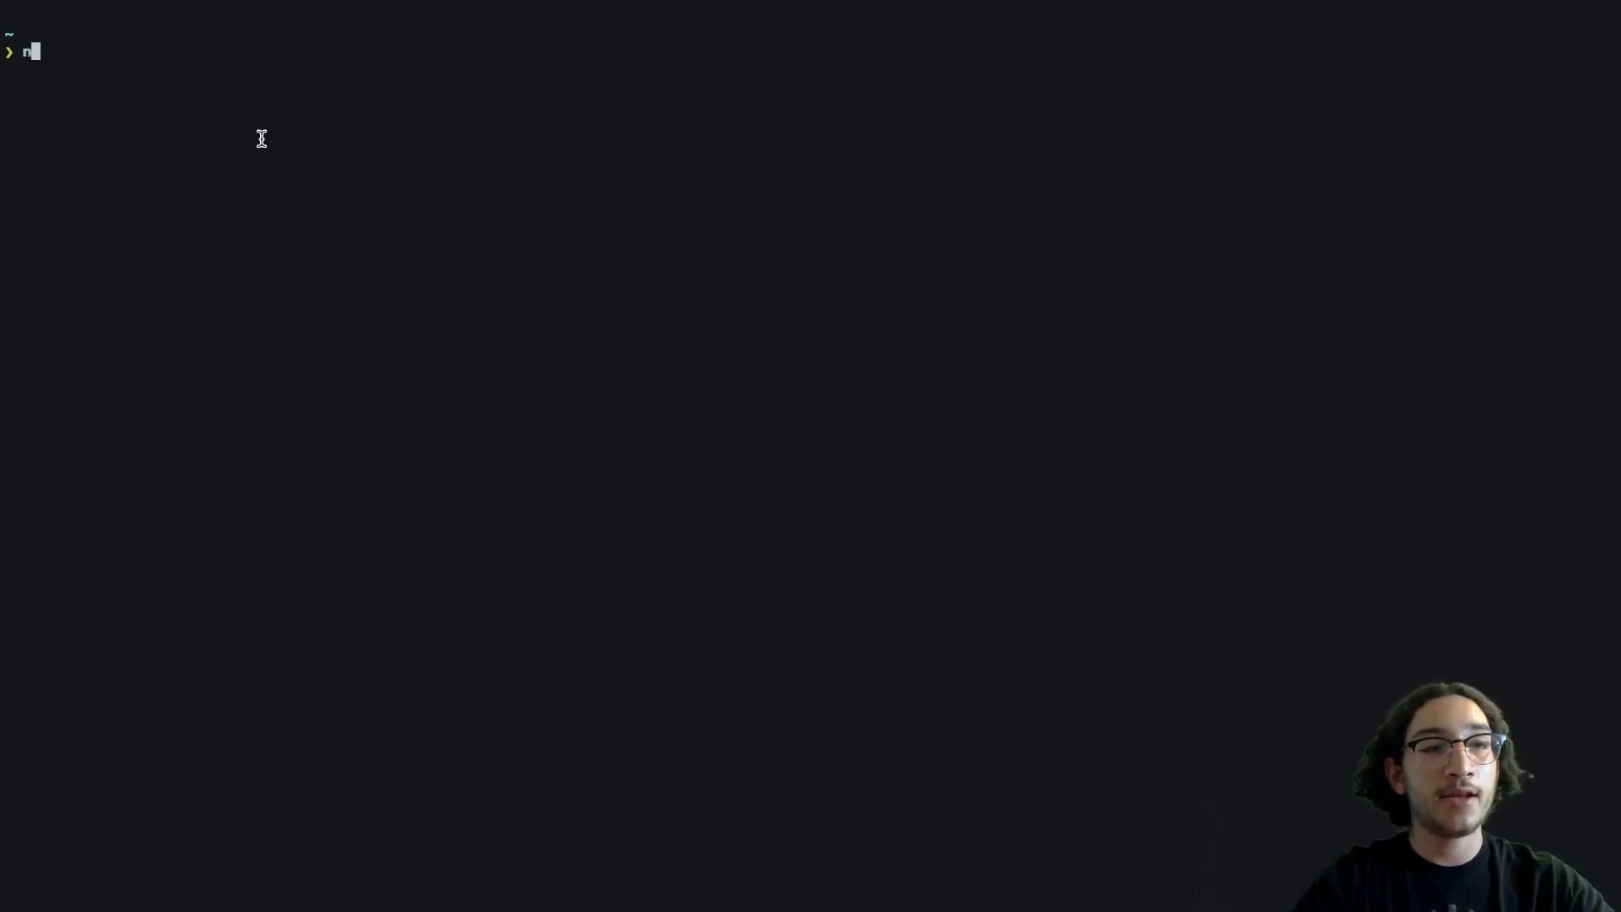
{"action": "type", "text": "vim \""}
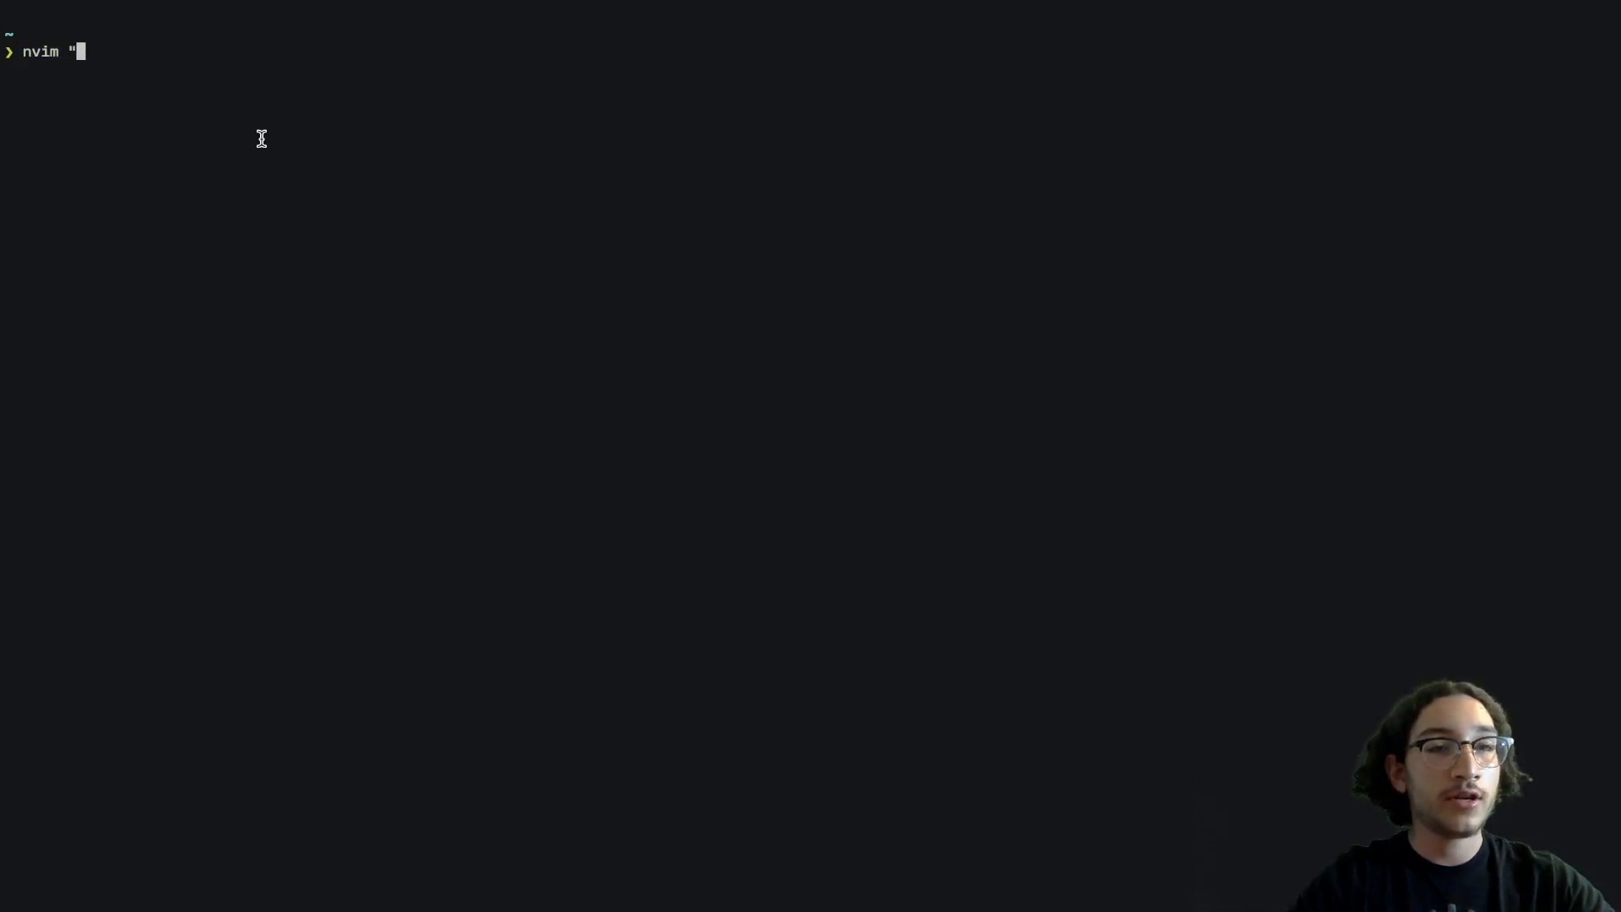
{"action": "type", "text": "/Users/devan/Library/Application Support/org.nushell.nu/config.toml"}
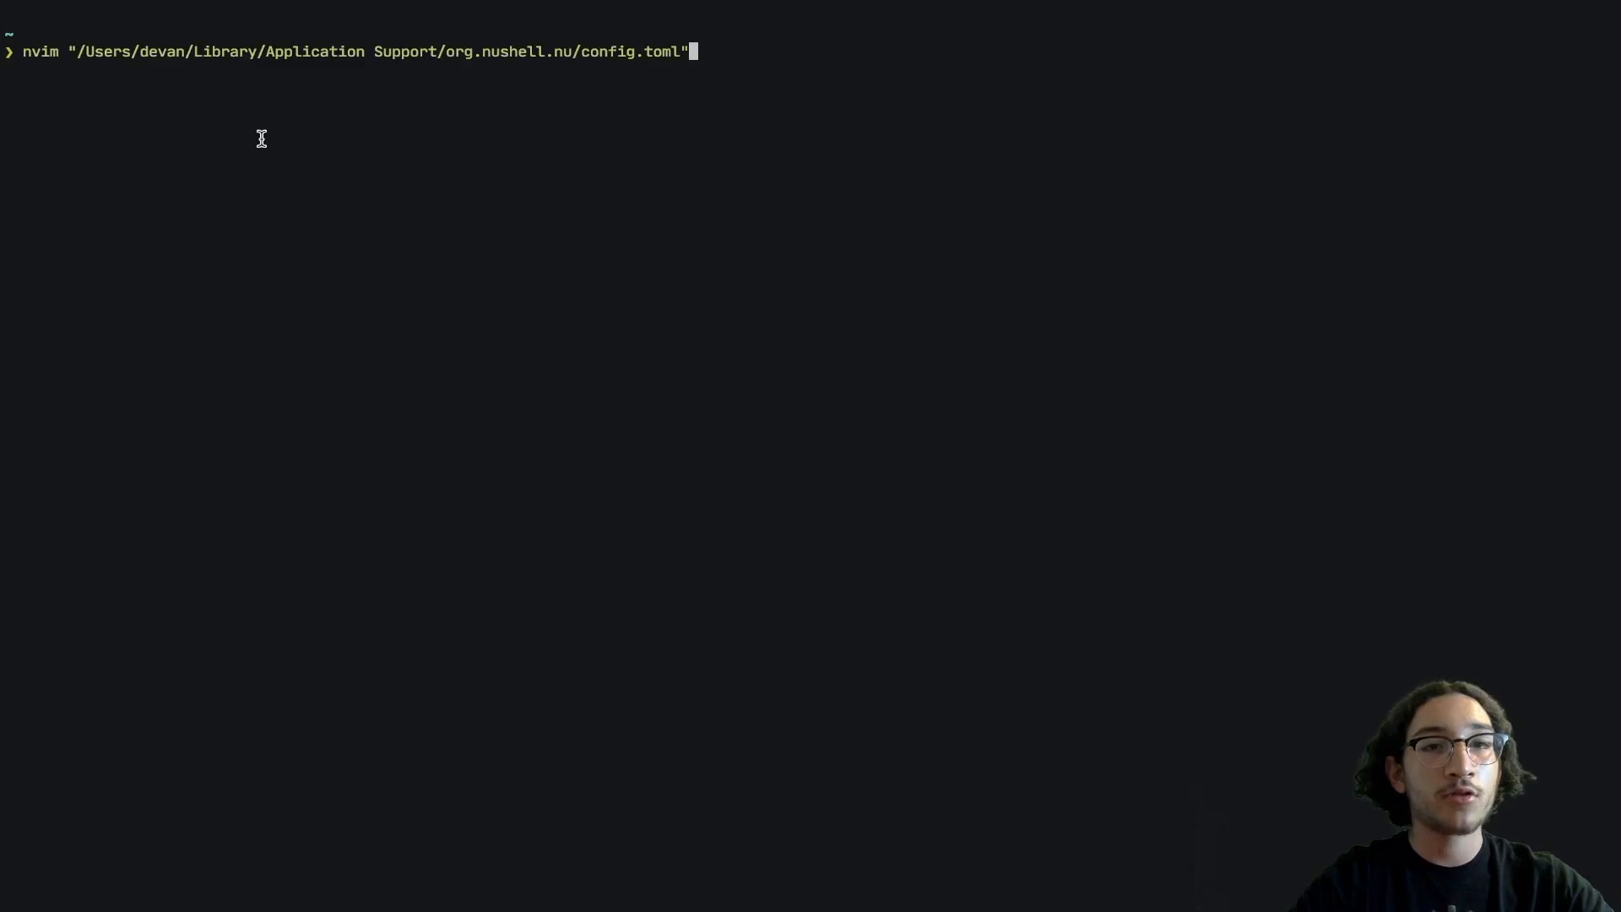
{"action": "mouse_move", "coordinate": [68, 50]}
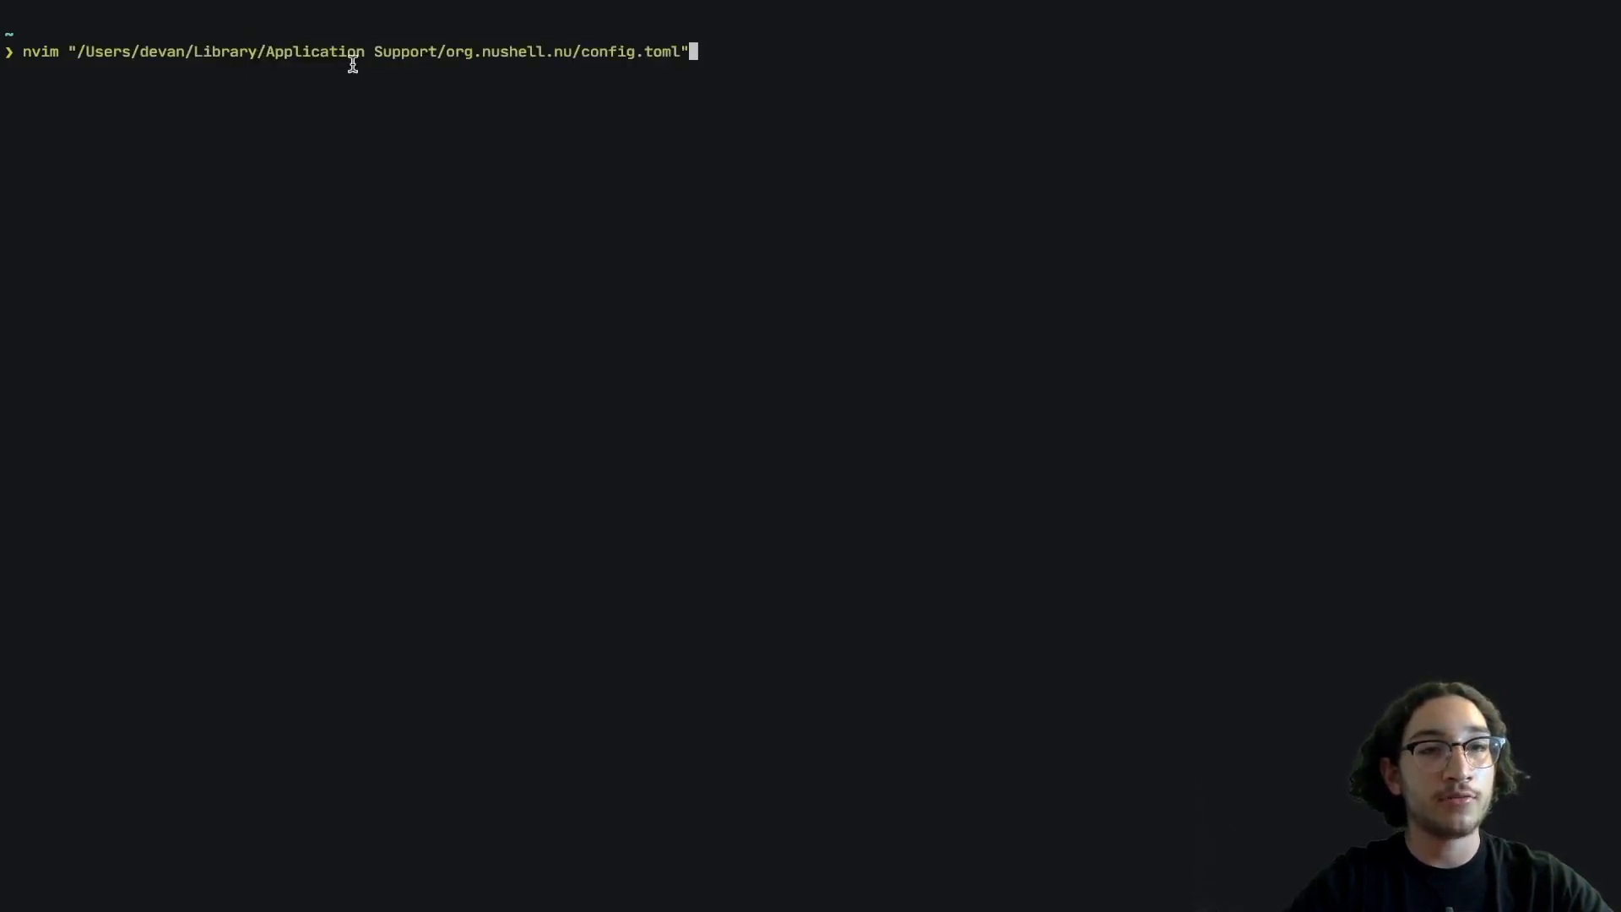
{"action": "mouse_move", "coordinate": [710, 99]}
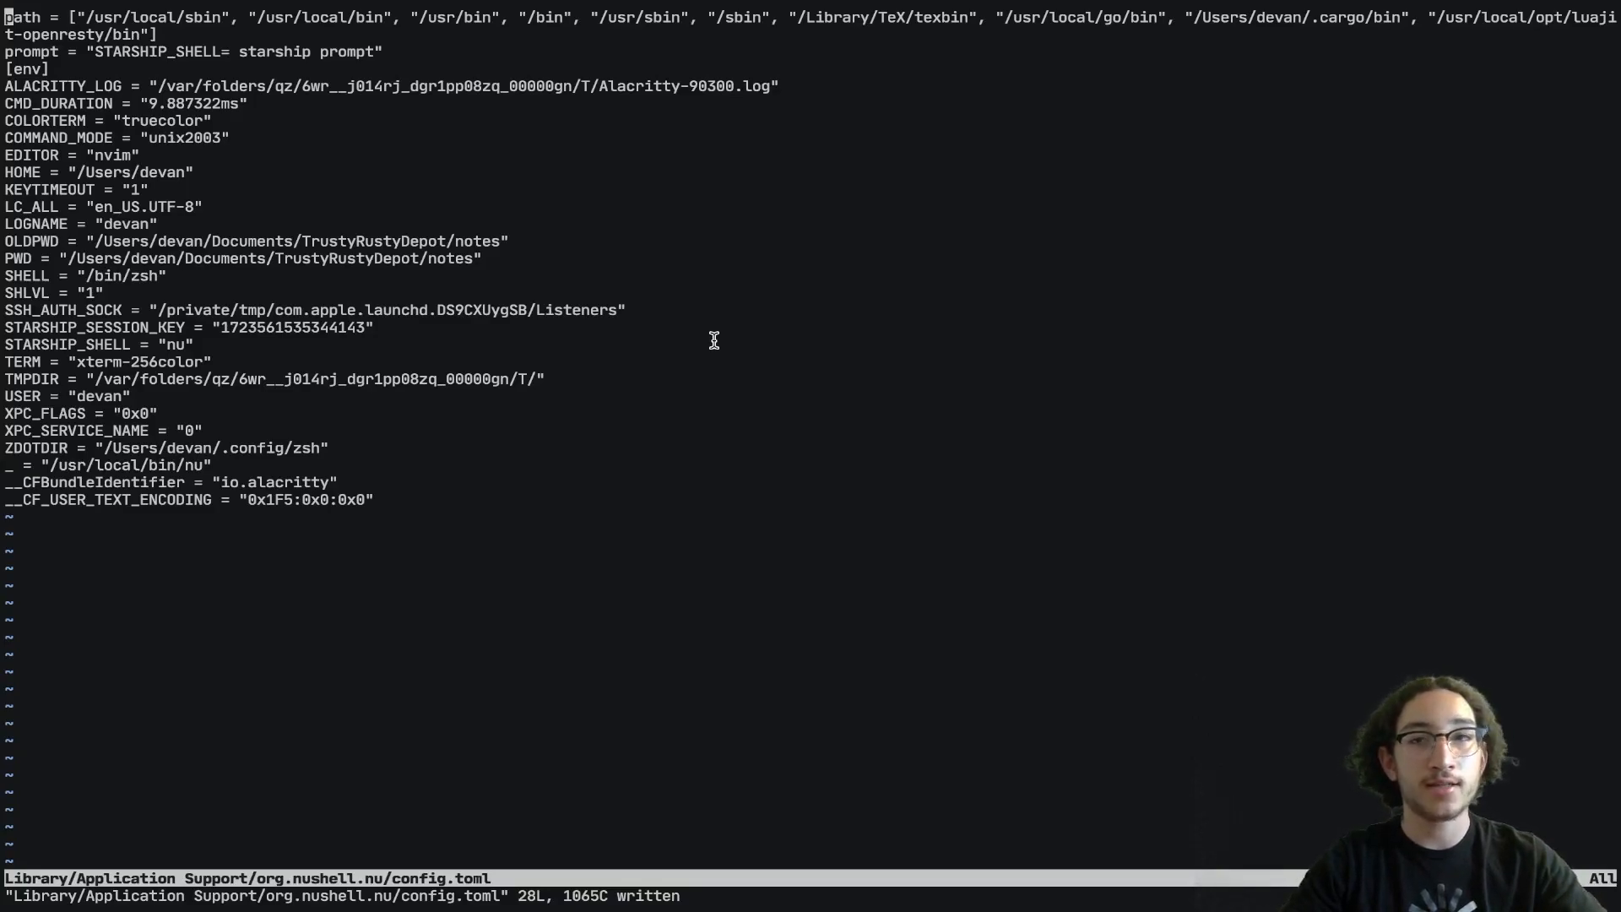
{"action": "mouse_move", "coordinate": [370, 183]}
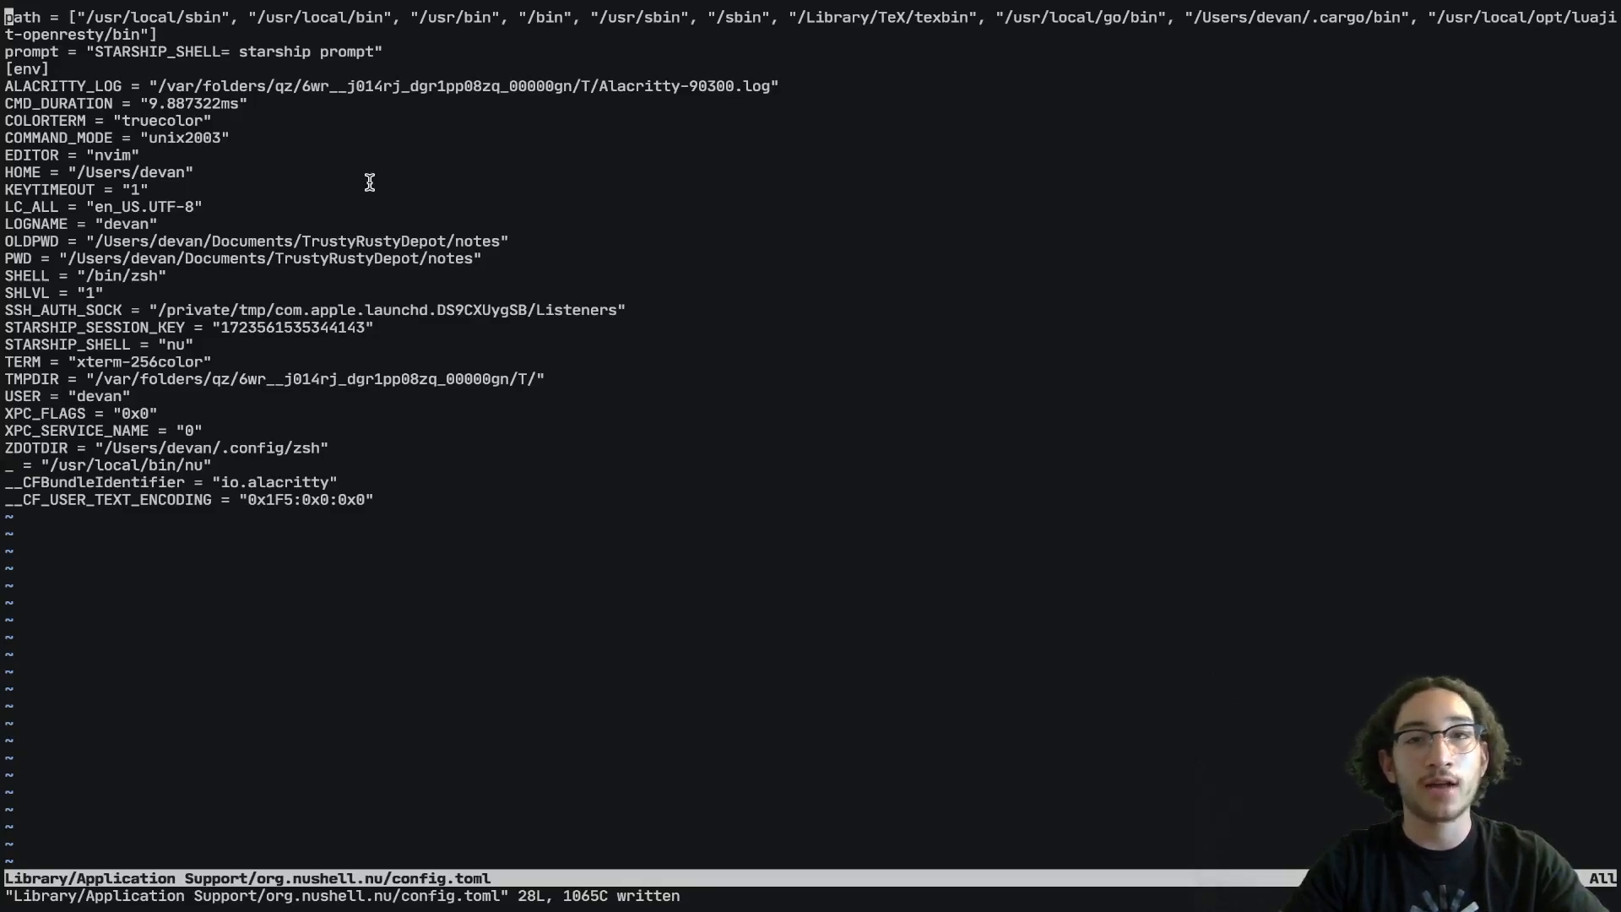
{"action": "mouse_move", "coordinate": [848, 288]}
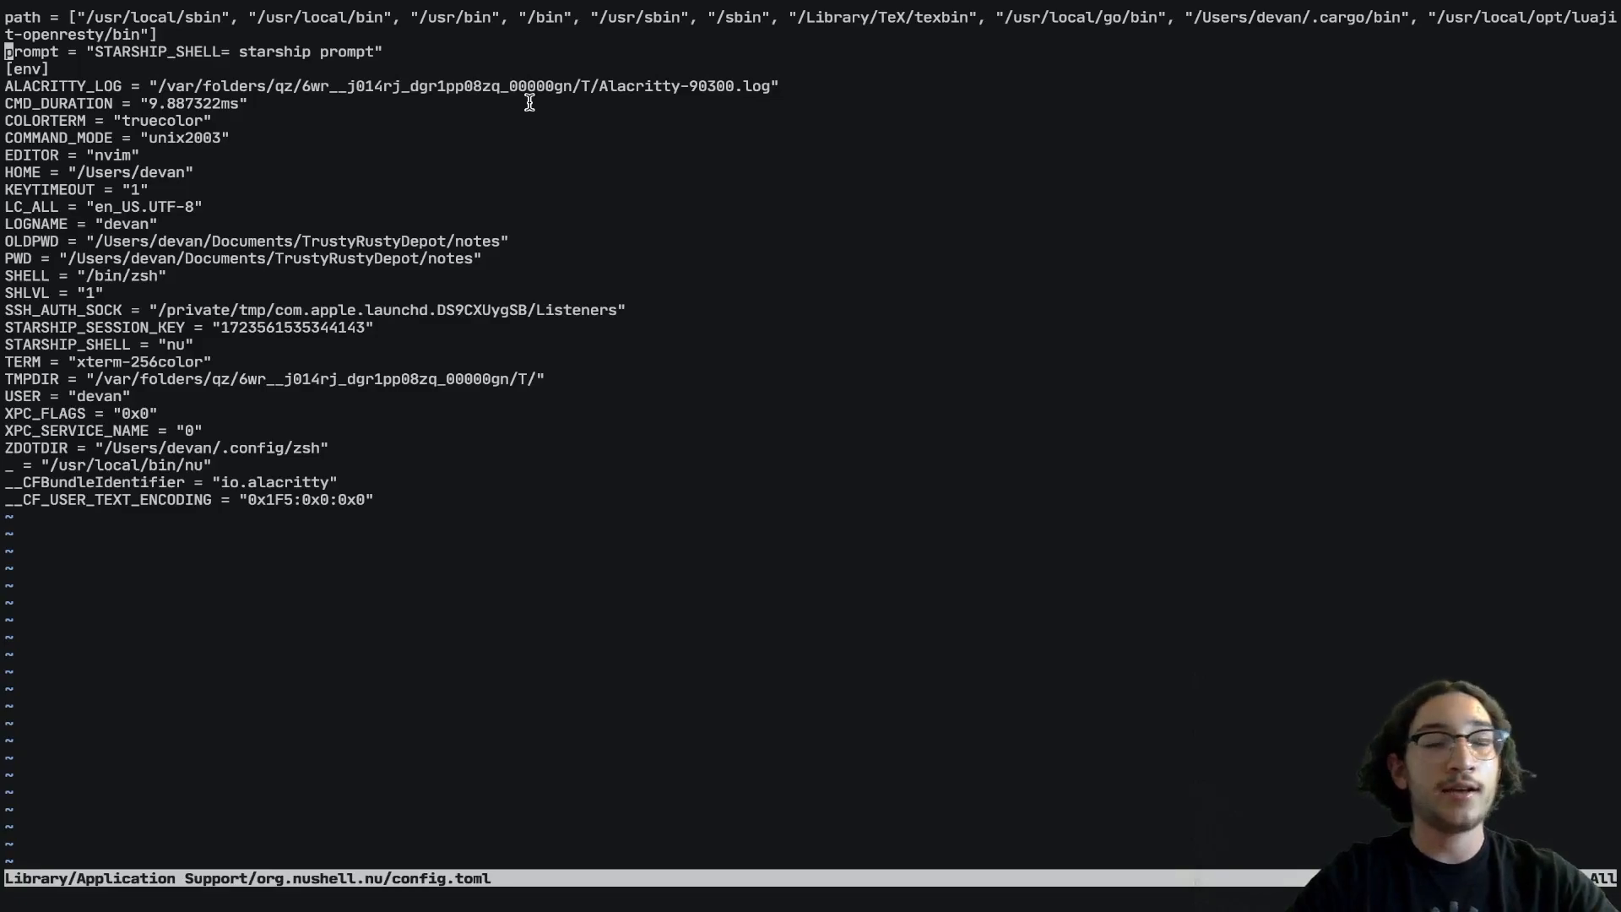
Step: Write the line skip_welcome_message = true below the prompt setting
{"action": "type", "text": "sk"}
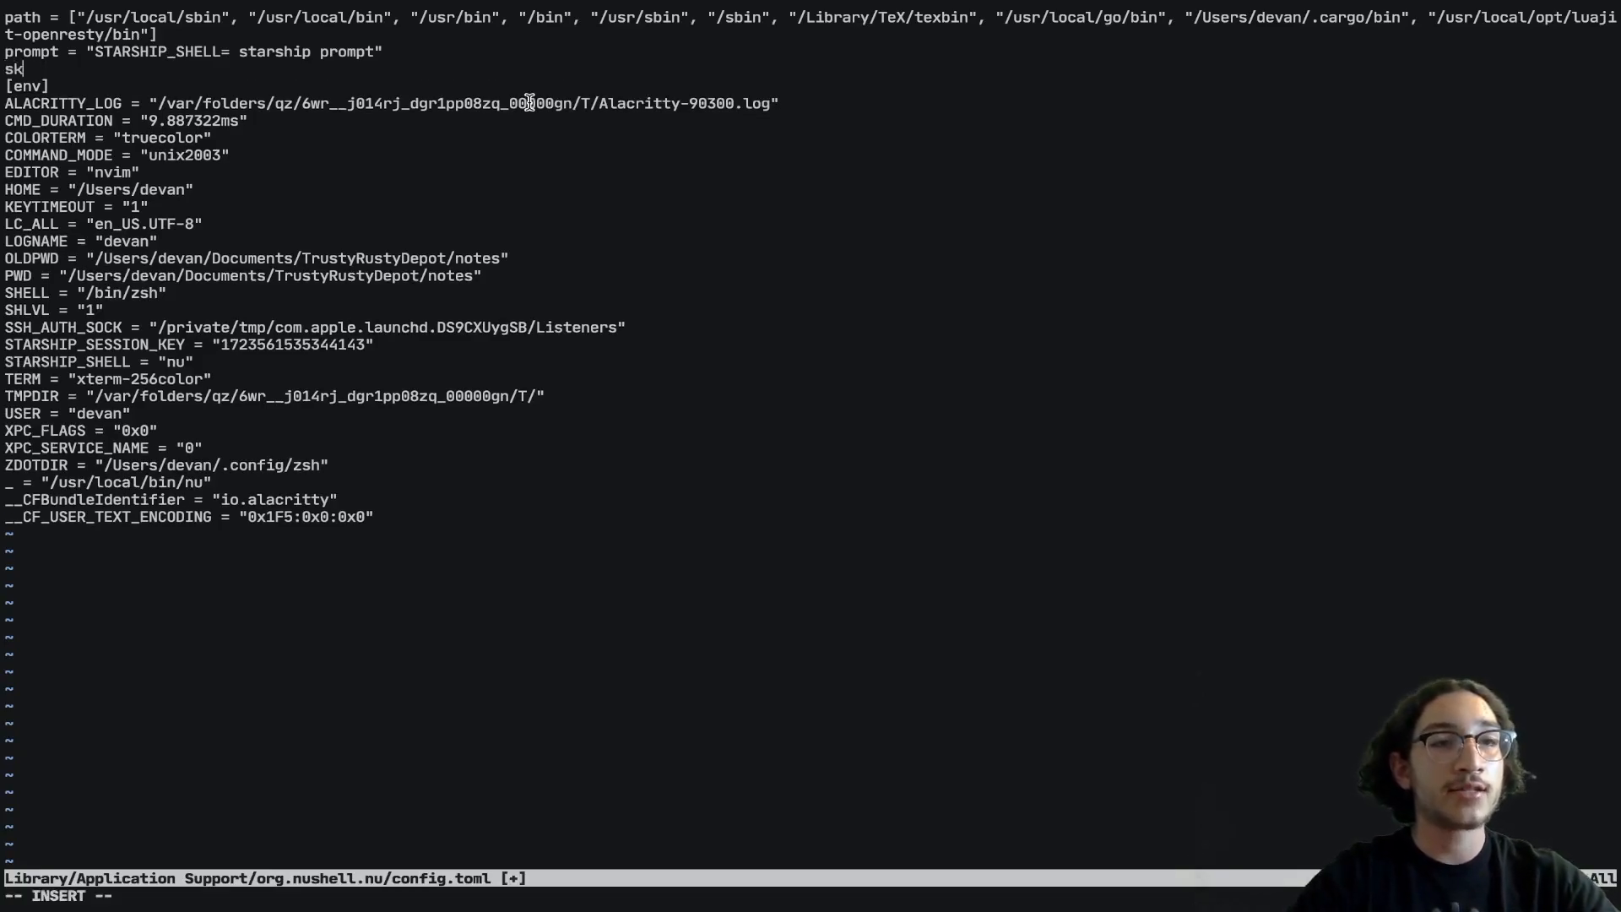
{"action": "type", "text": "ip_welco"}
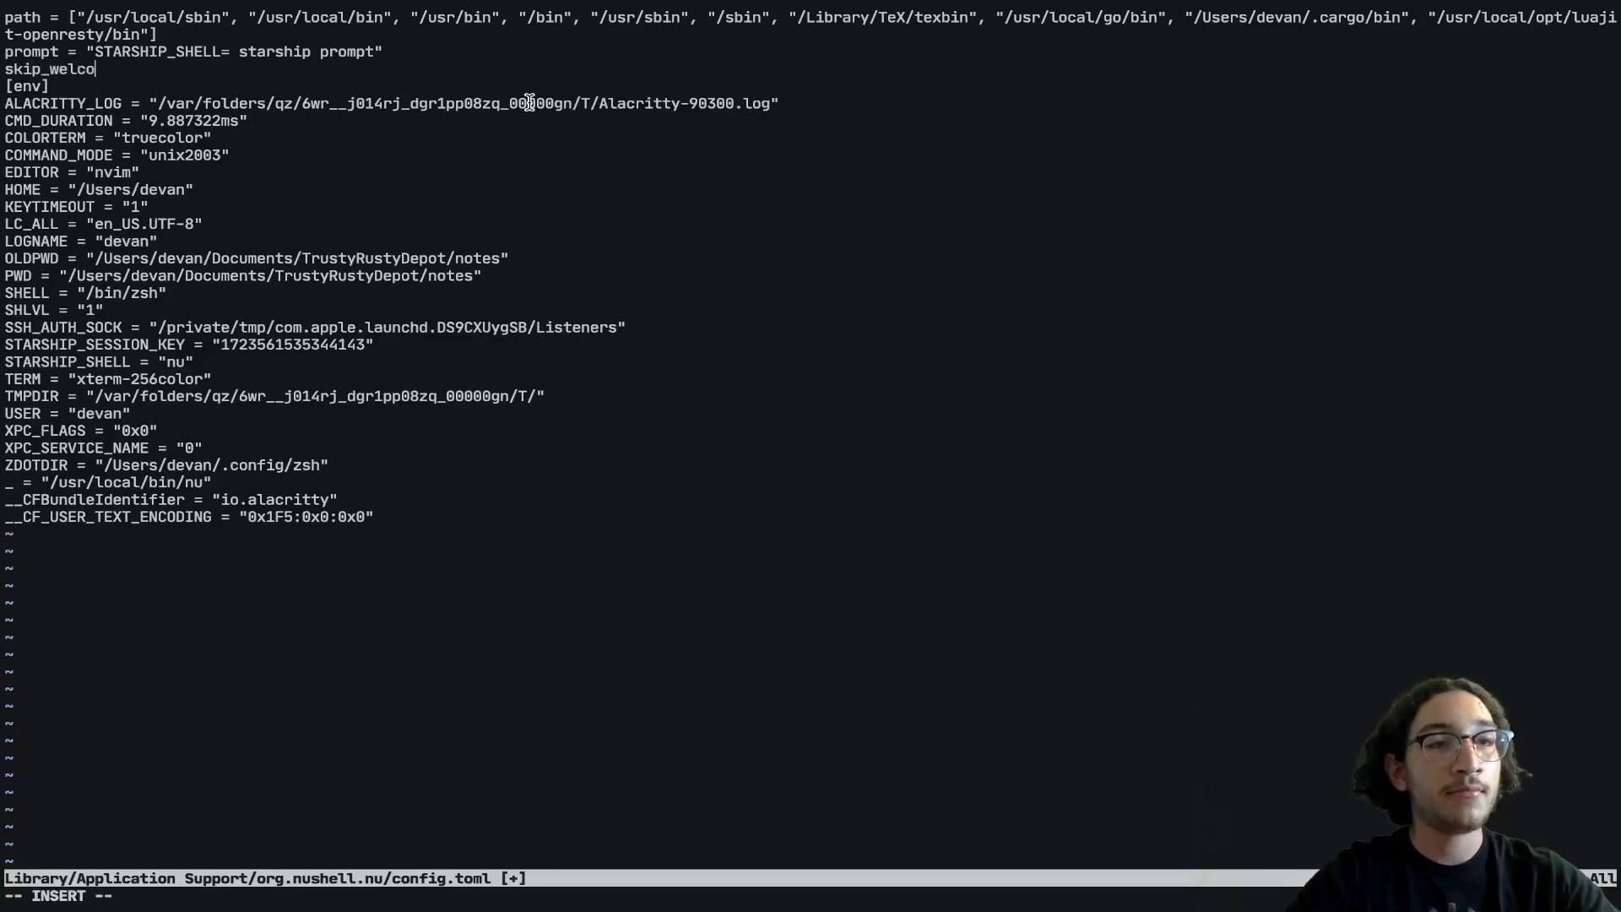
{"action": "type", "text": "me_message = t"}
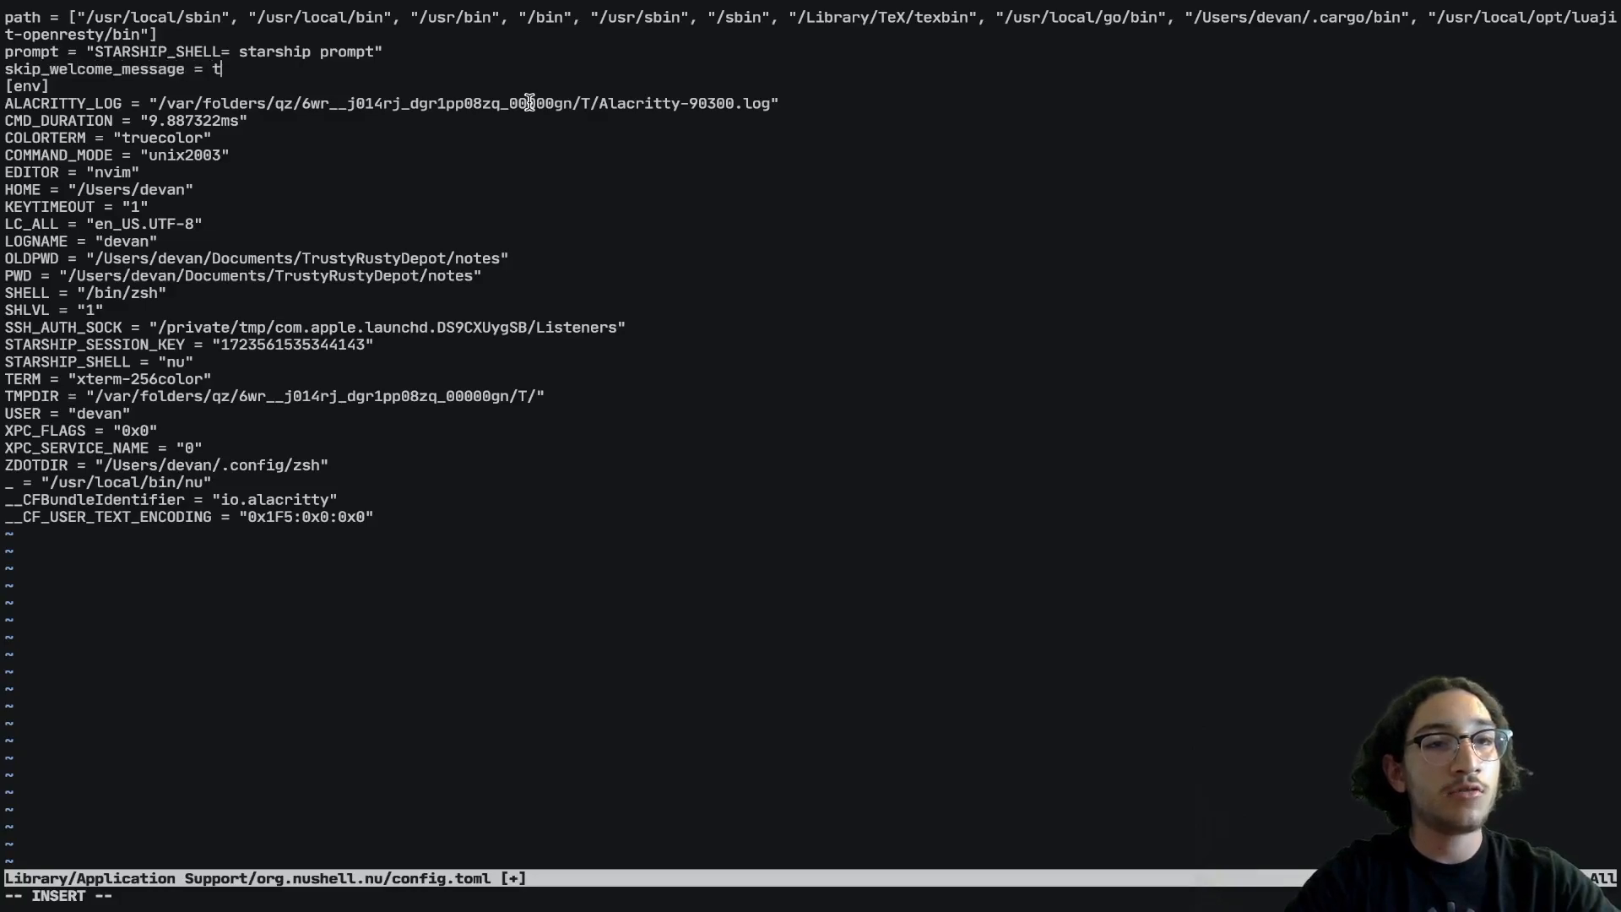
{"action": "type", "text": "rue"}
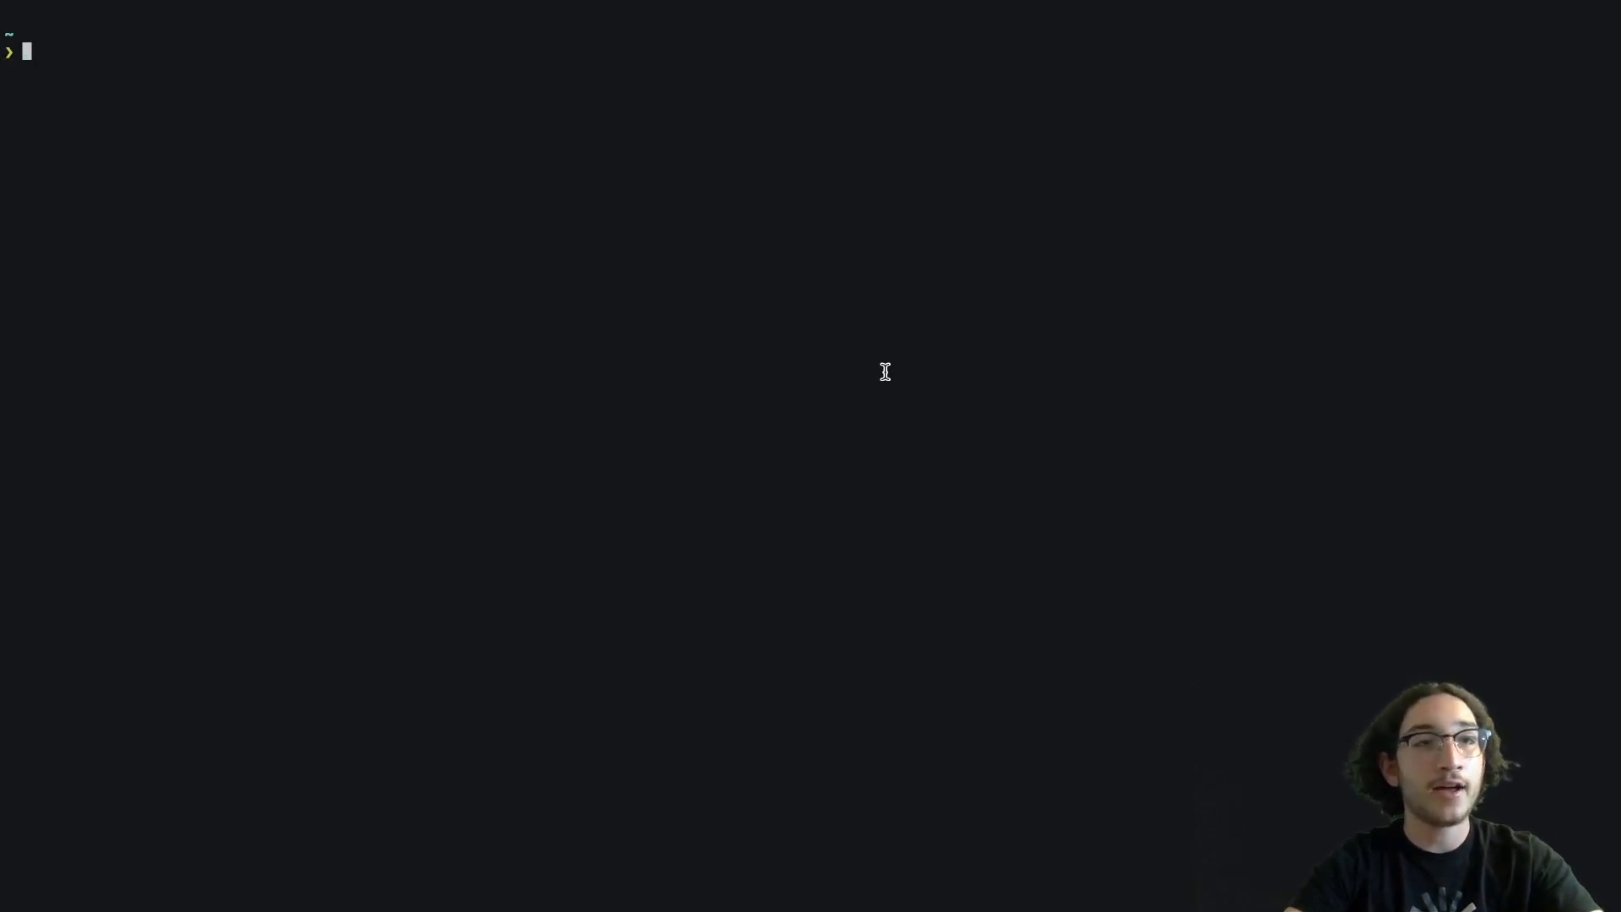
Step: Run open on the quoted config.toml path to display it as a table
{"action": "type", "text": "open"}
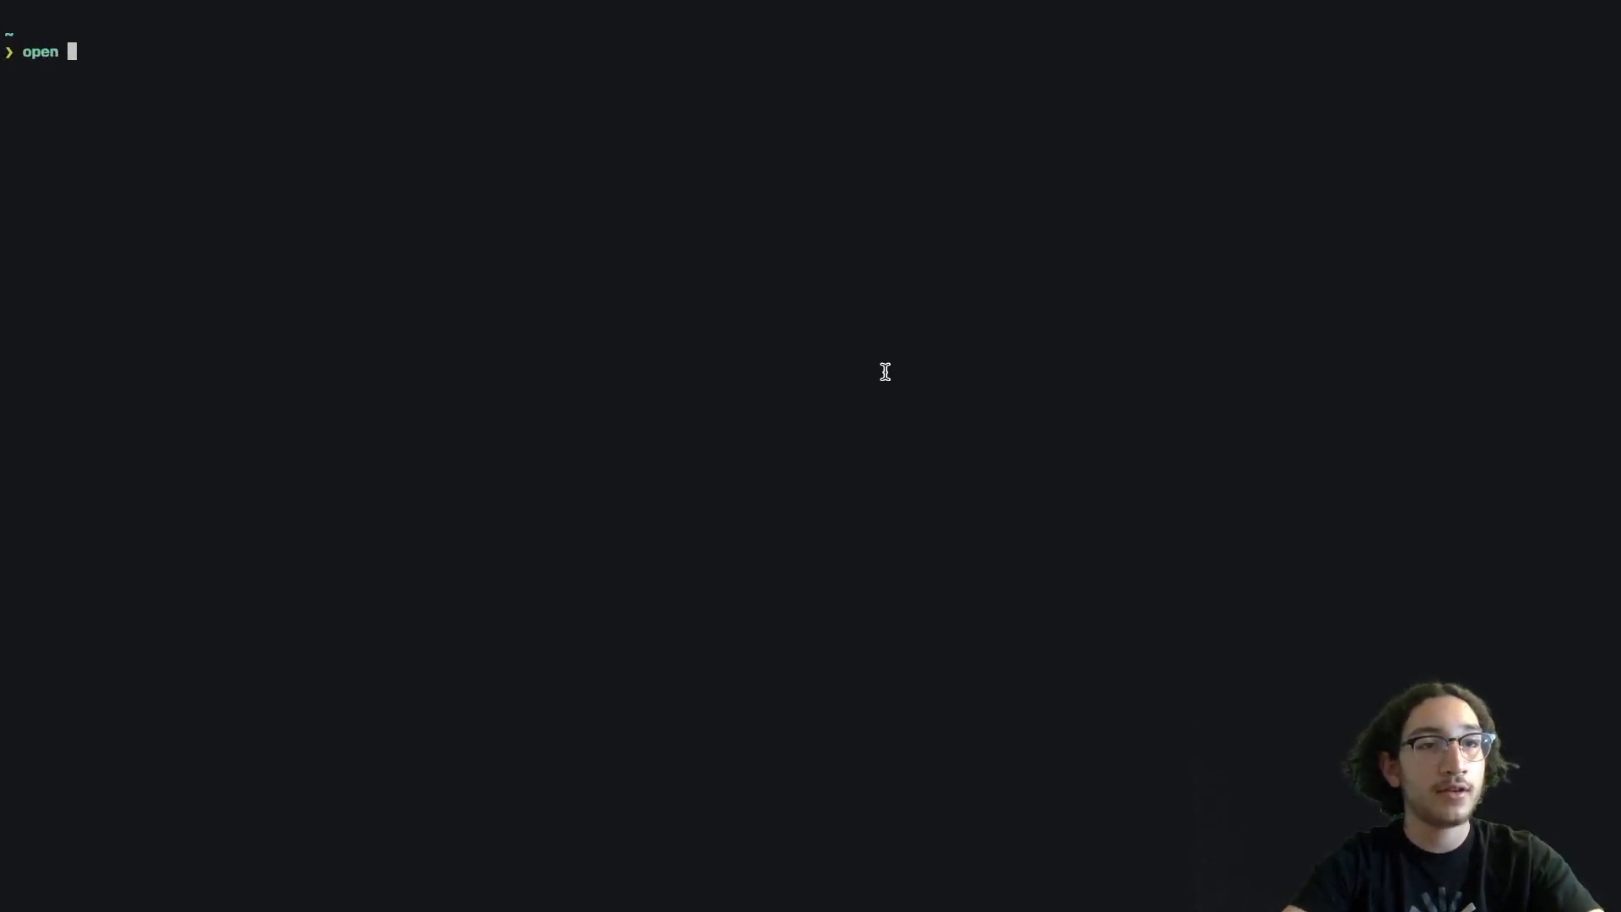
{"action": "type", "text": "\"/Users/devan/Library/Application Support/org.nushell.nu/config.toml\""}
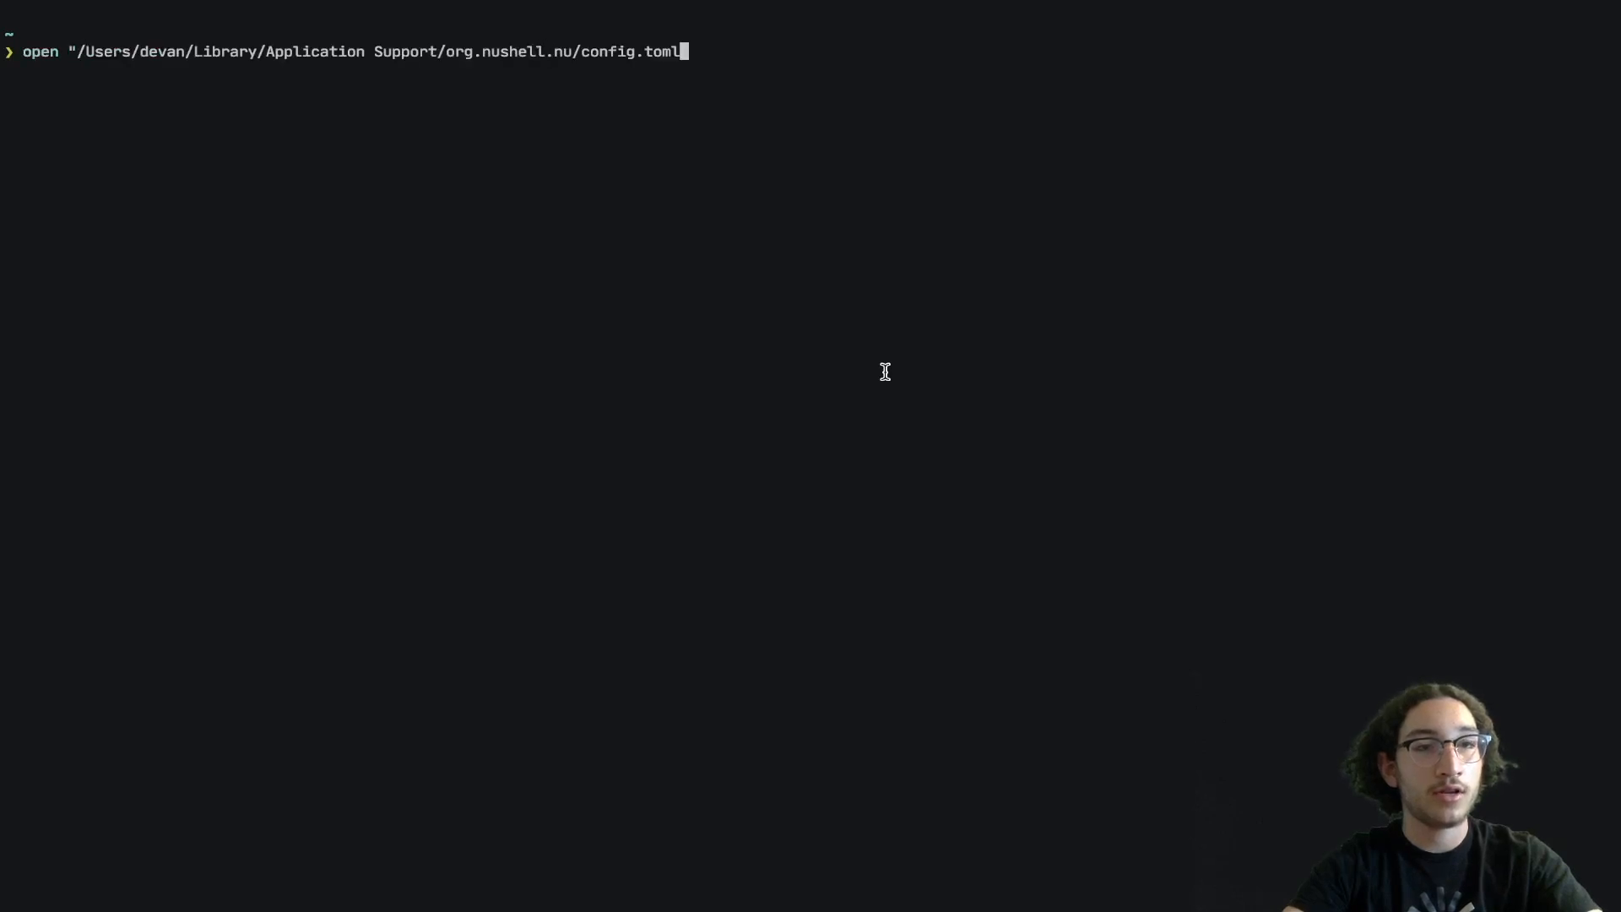
{"action": "type", "text": "\""}
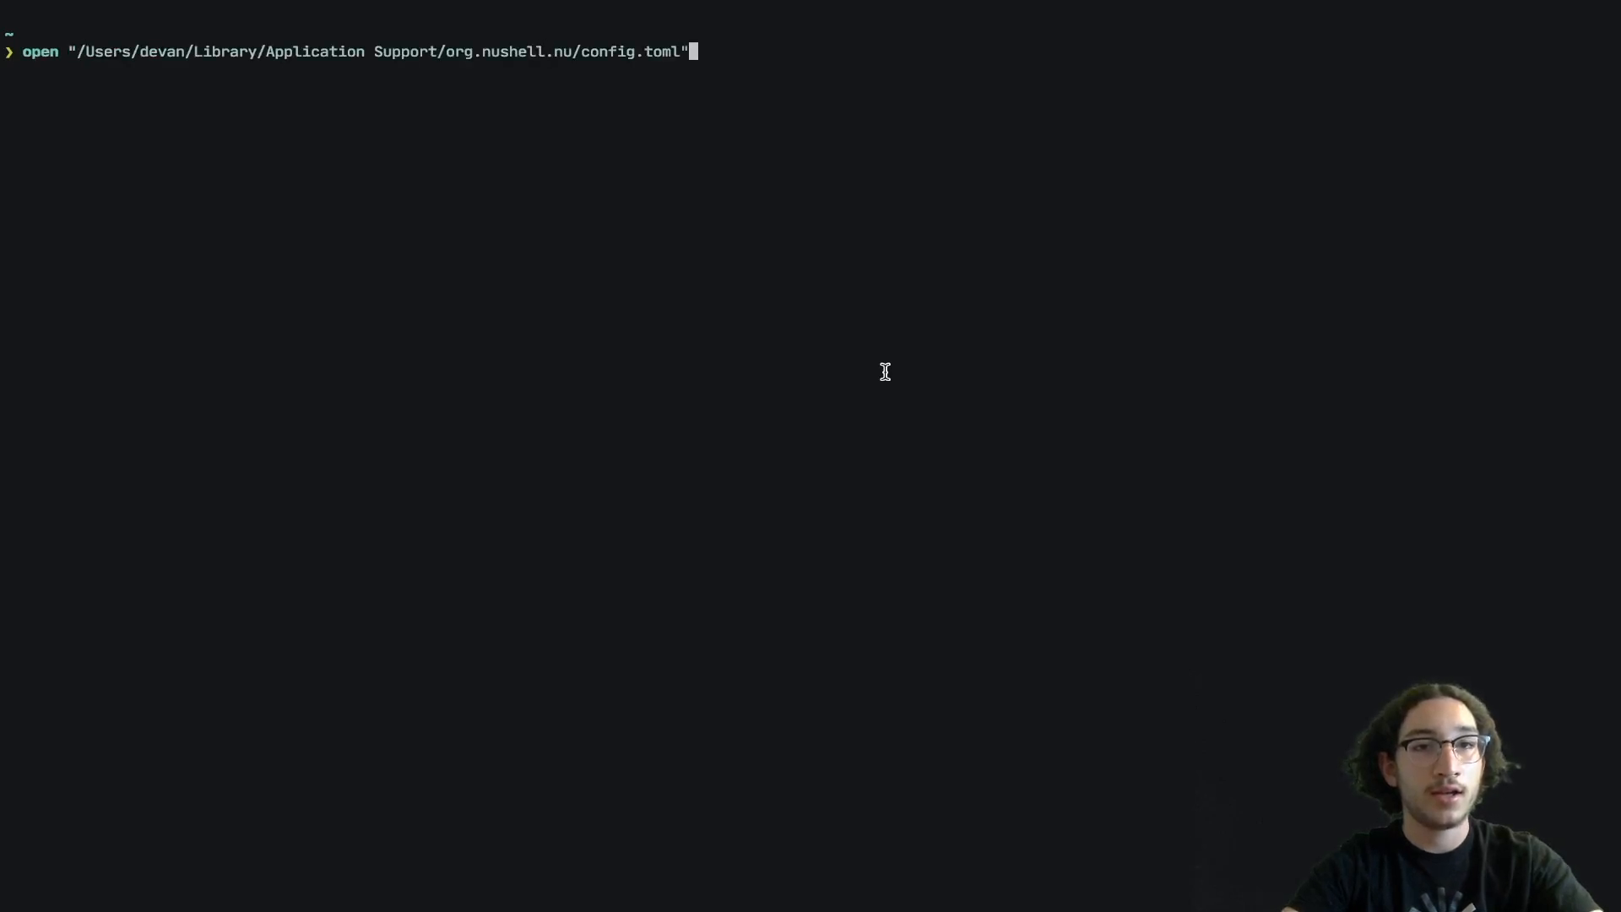
{"action": "key", "text": "Return"}
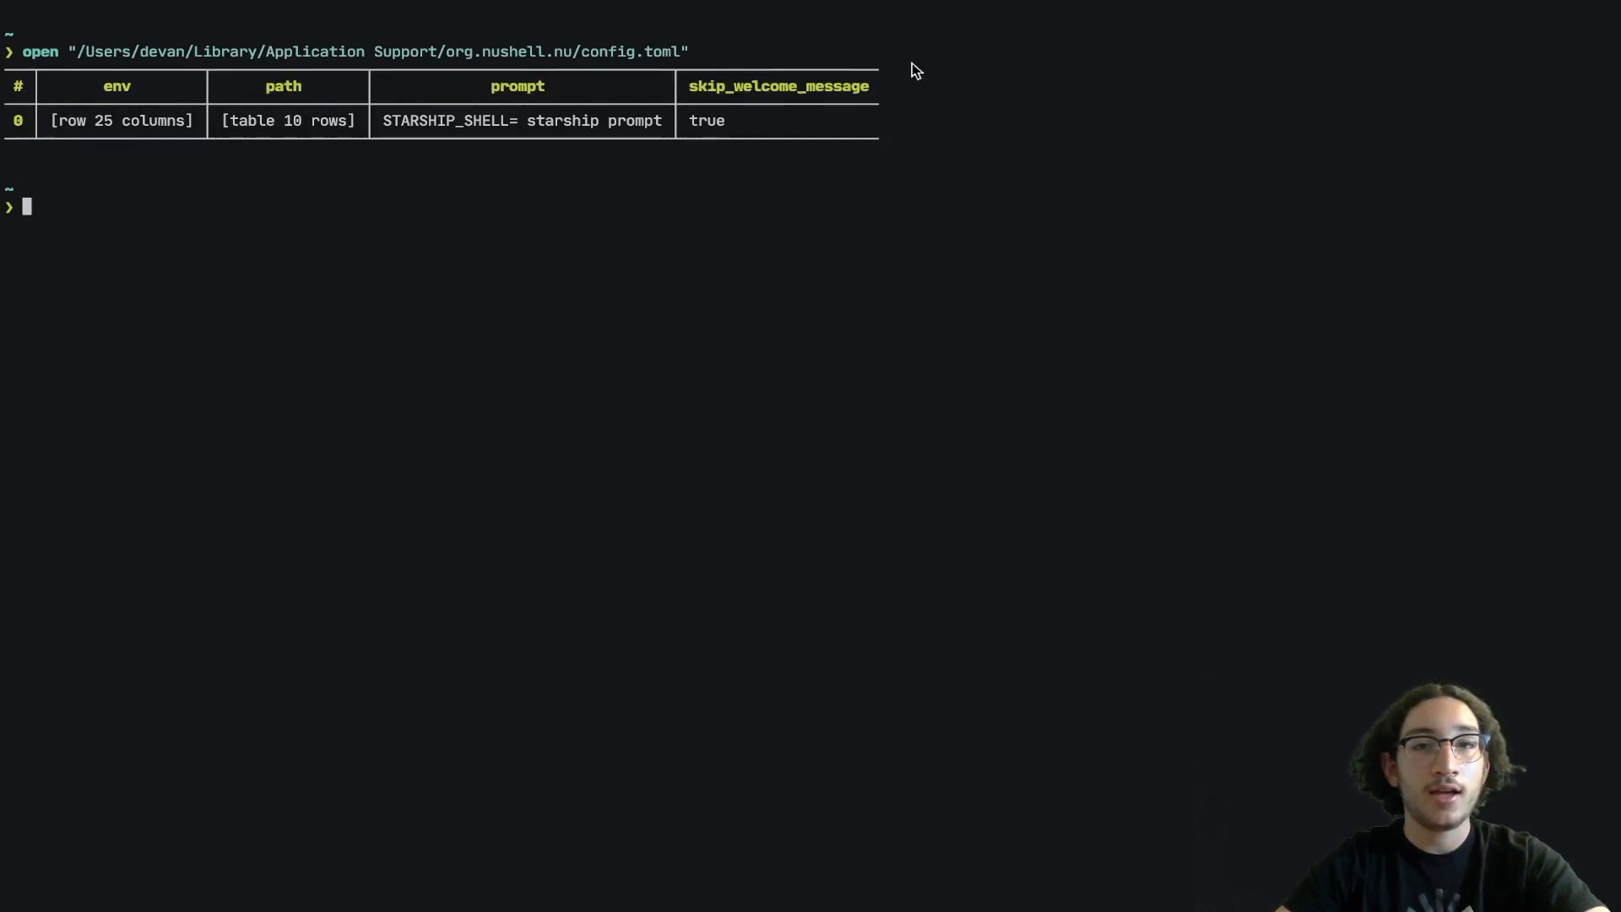
{"action": "mouse_move", "coordinate": [876, 25]}
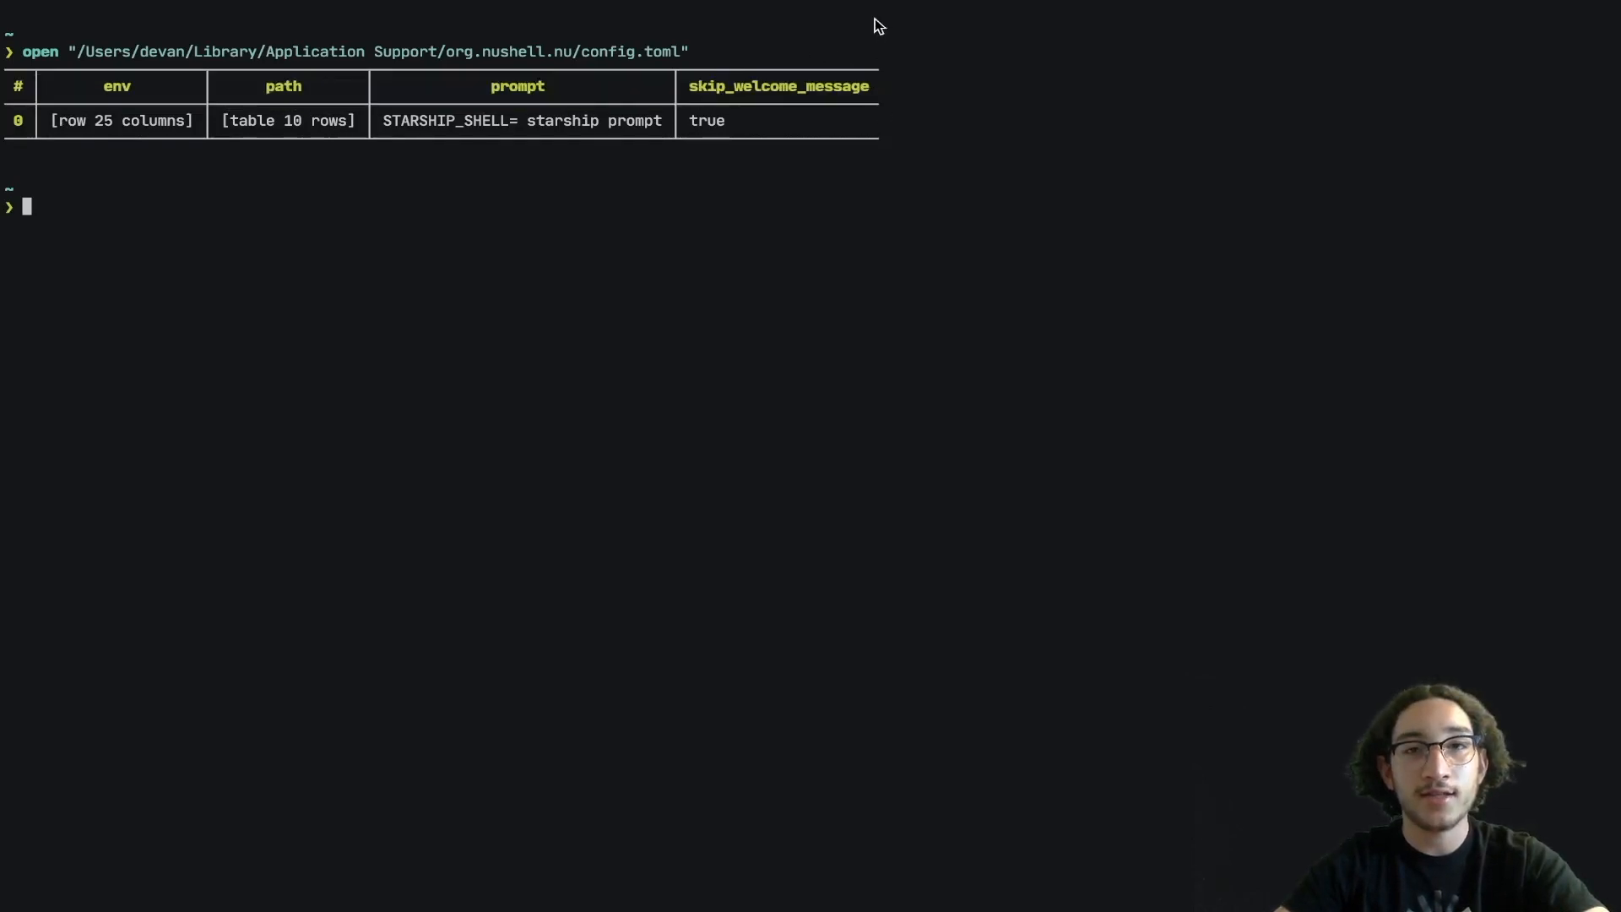
{"action": "mouse_move", "coordinate": [845, 121]}
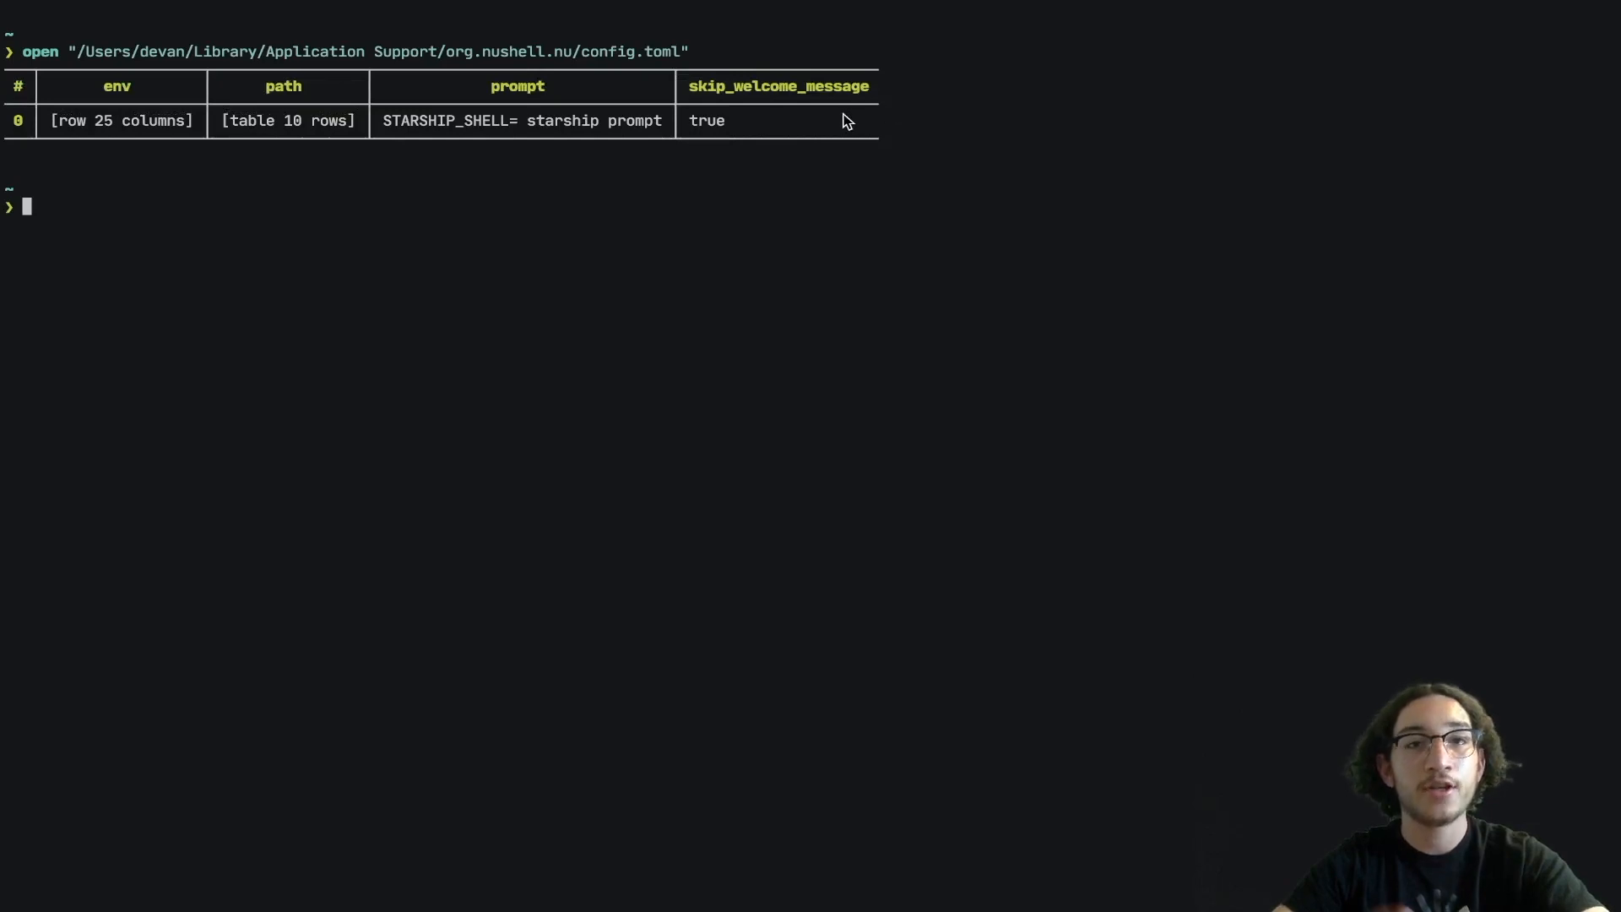
{"action": "mouse_move", "coordinate": [780, 196]}
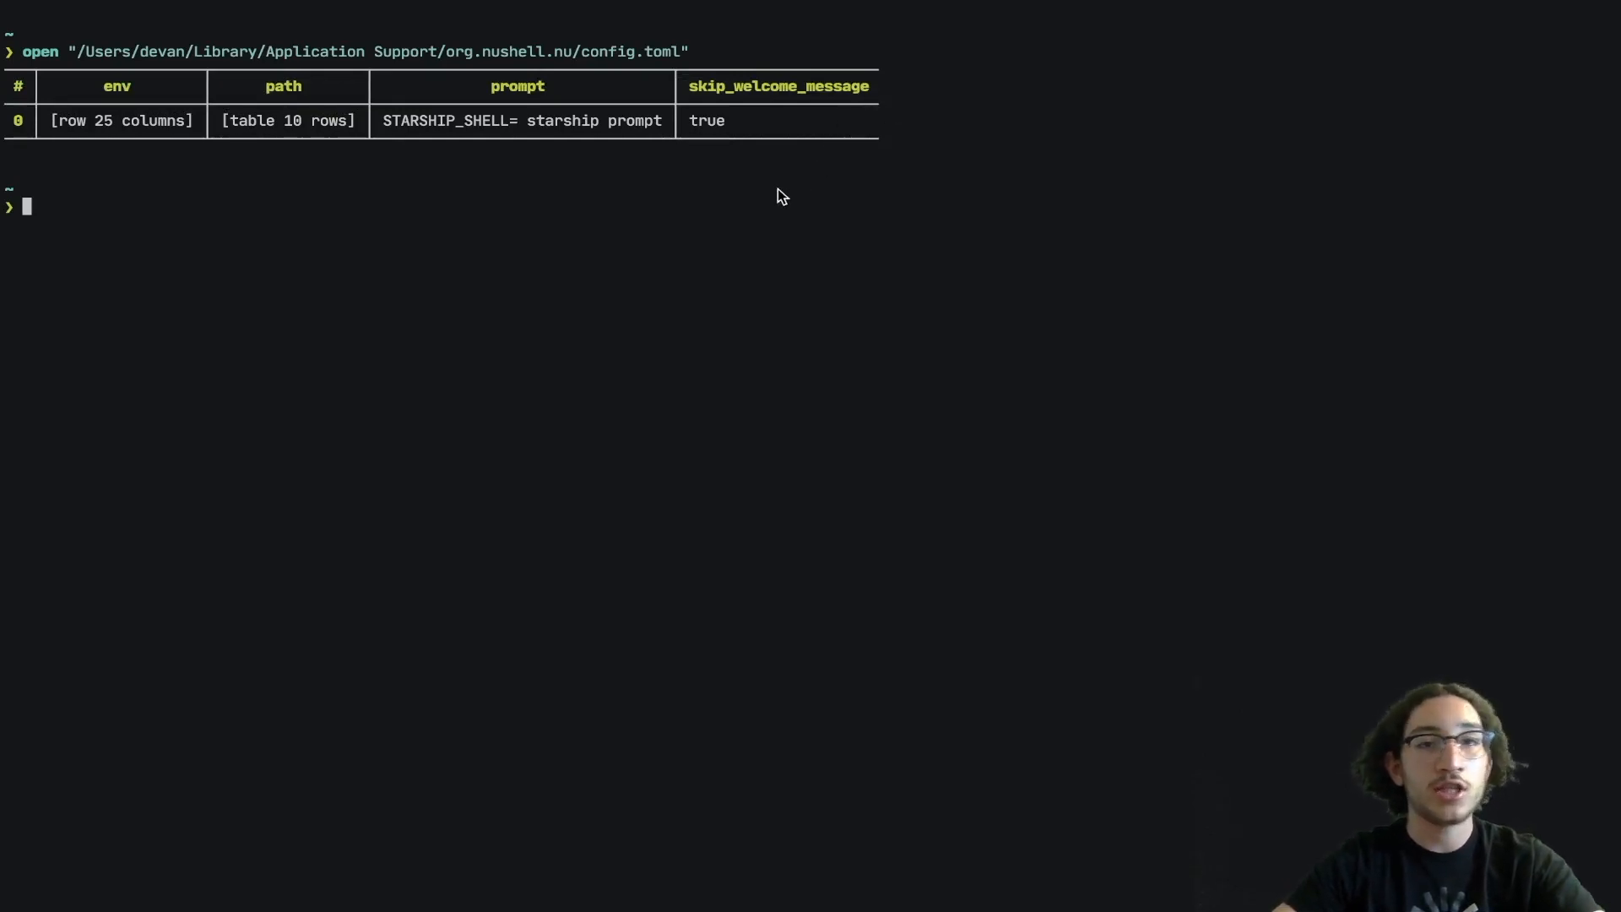
{"action": "mouse_move", "coordinate": [660, 231]}
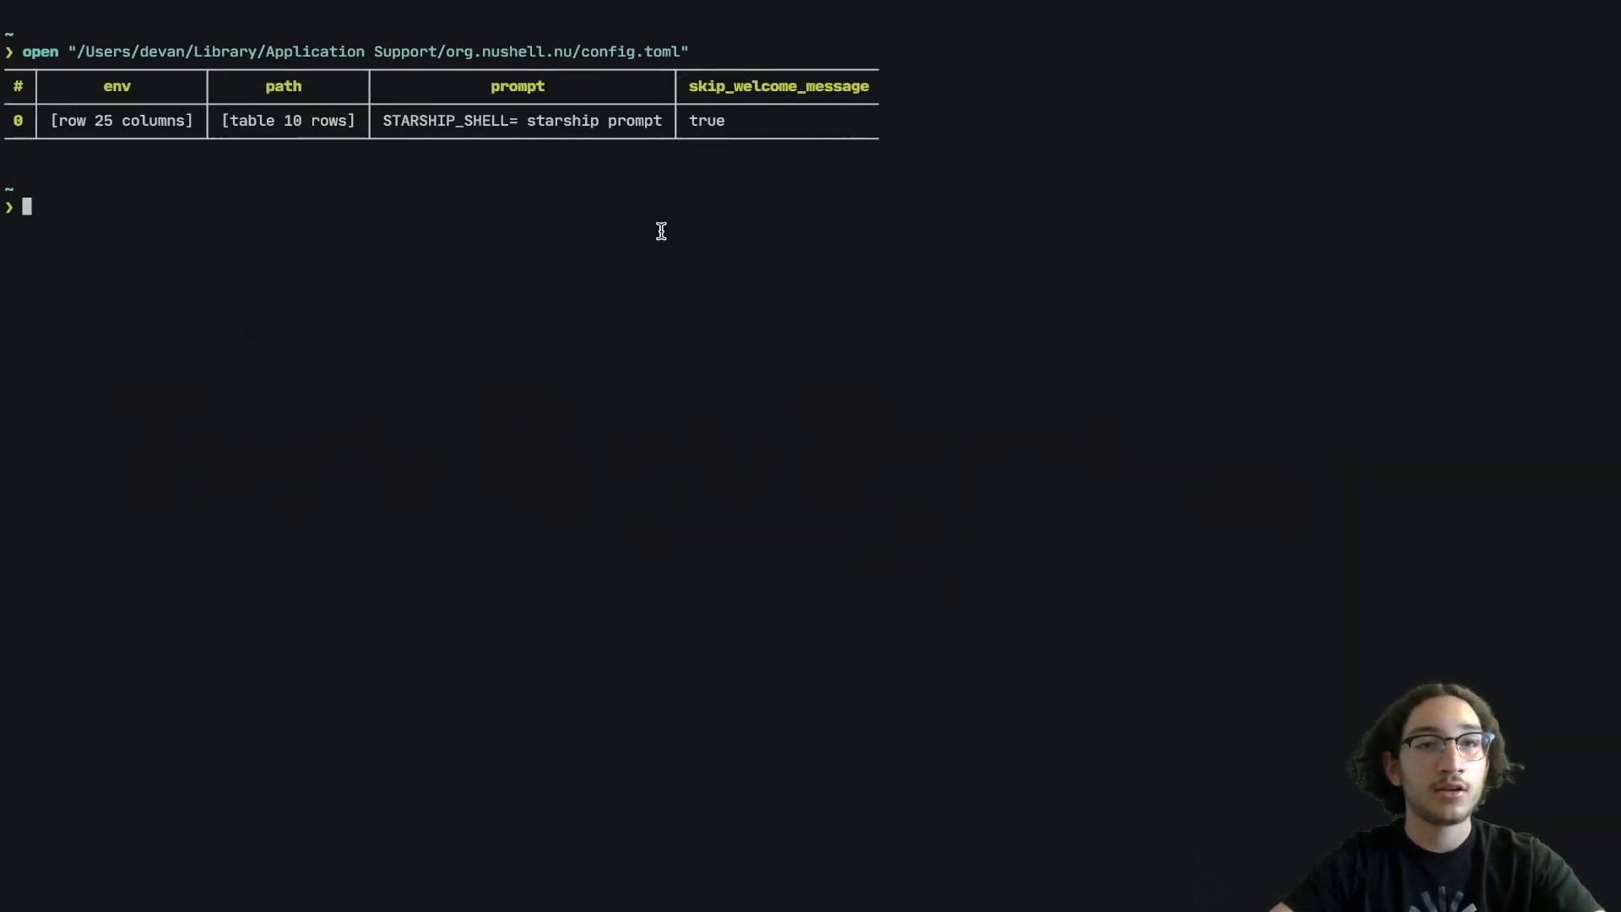
{"action": "mouse_move", "coordinate": [675, 236]}
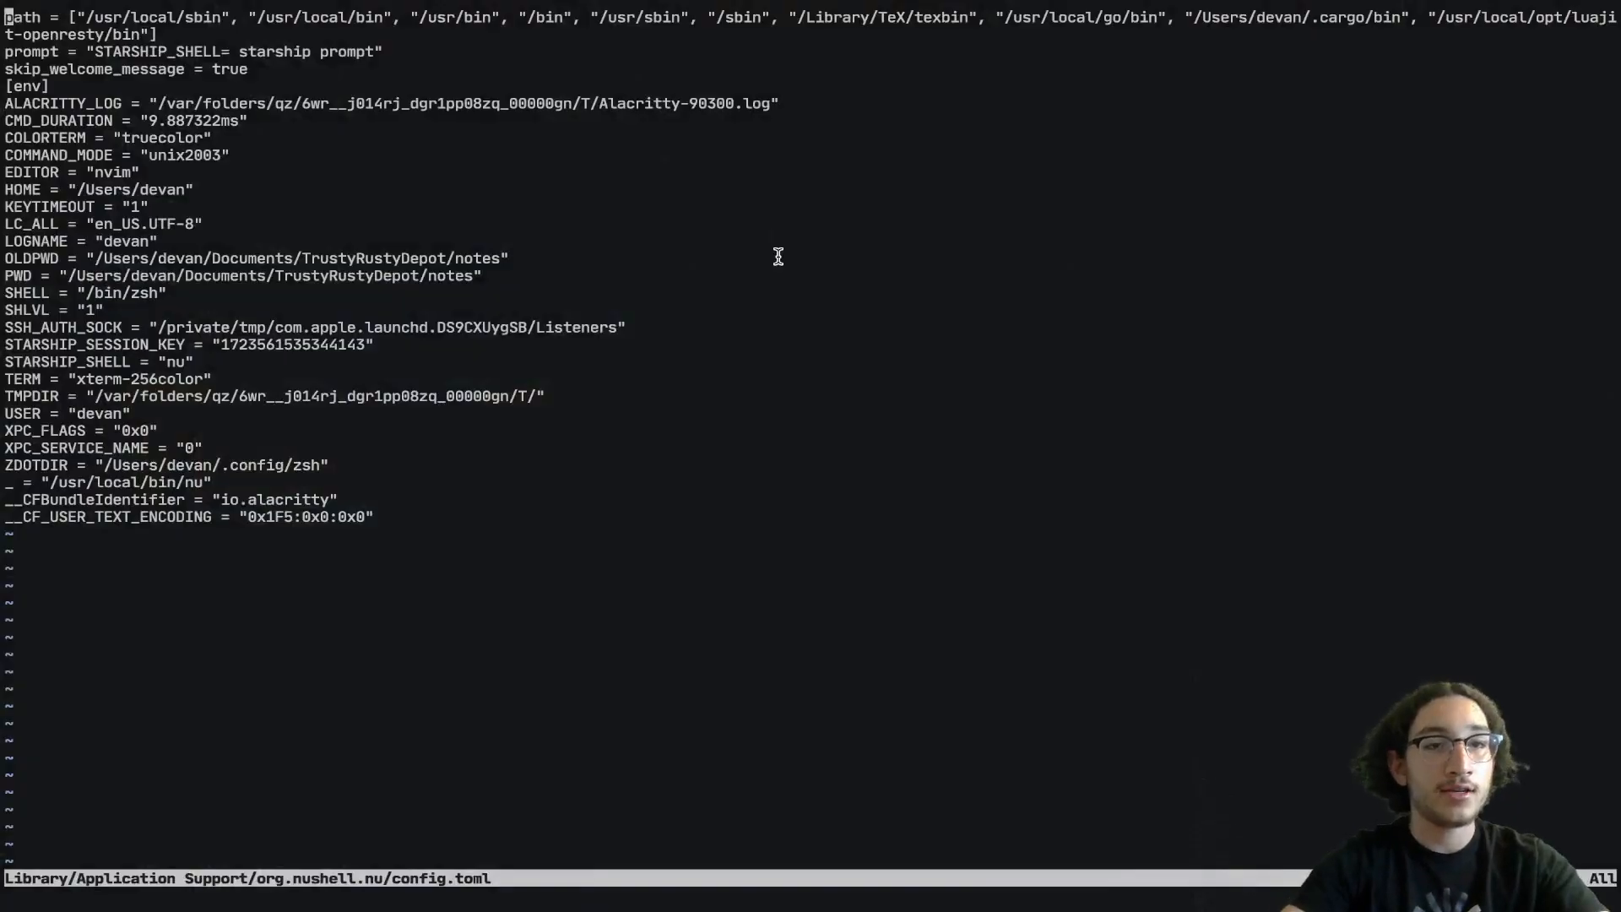
Step: Add table_mode = "heavy" on a new line below skip_welcome_message
{"action": "key", "text": "o"}
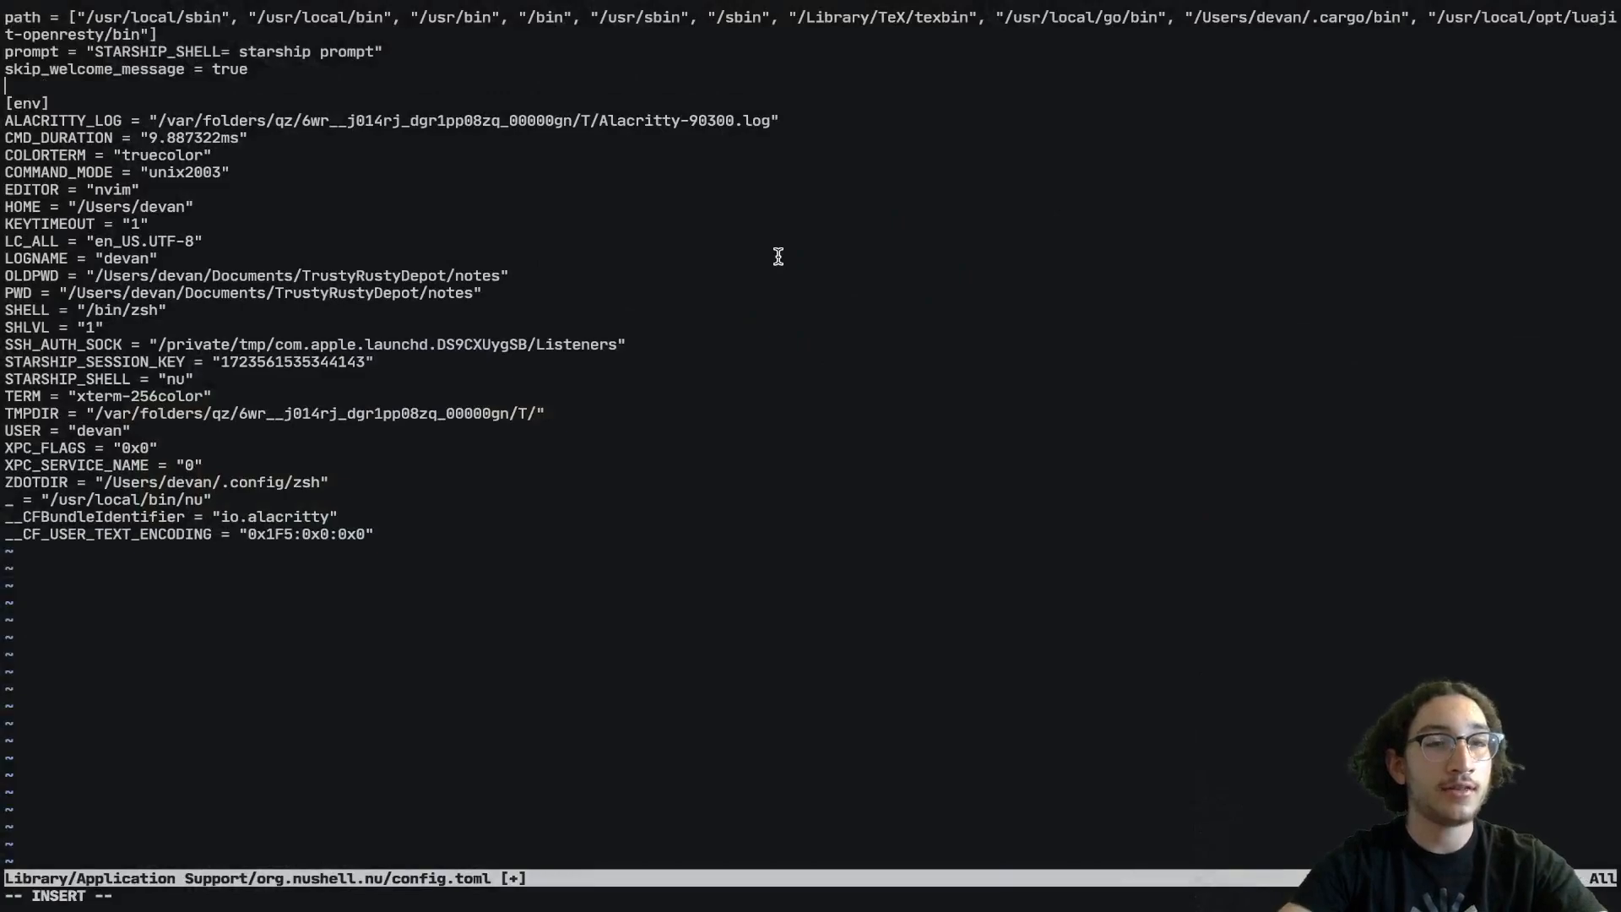
{"action": "type", "text": "table_"}
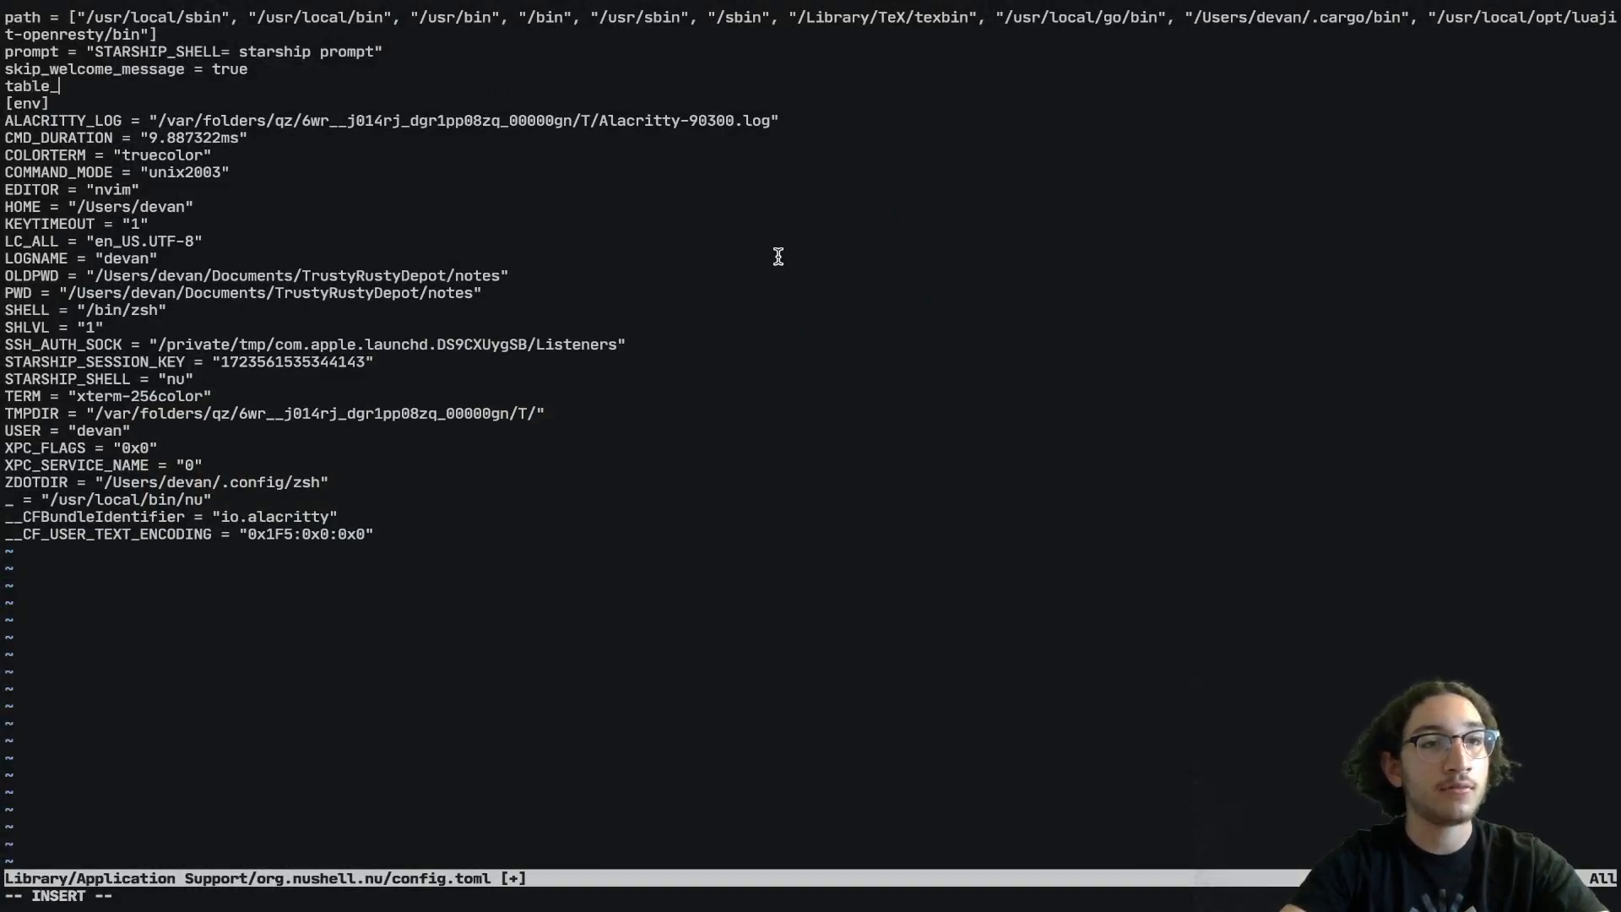
{"action": "type", "text": "mode = \""}
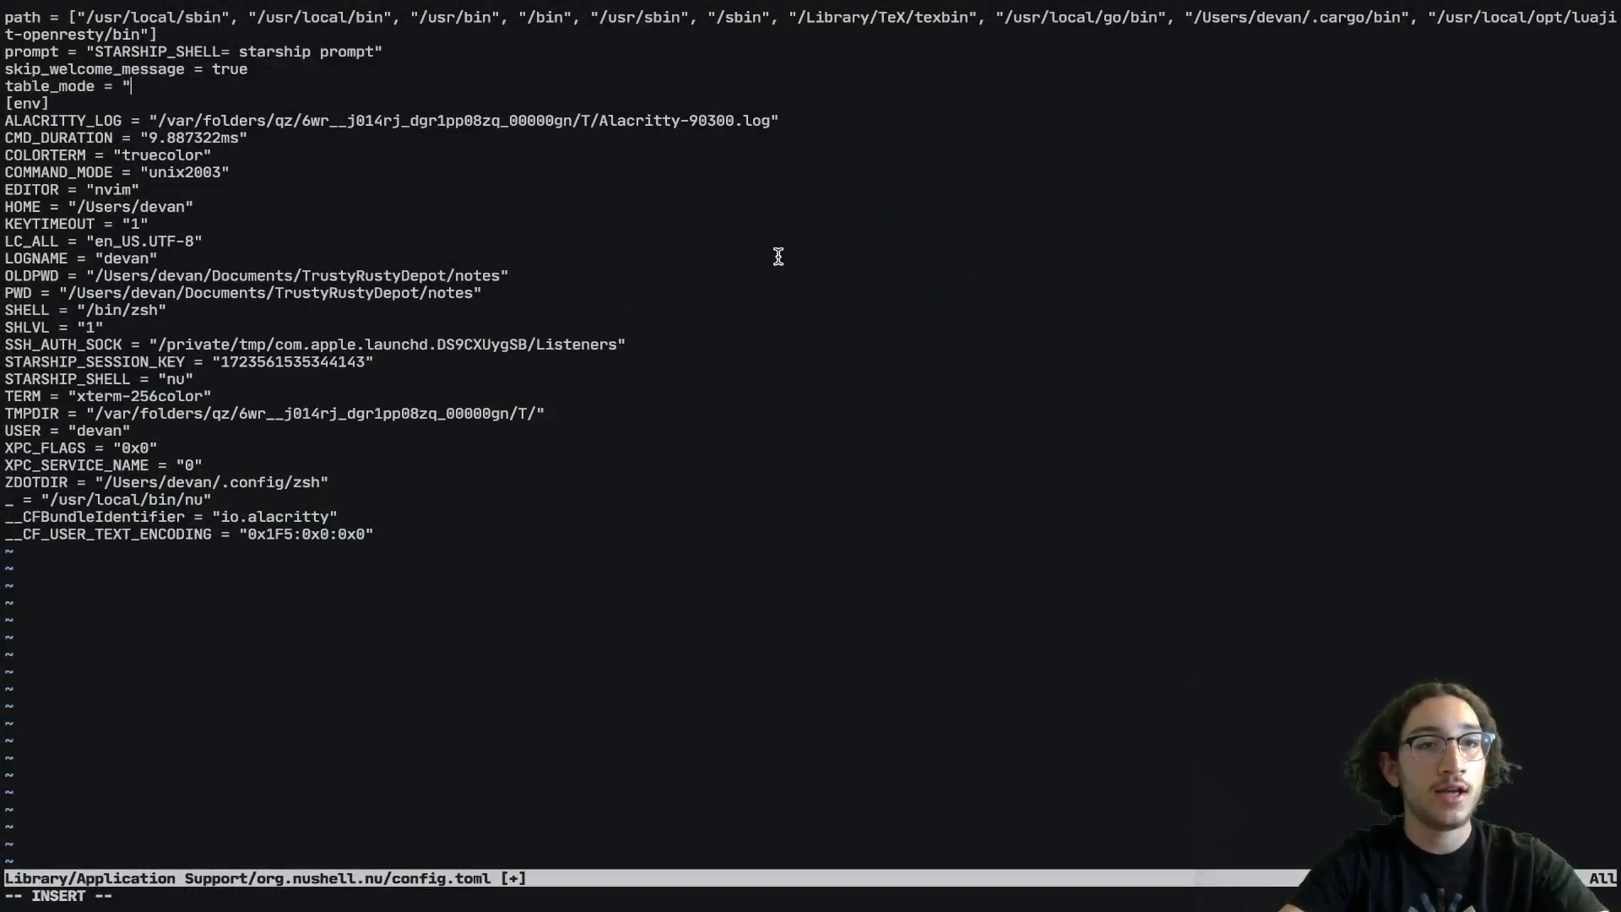
{"action": "type", "text": "heavy"}
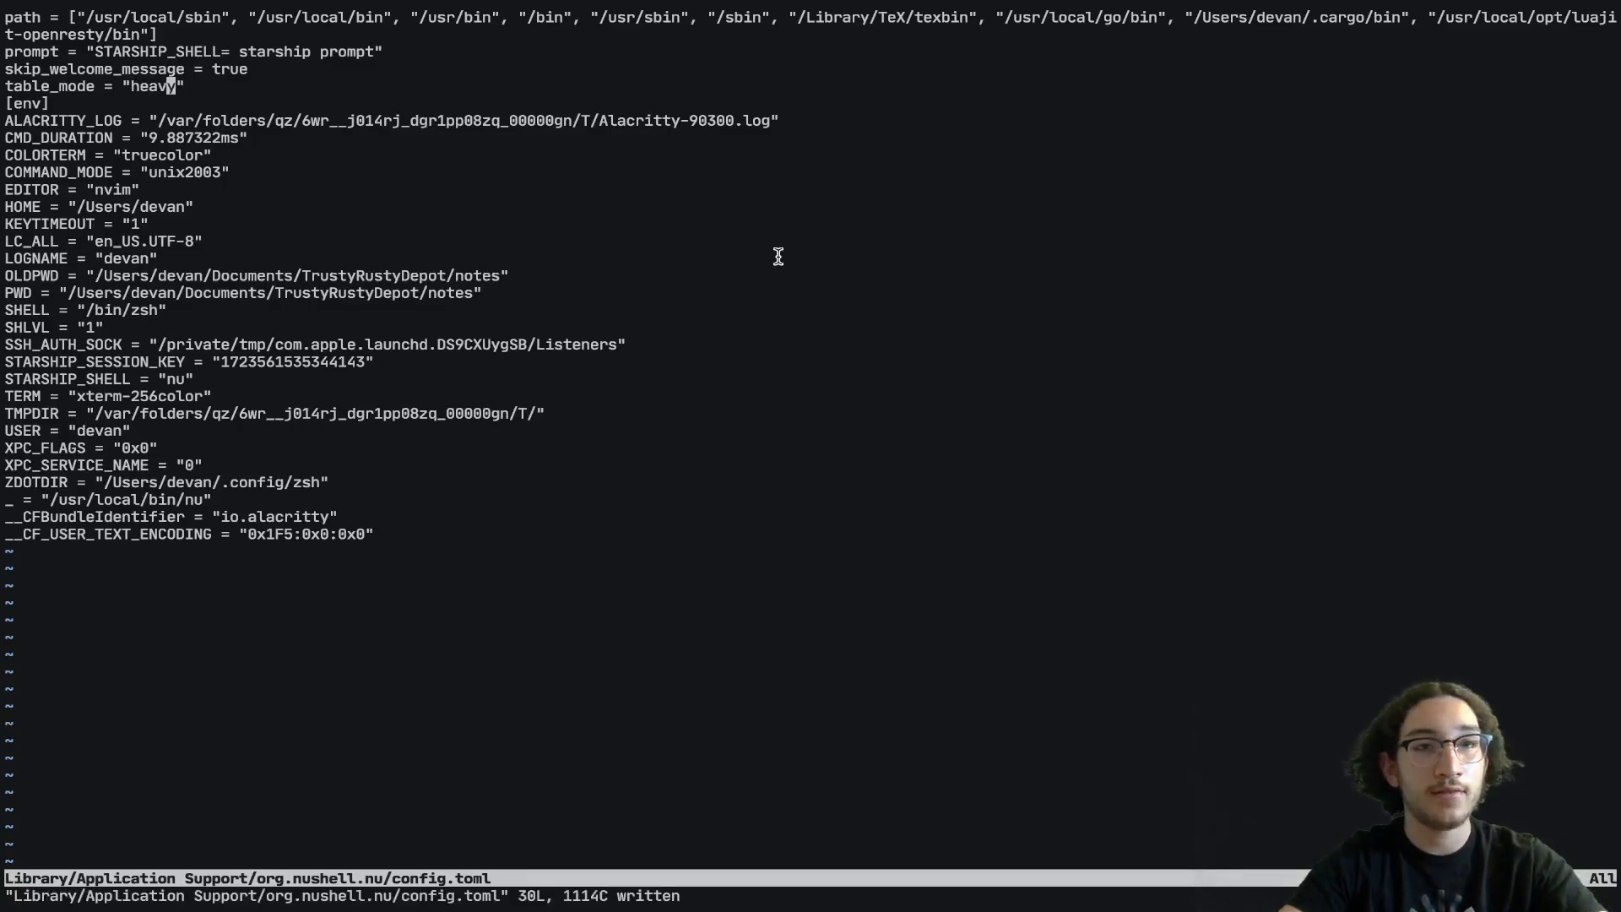
{"action": "mouse_move", "coordinate": [778, 262]}
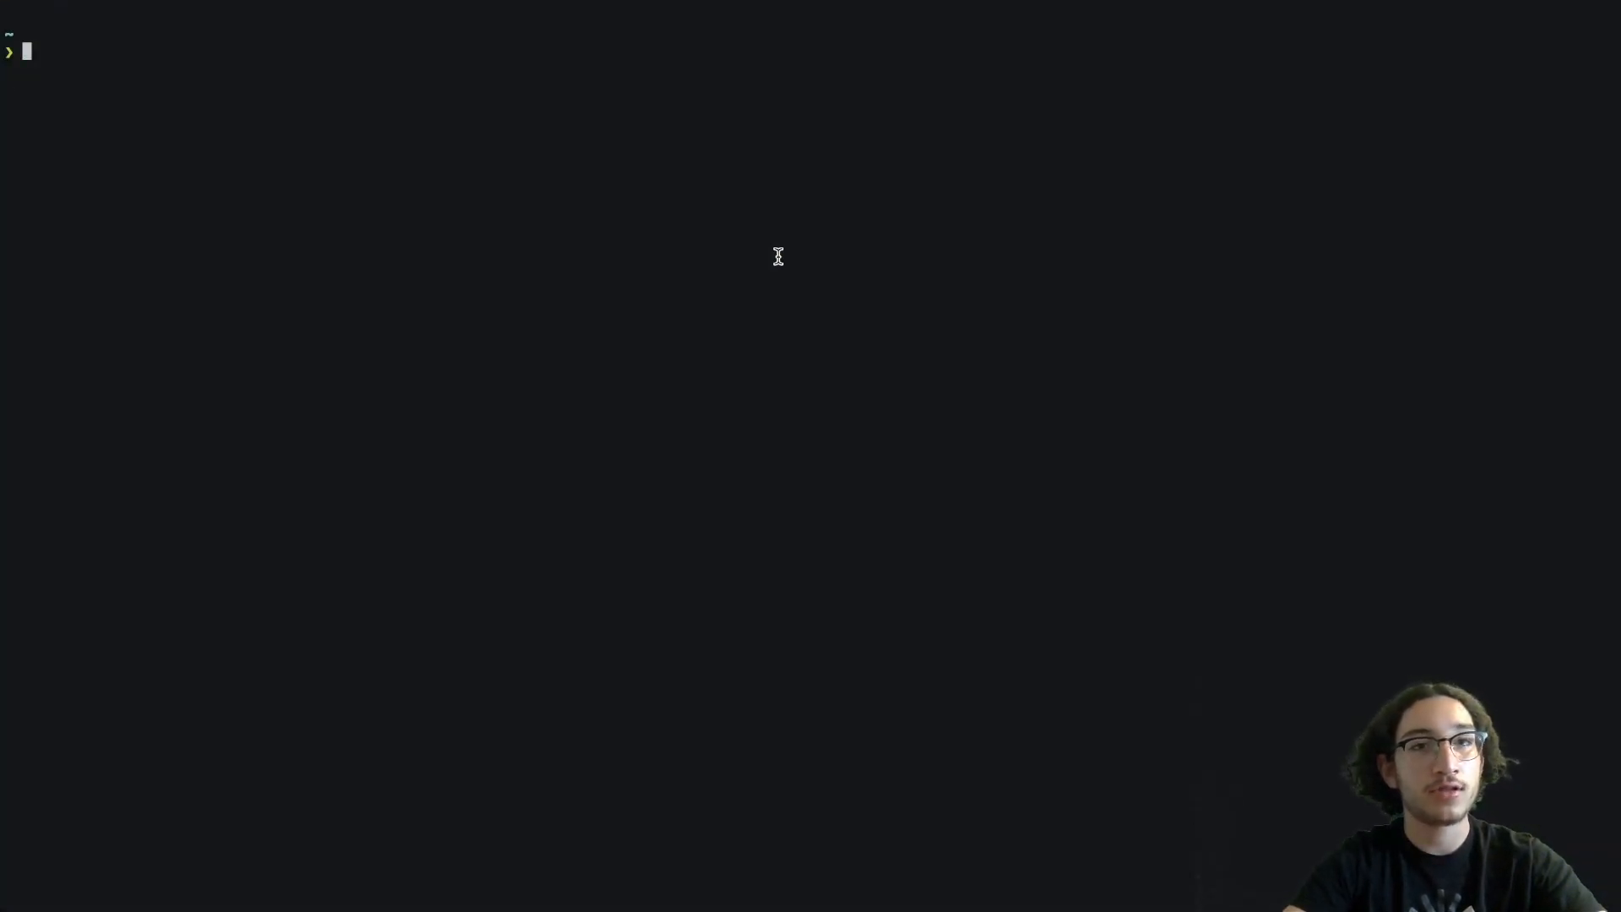
Step: Re-run open on config.toml to confirm the table draws with heavy borders
{"action": "type", "text": "open"}
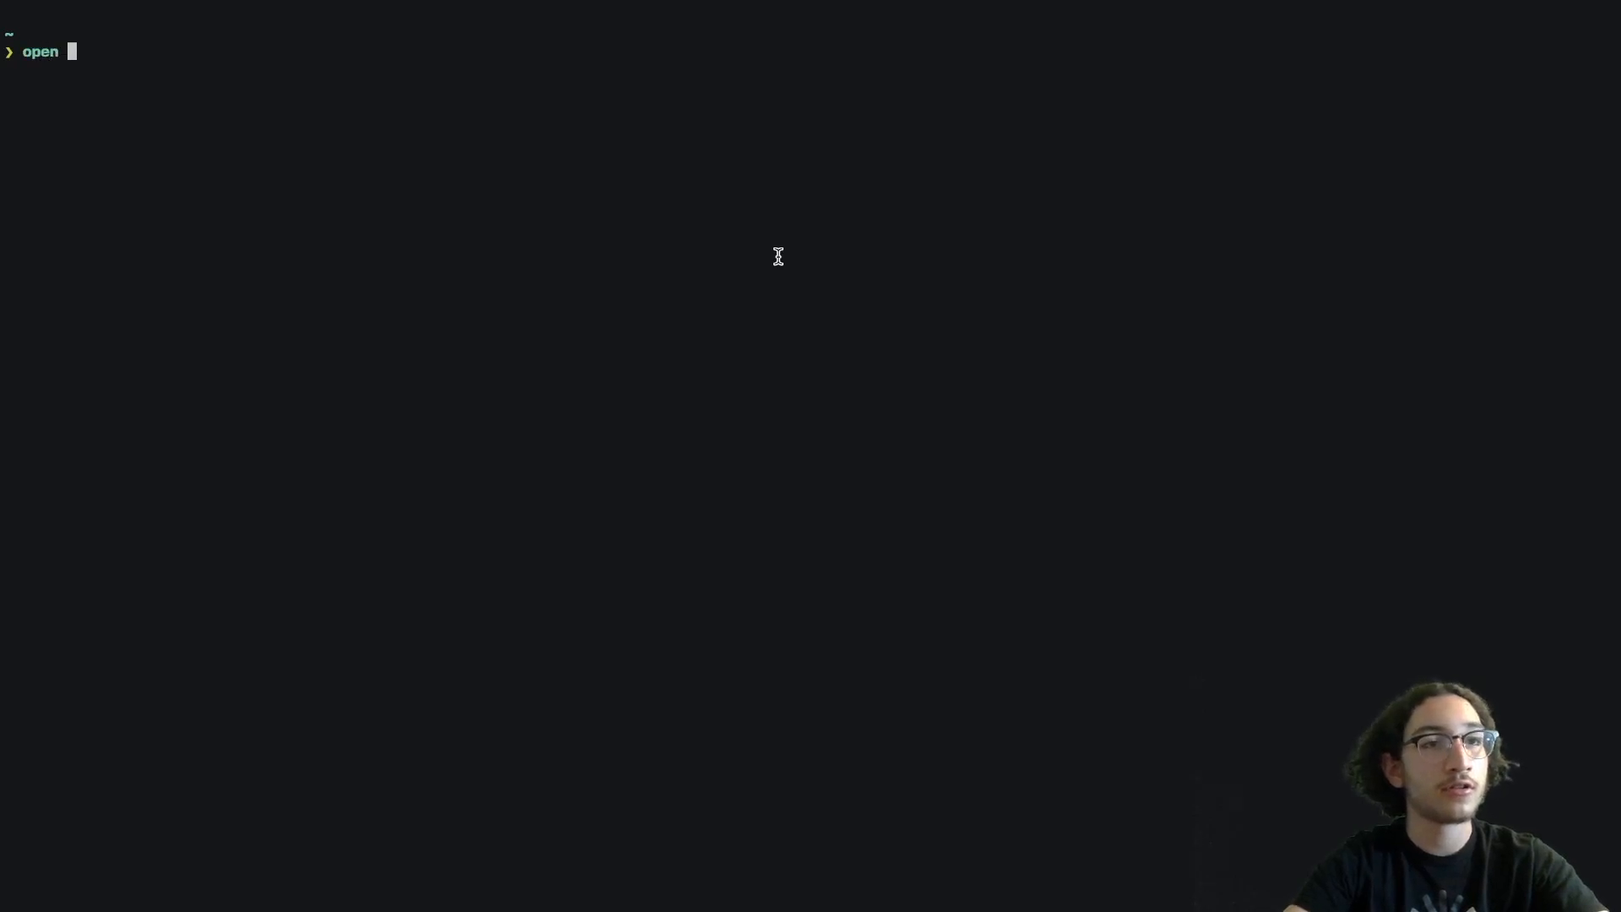
{"action": "key", "text": "Return"}
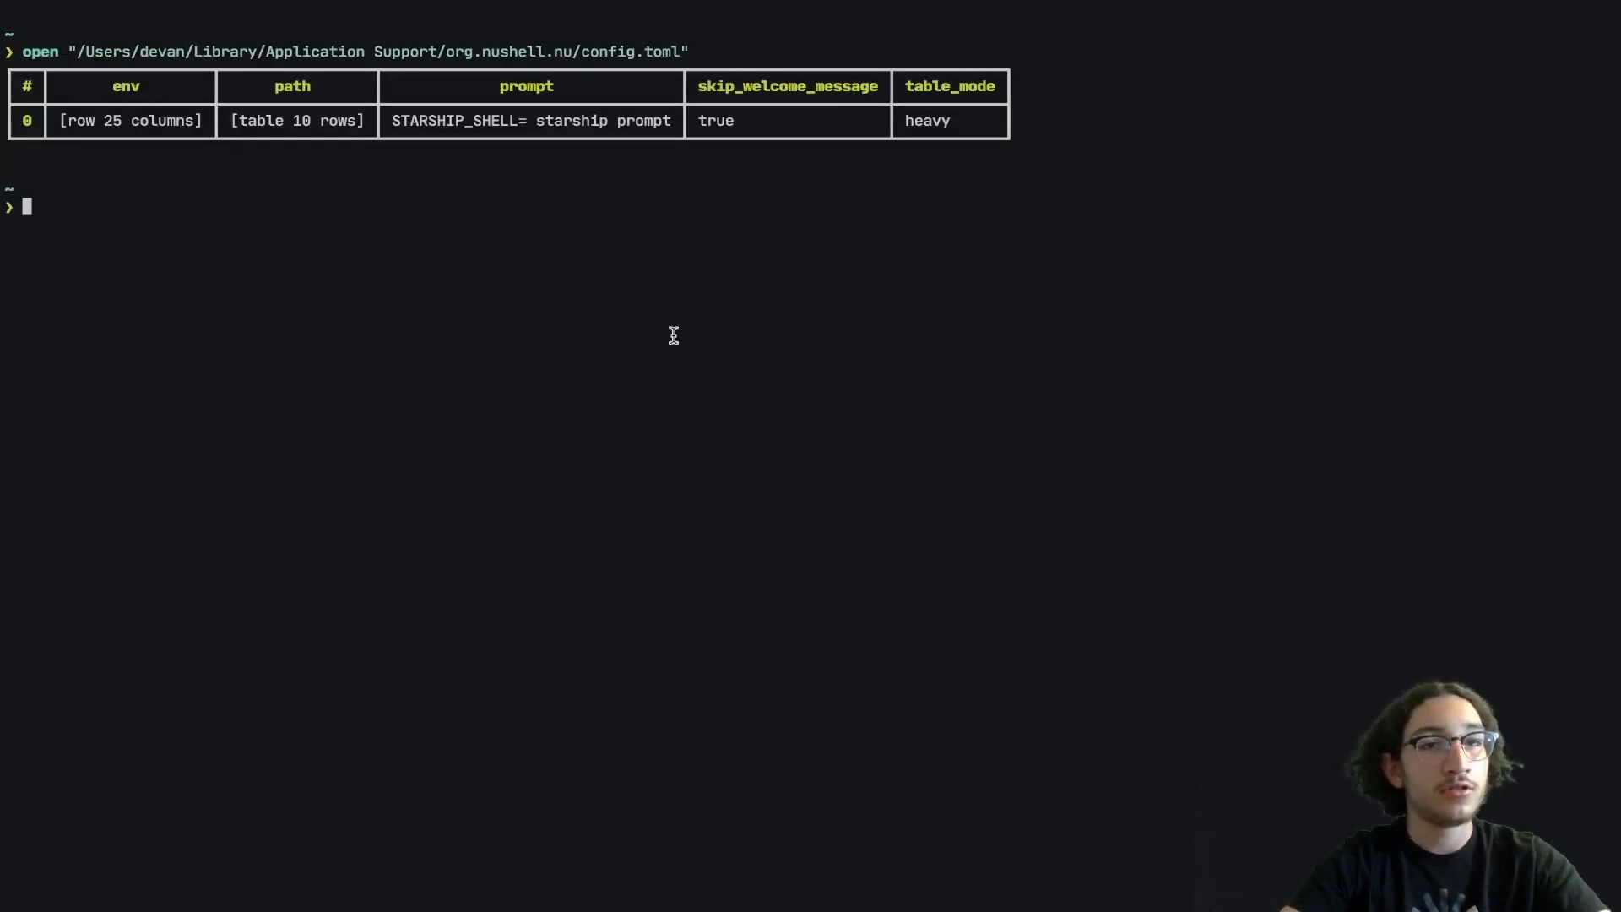
{"action": "mouse_move", "coordinate": [837, 68]}
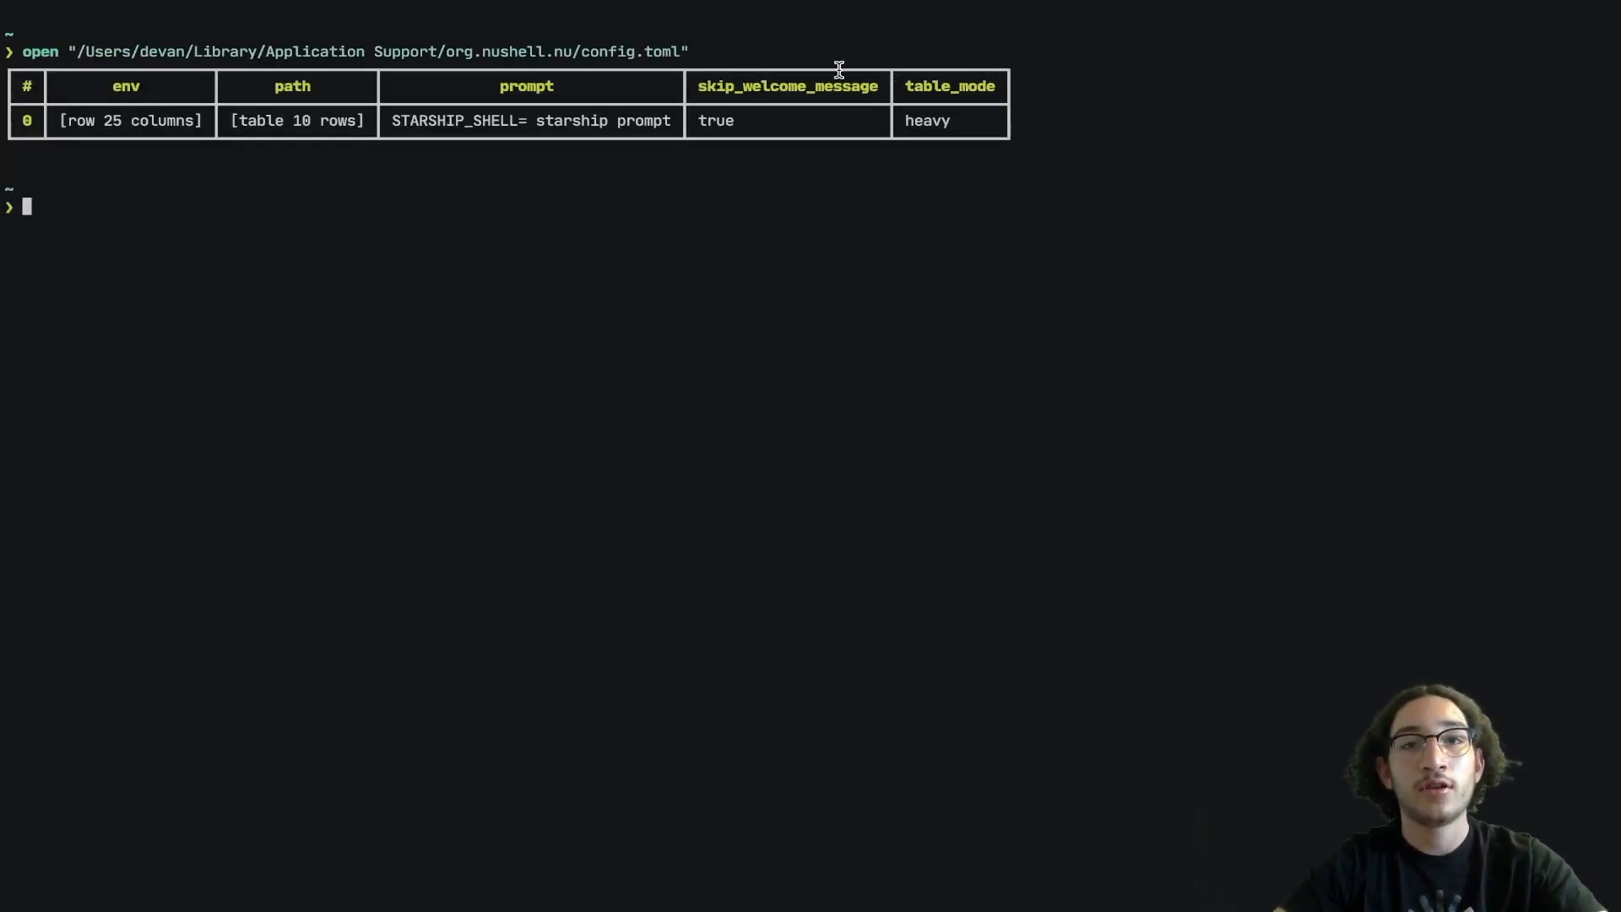
{"action": "mouse_move", "coordinate": [678, 231]}
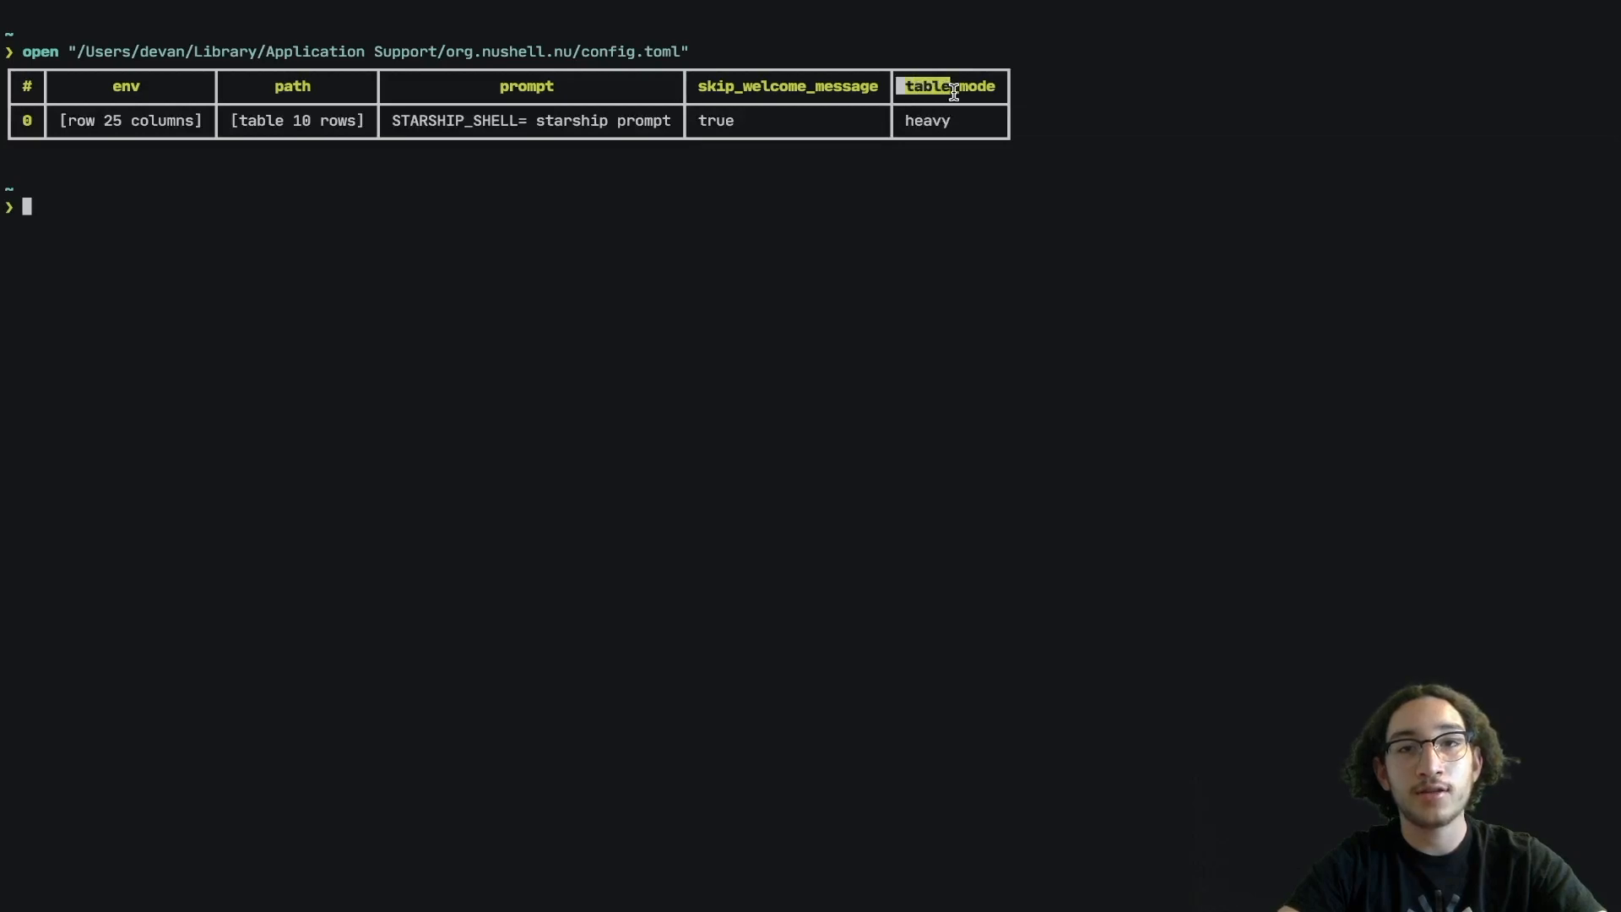
{"action": "mouse_move", "coordinate": [987, 86]}
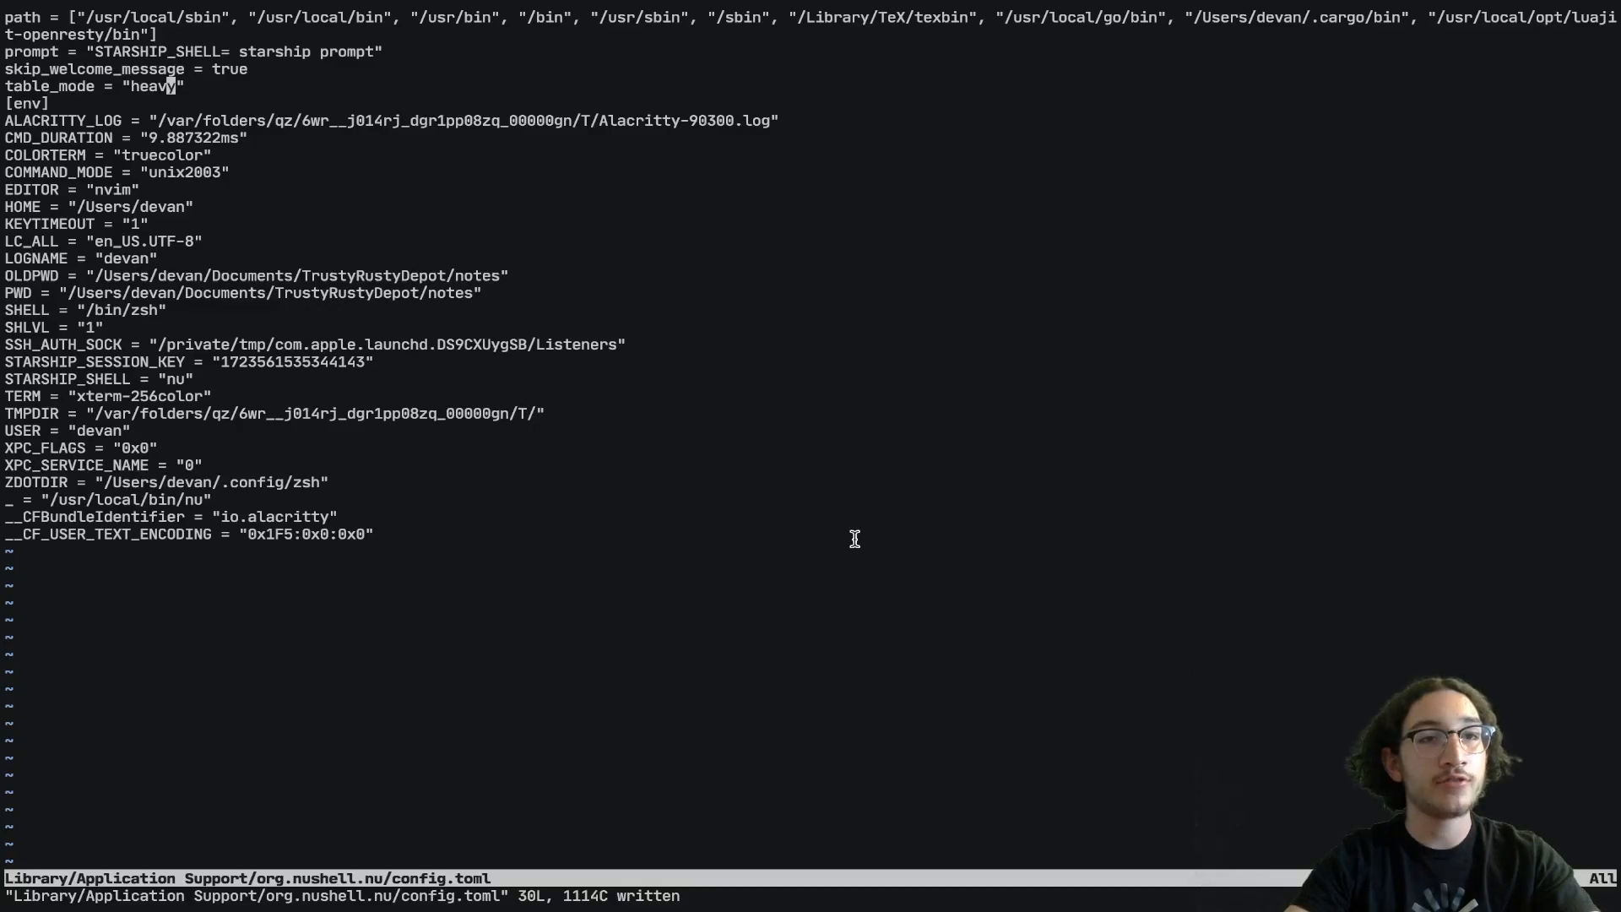
Step: Add startup = ["pfetch"] below table_mode and leave insert mode to save
{"action": "type", "text": "startu"}
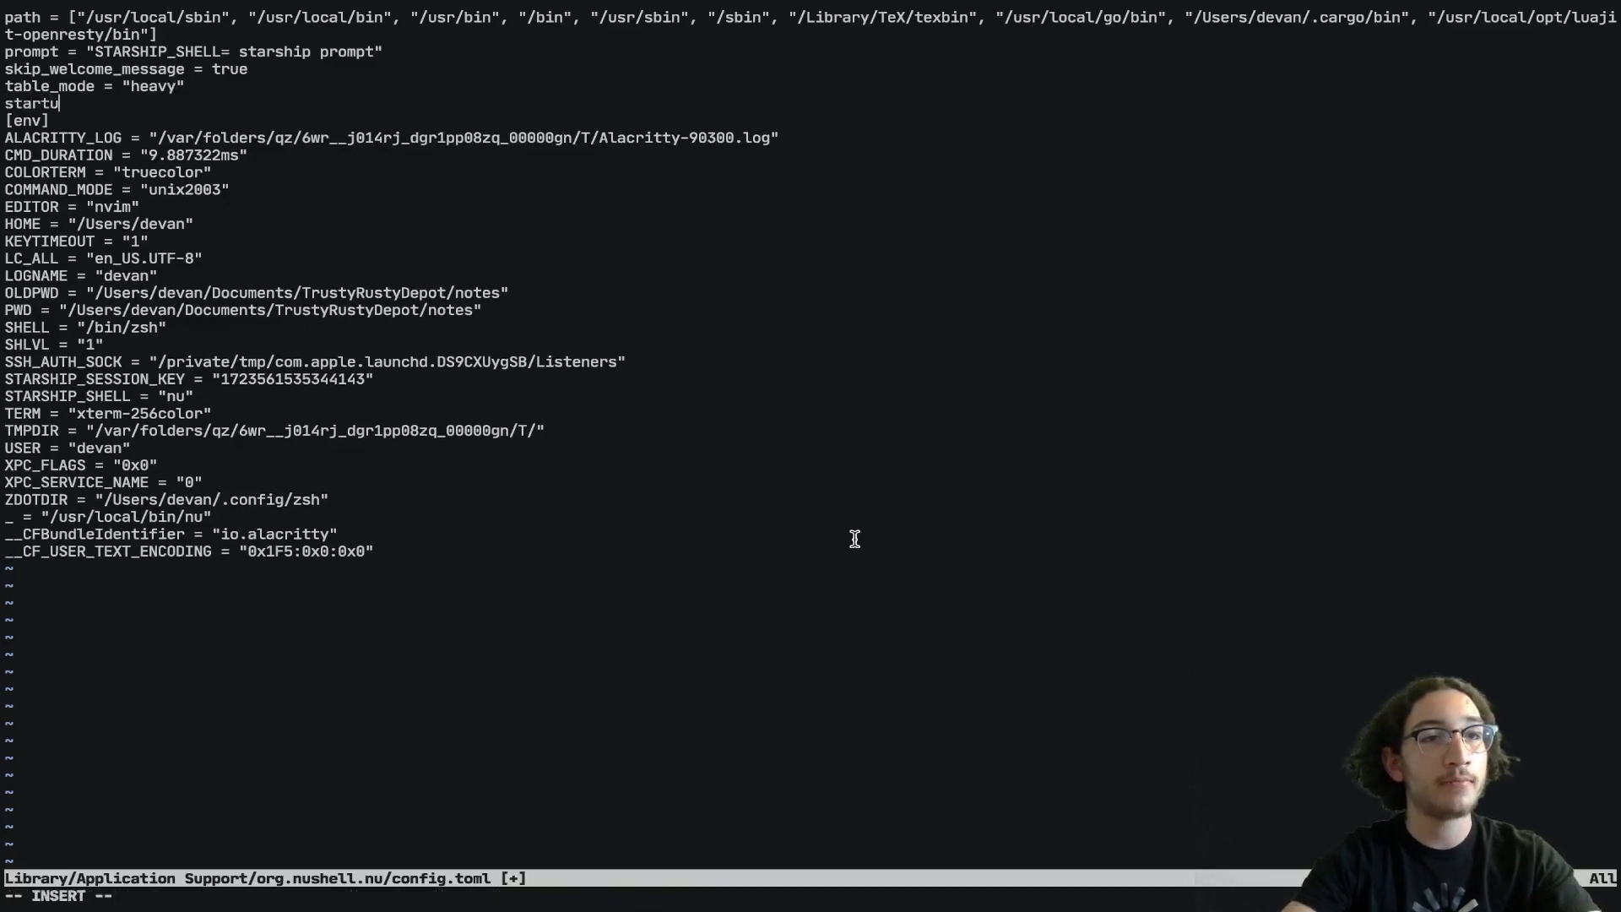
{"action": "type", "text": "p ="}
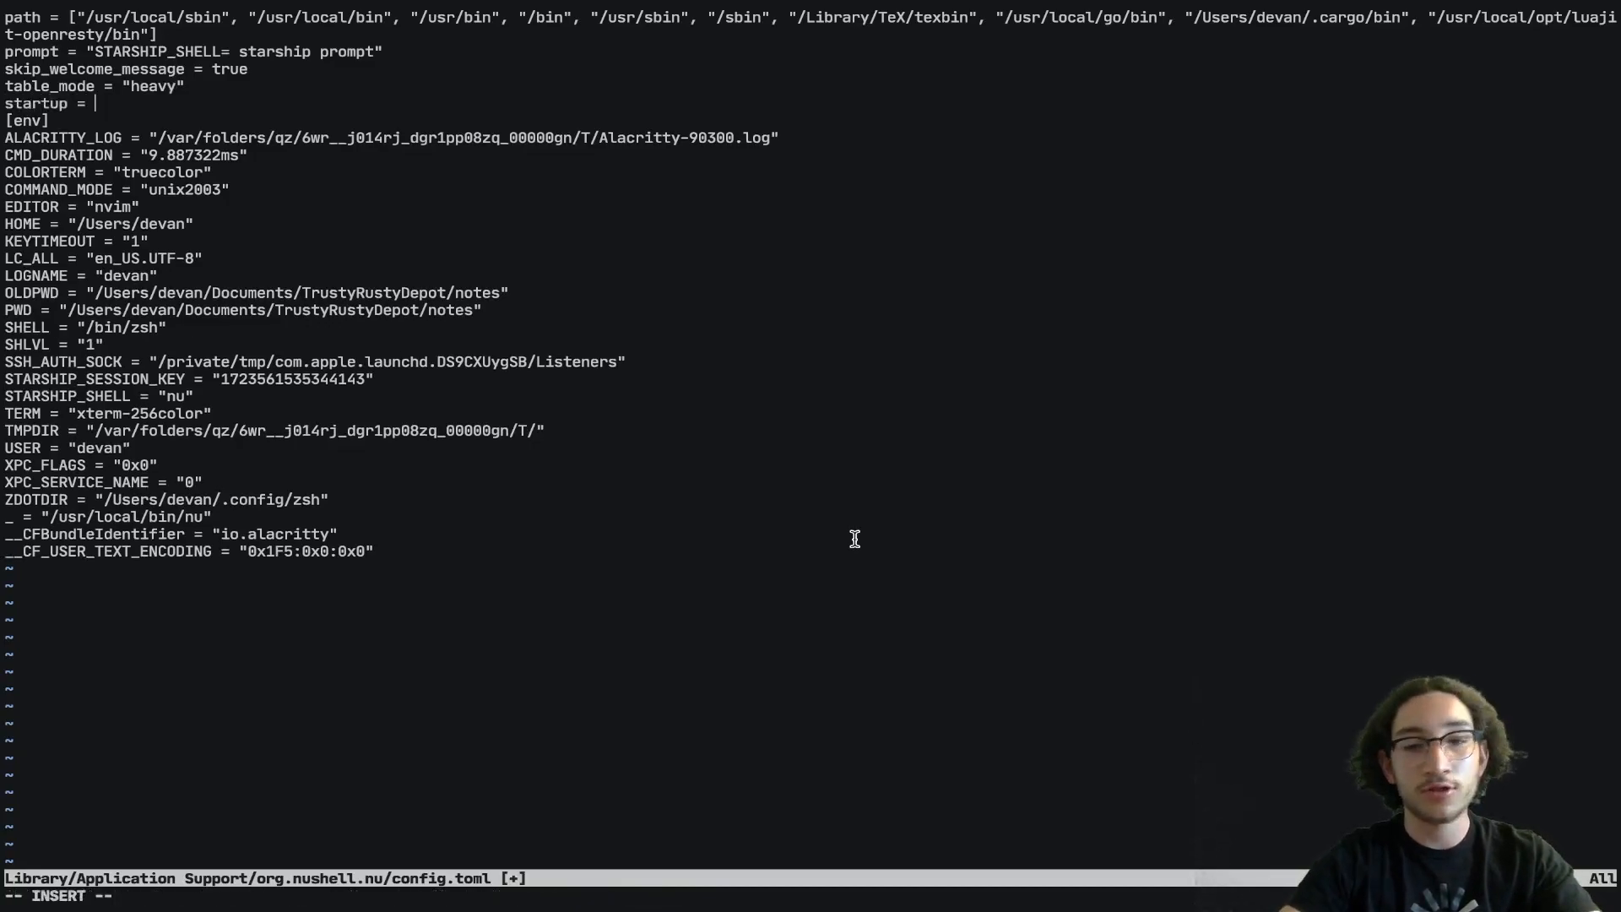
{"action": "type", "text": "[]"}
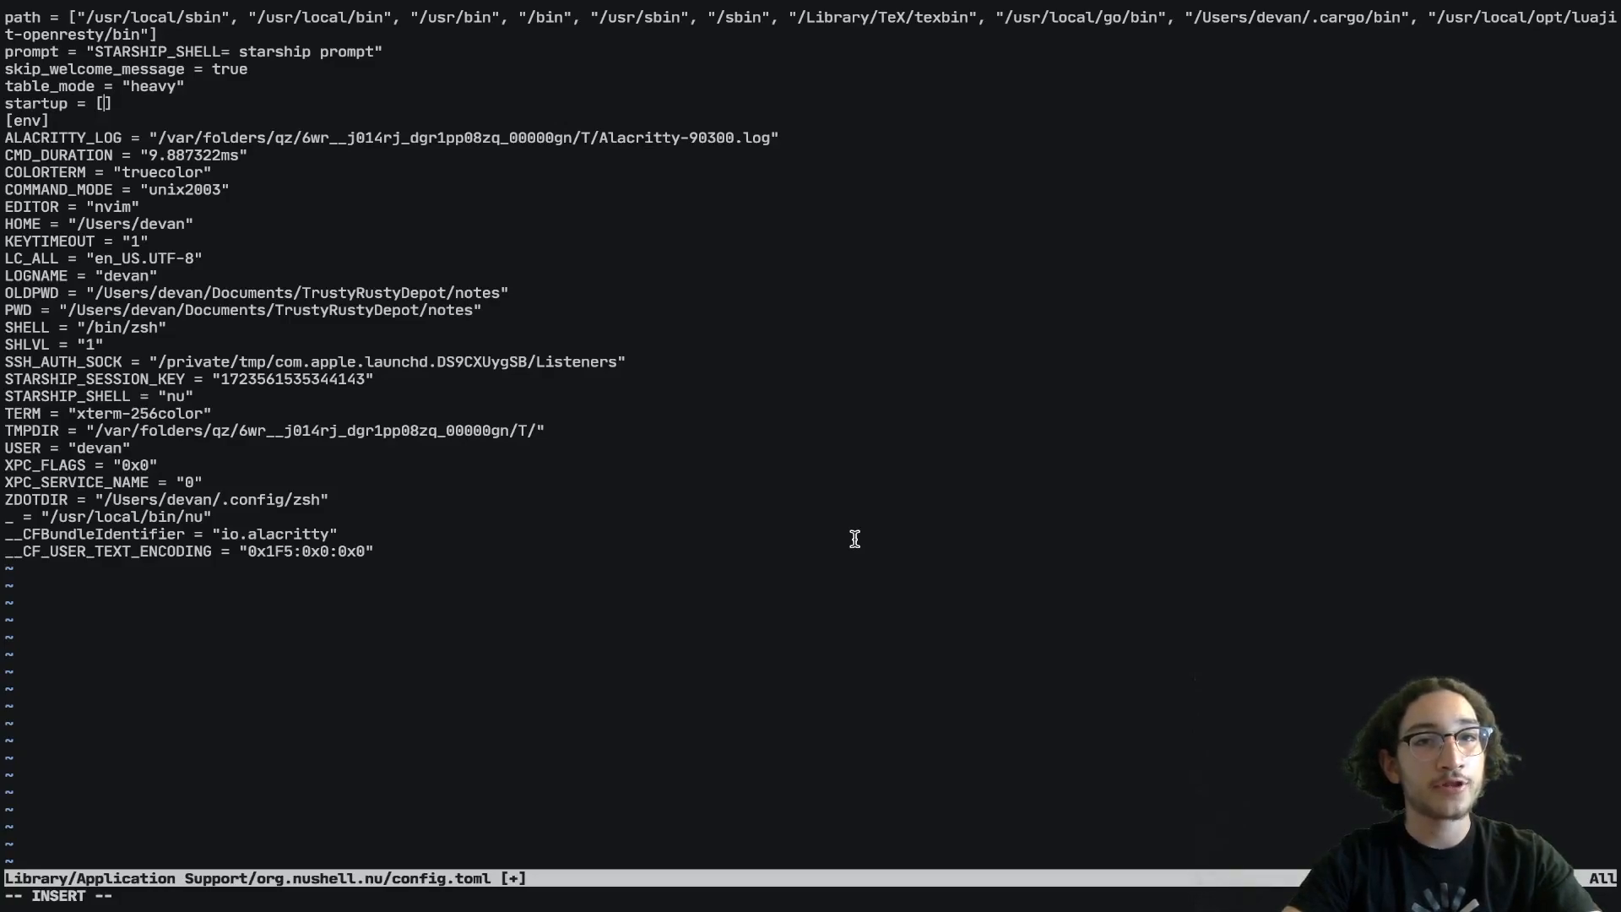
{"action": "type", "text": "\"\""}
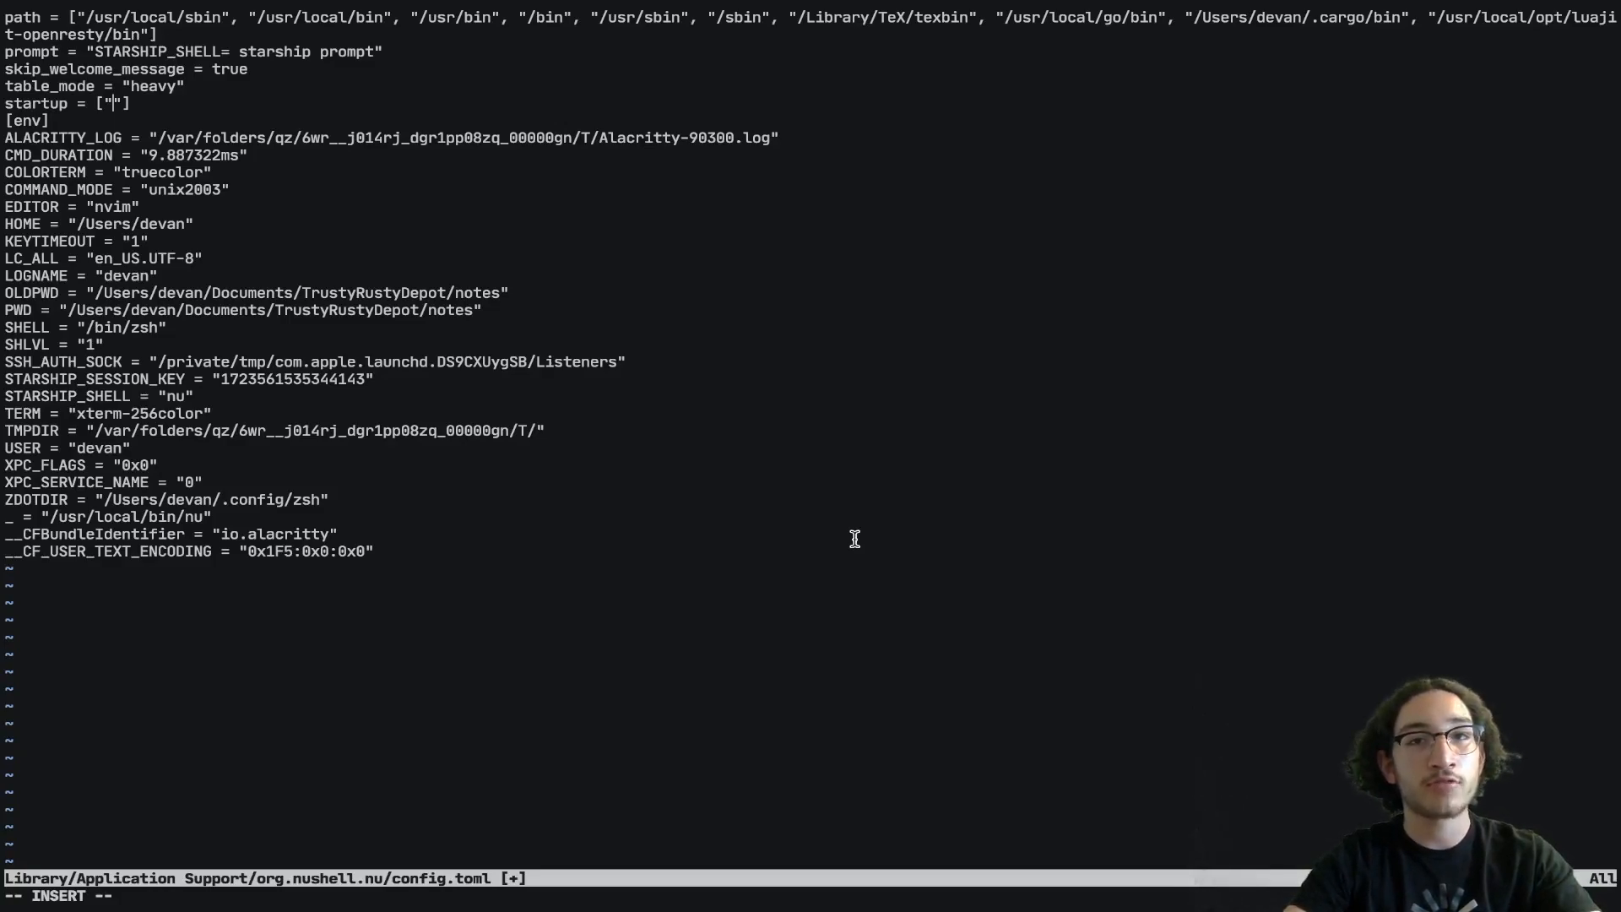
{"action": "type", "text": "pfetch"}
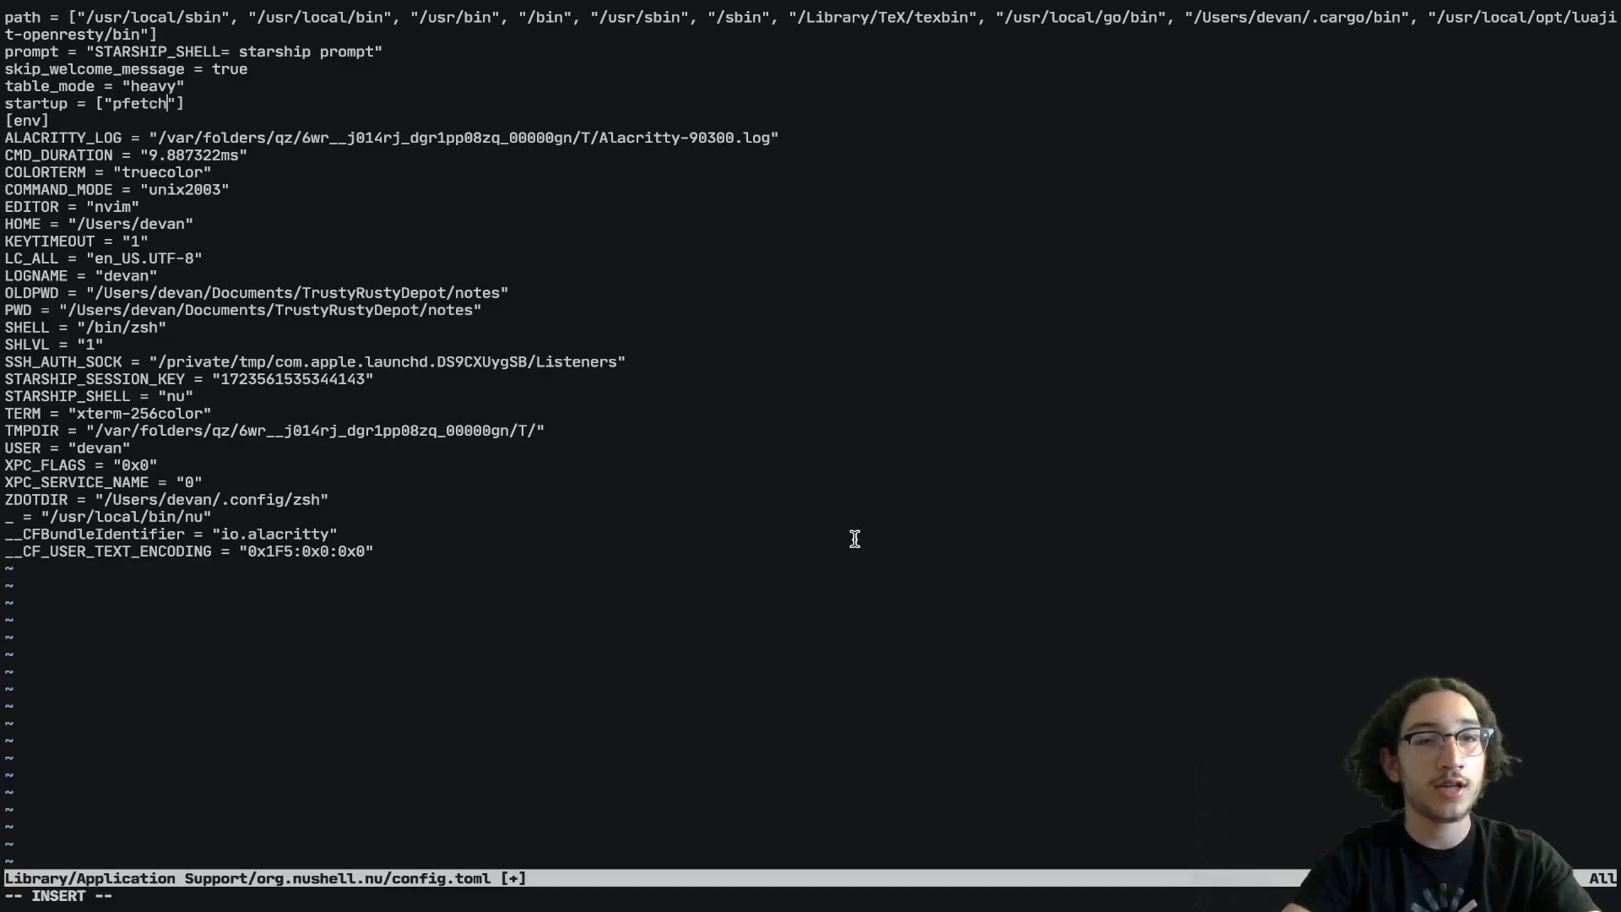
{"action": "key", "text": "Escape"}
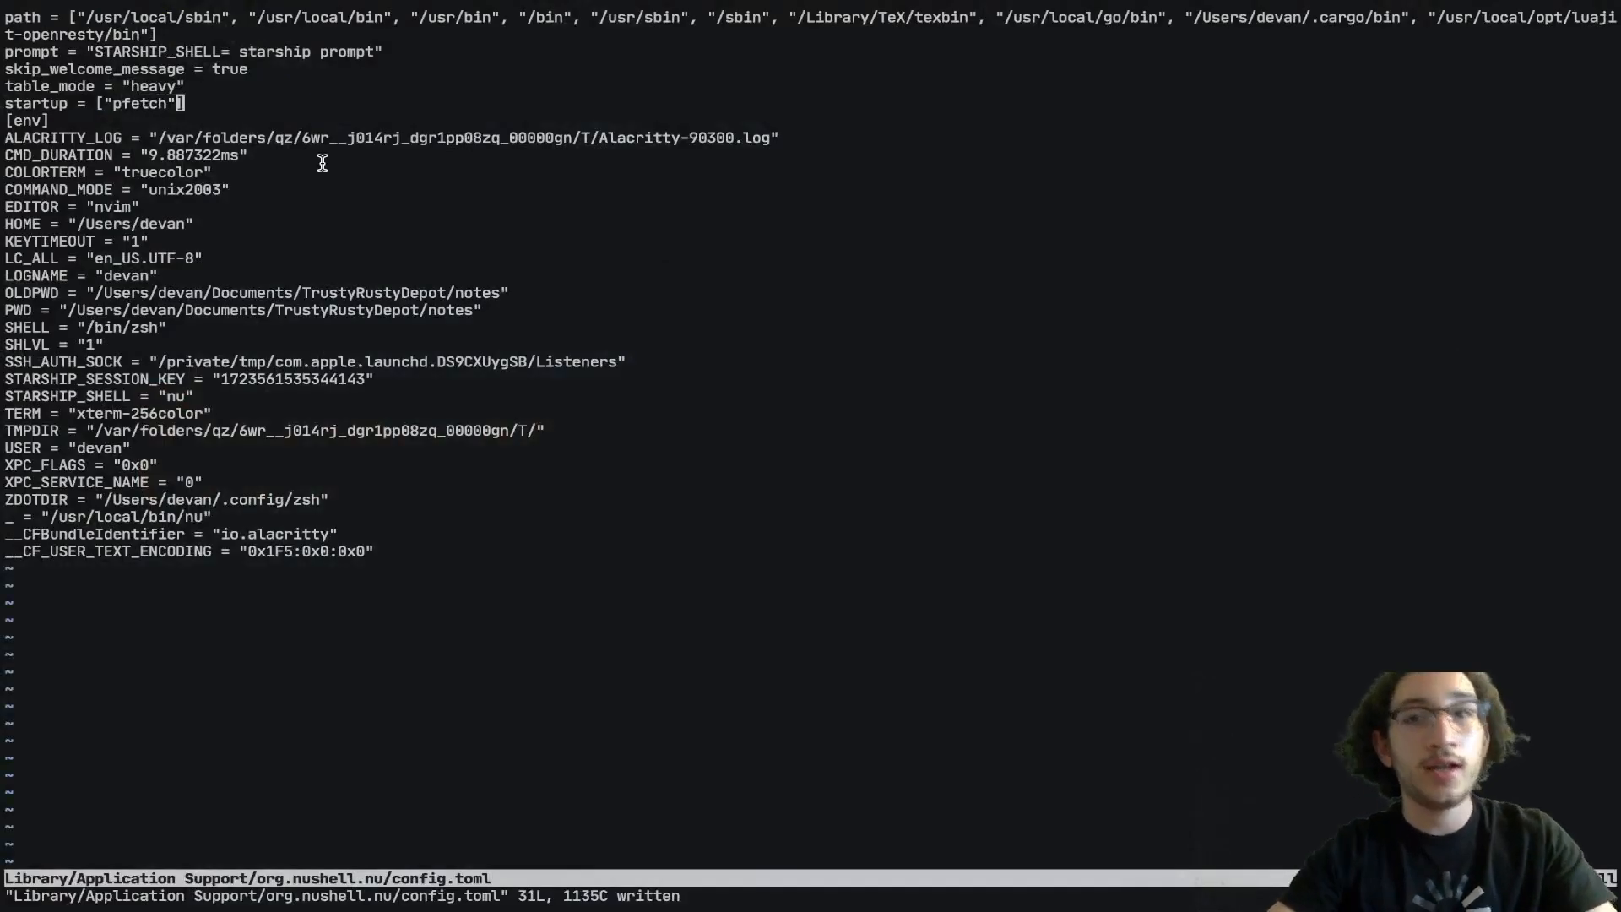
Step: Append "alias vim = nvim" to the startup list, then launch the editor via the vim alias
{"action": "key", "text": "i"}
{"action": "type", "text": ", "}
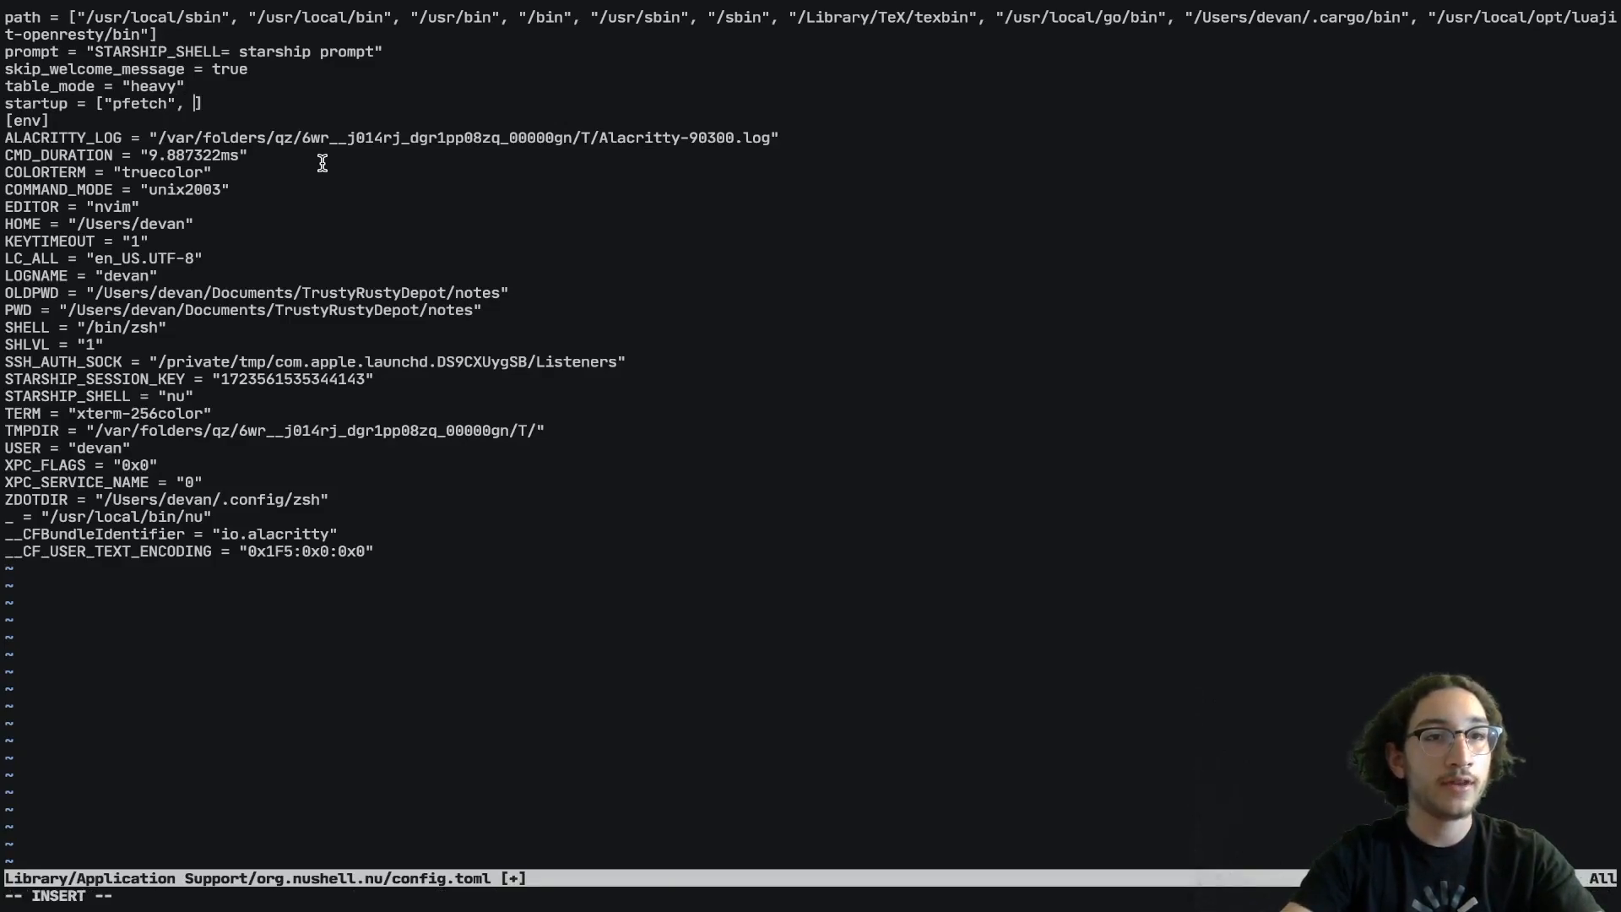
{"action": "type", "text": "\"\""}
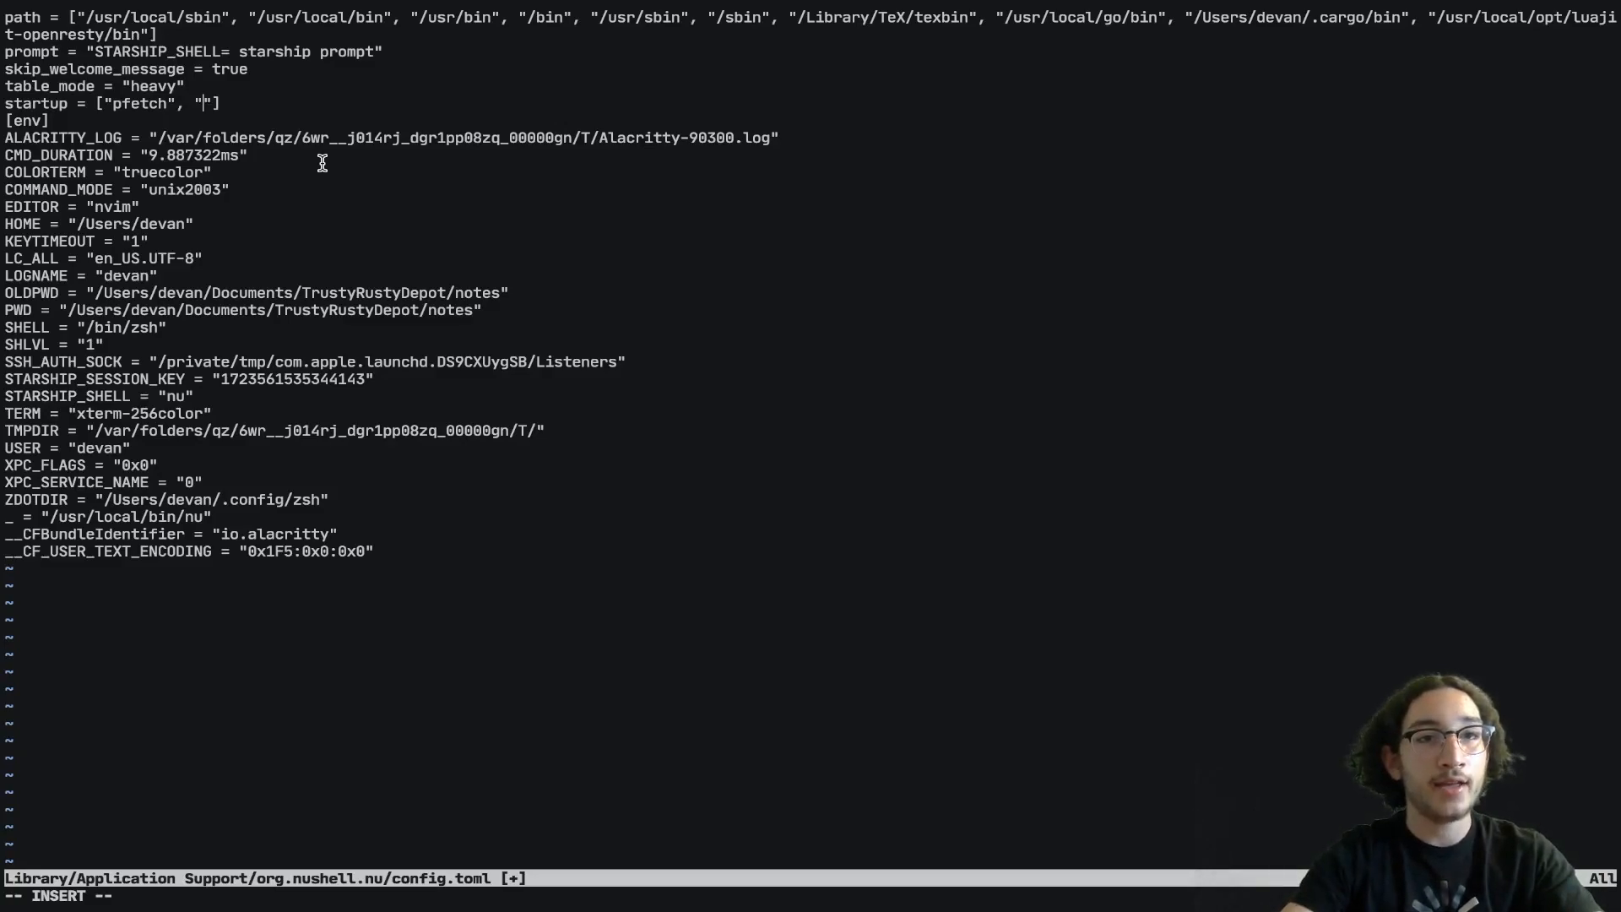
{"action": "type", "text": "alias"}
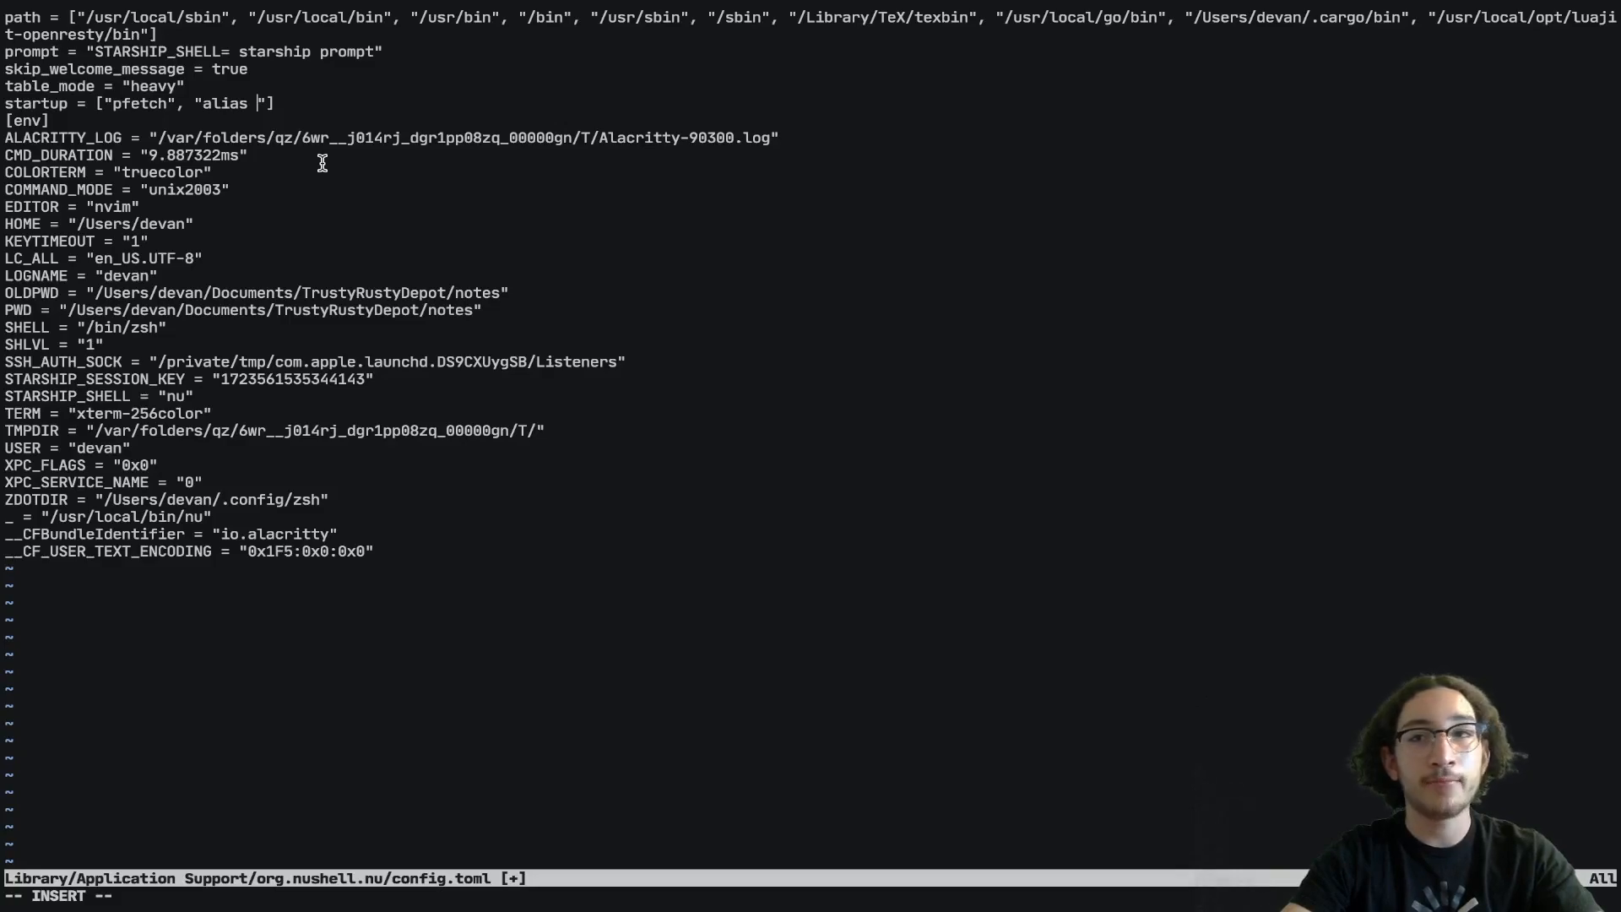
{"action": "type", "text": "vim"}
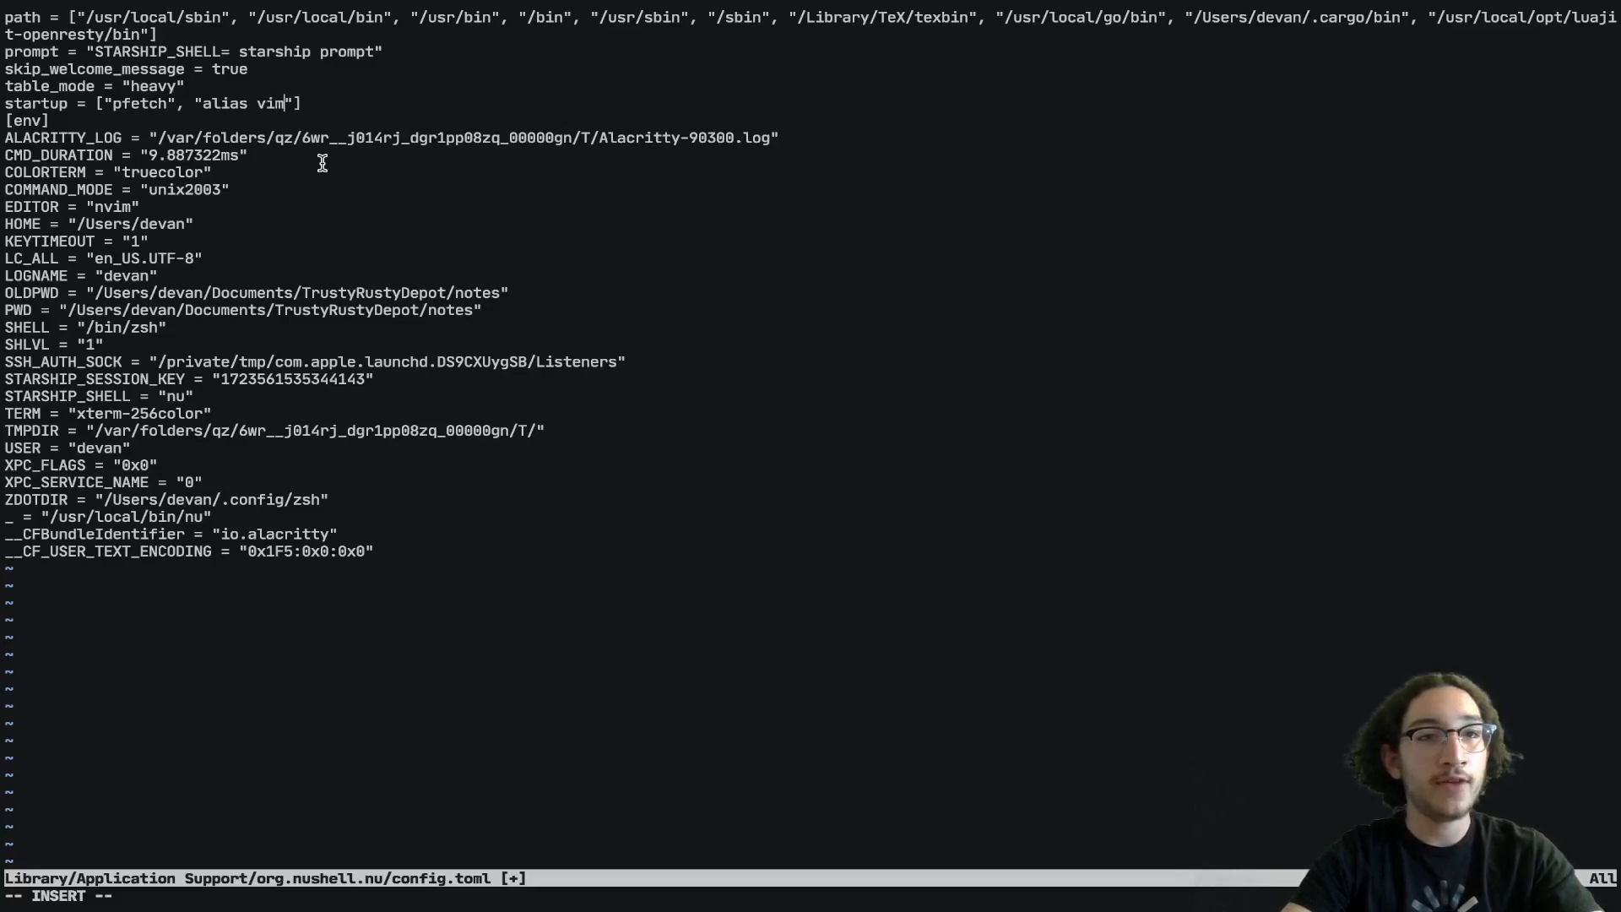
{"action": "type", "text": "= nvim"}
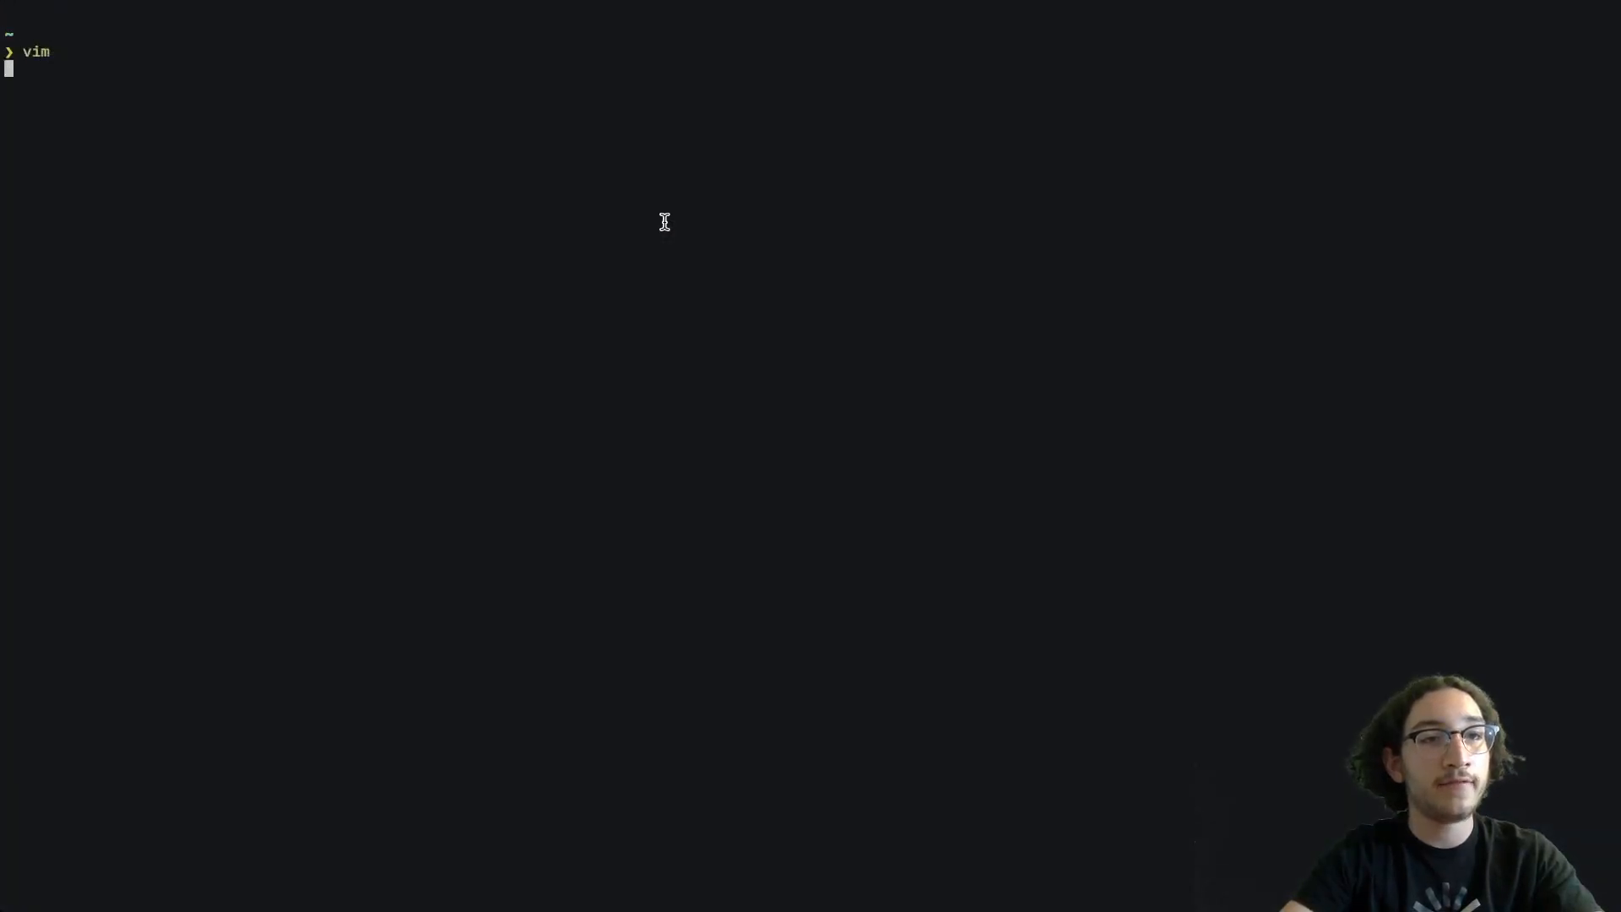
{"action": "key", "text": "Return"}
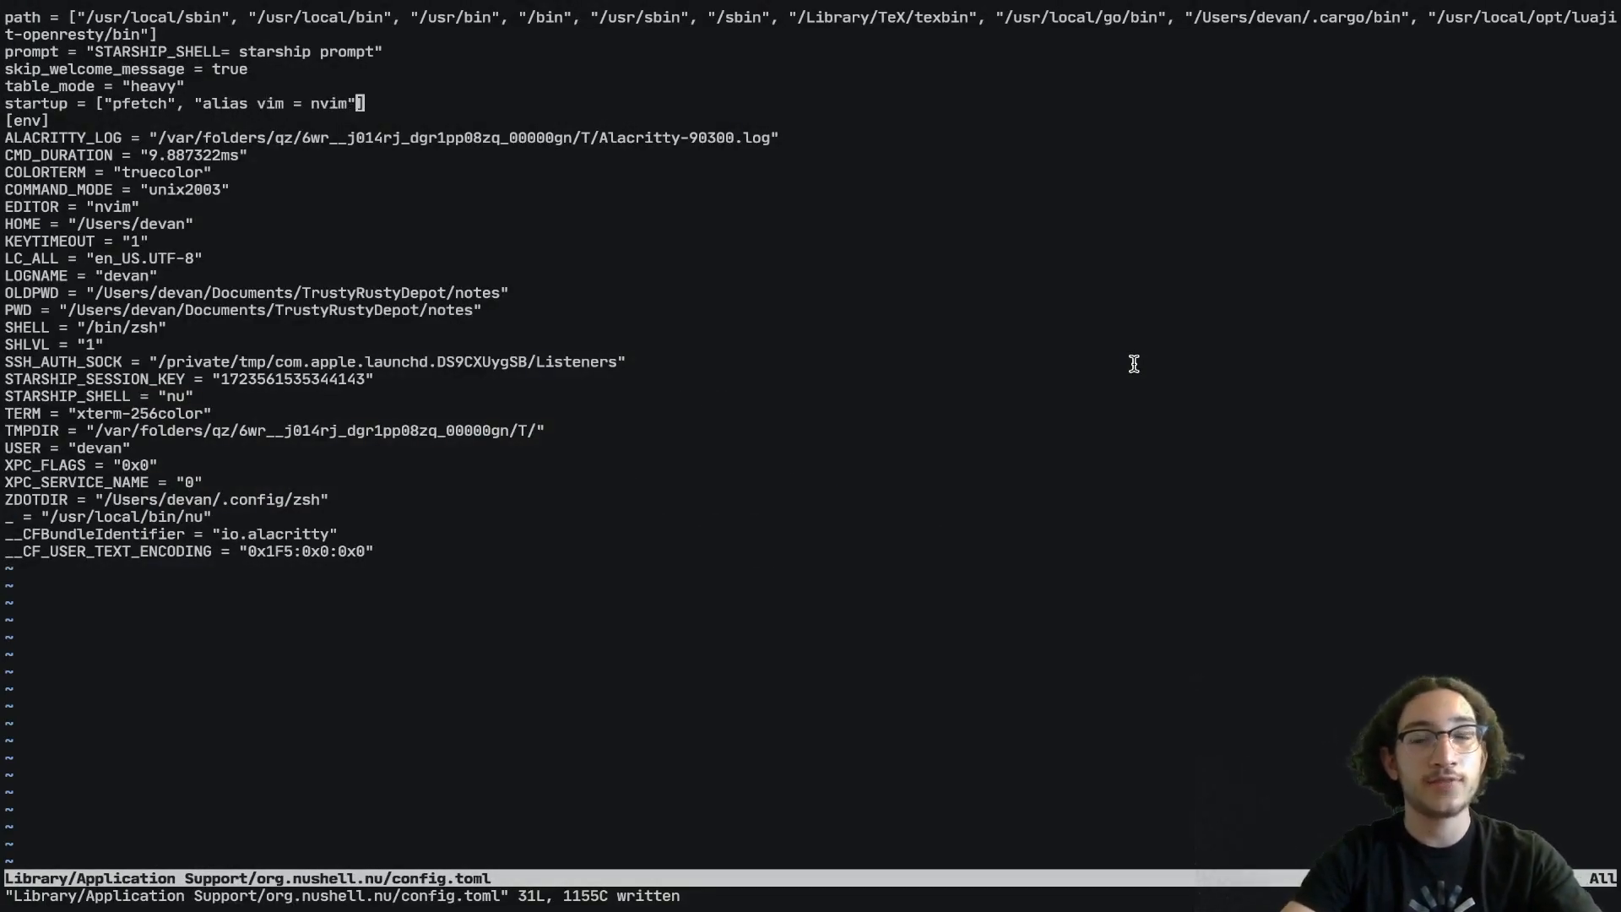
Step: Append "def greet [name] {echo hello $name}" as a third startup list entry
{"action": "type", "text": ", \"\""}
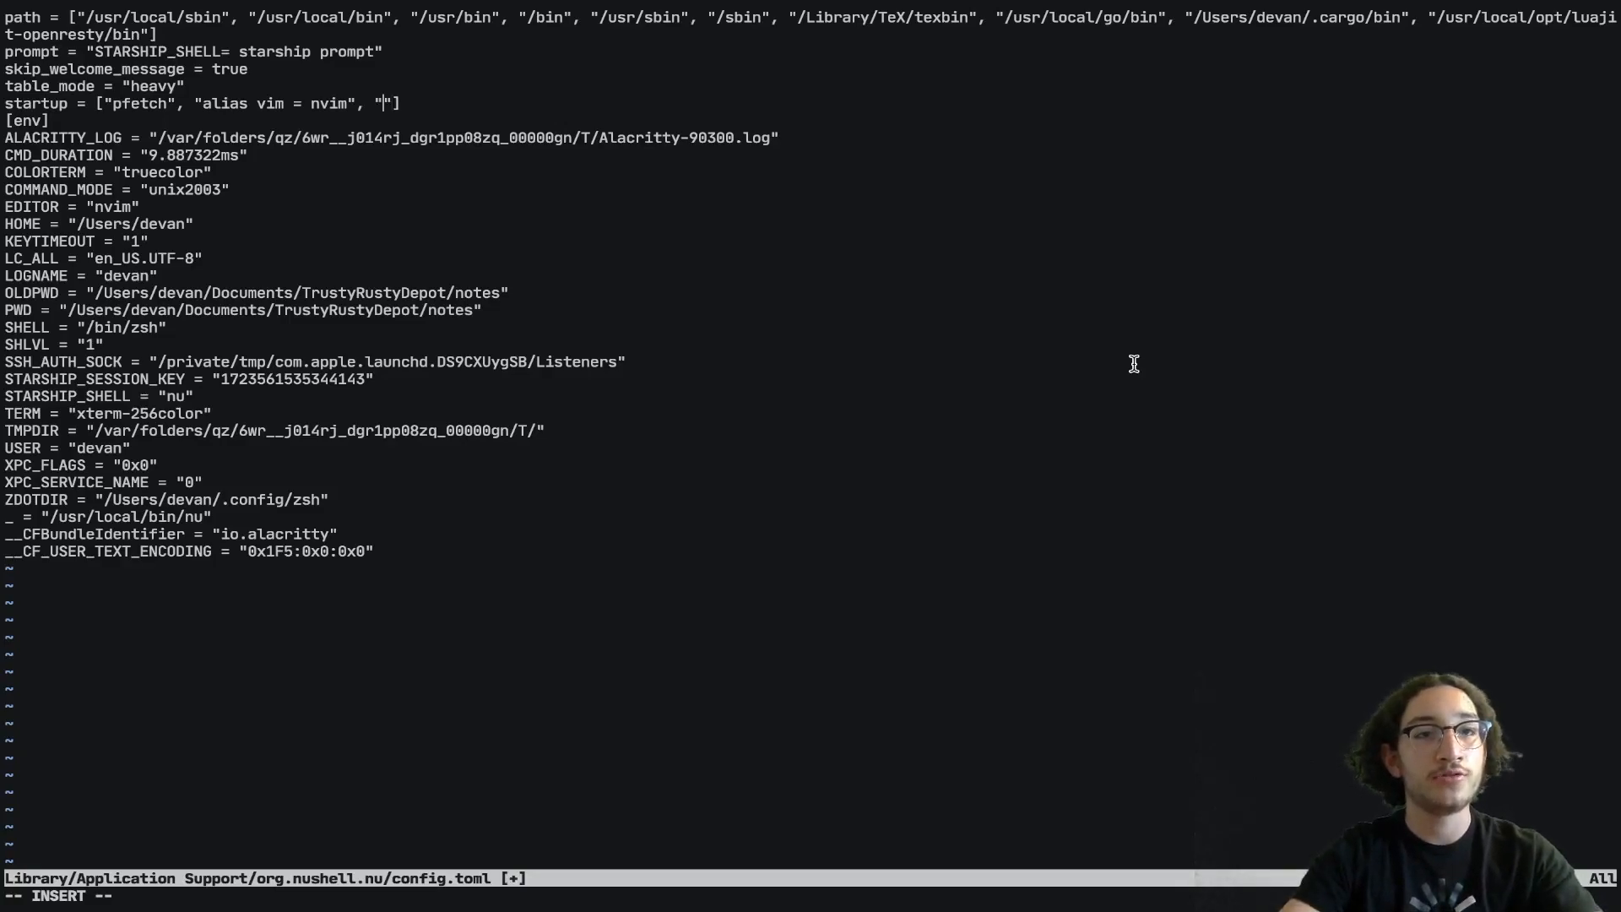
{"action": "type", "text": "def"}
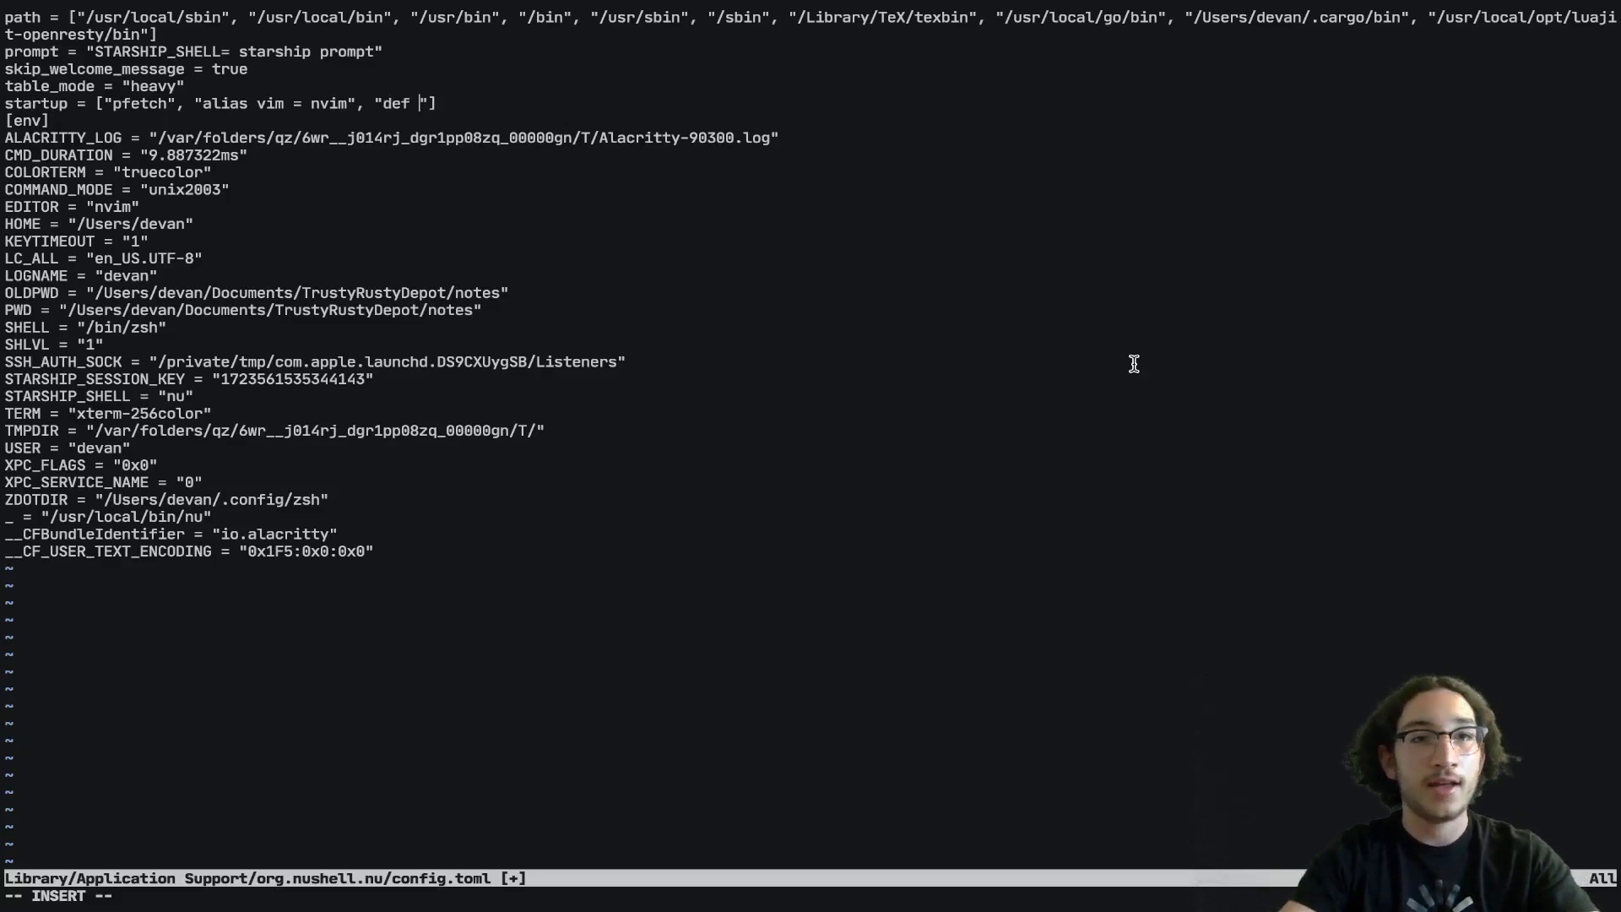
{"action": "type", "text": "g"}
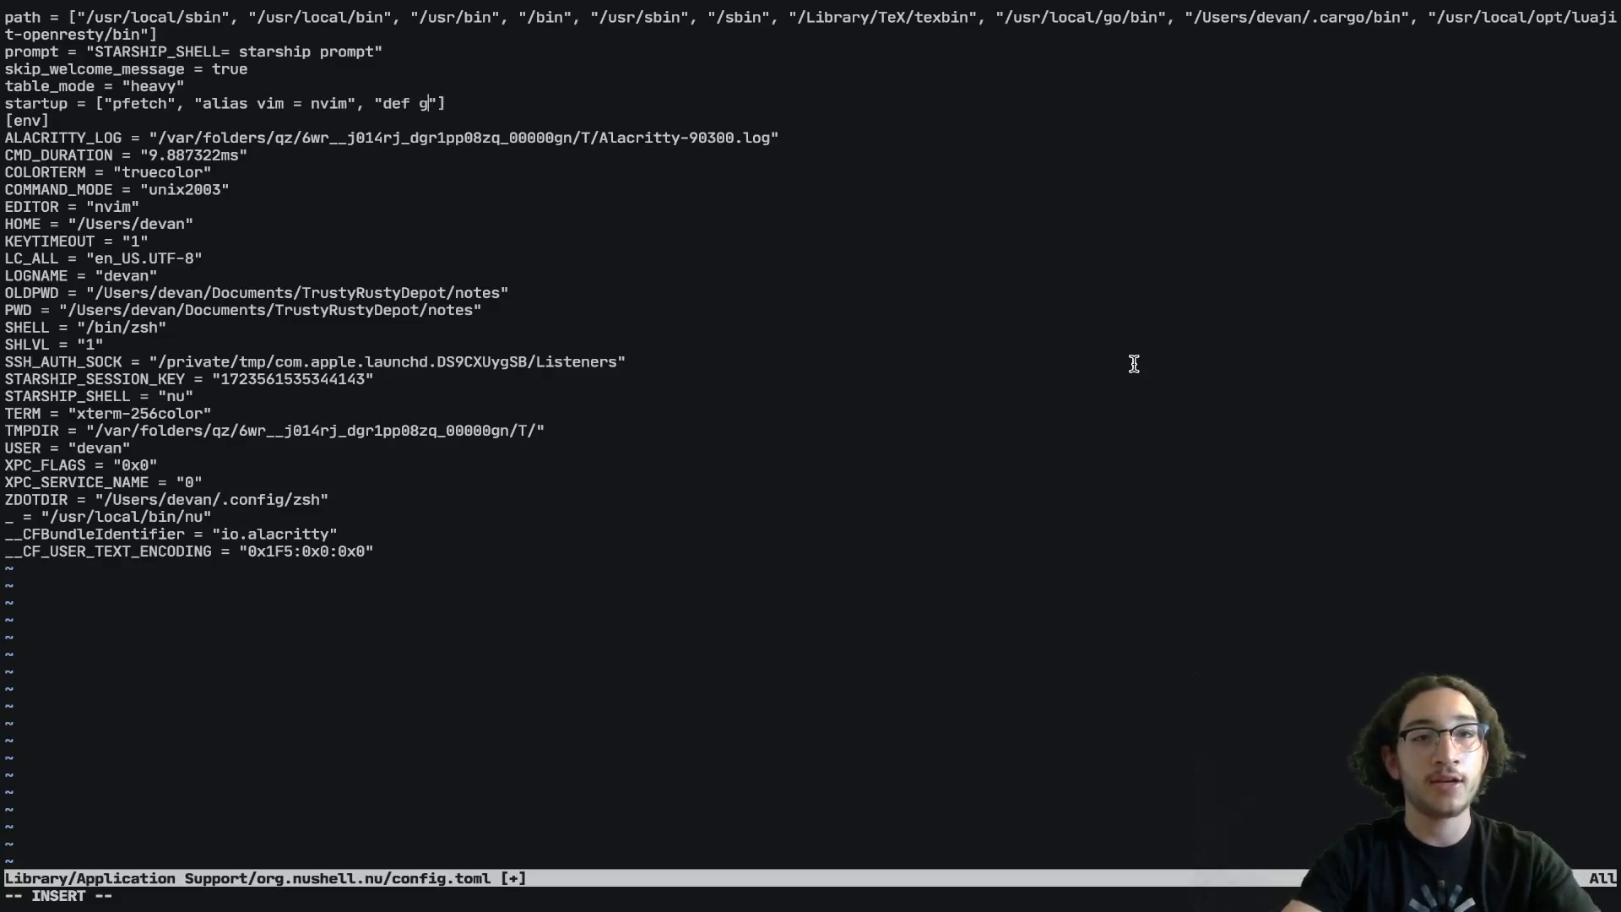
{"action": "type", "text": "reet"}
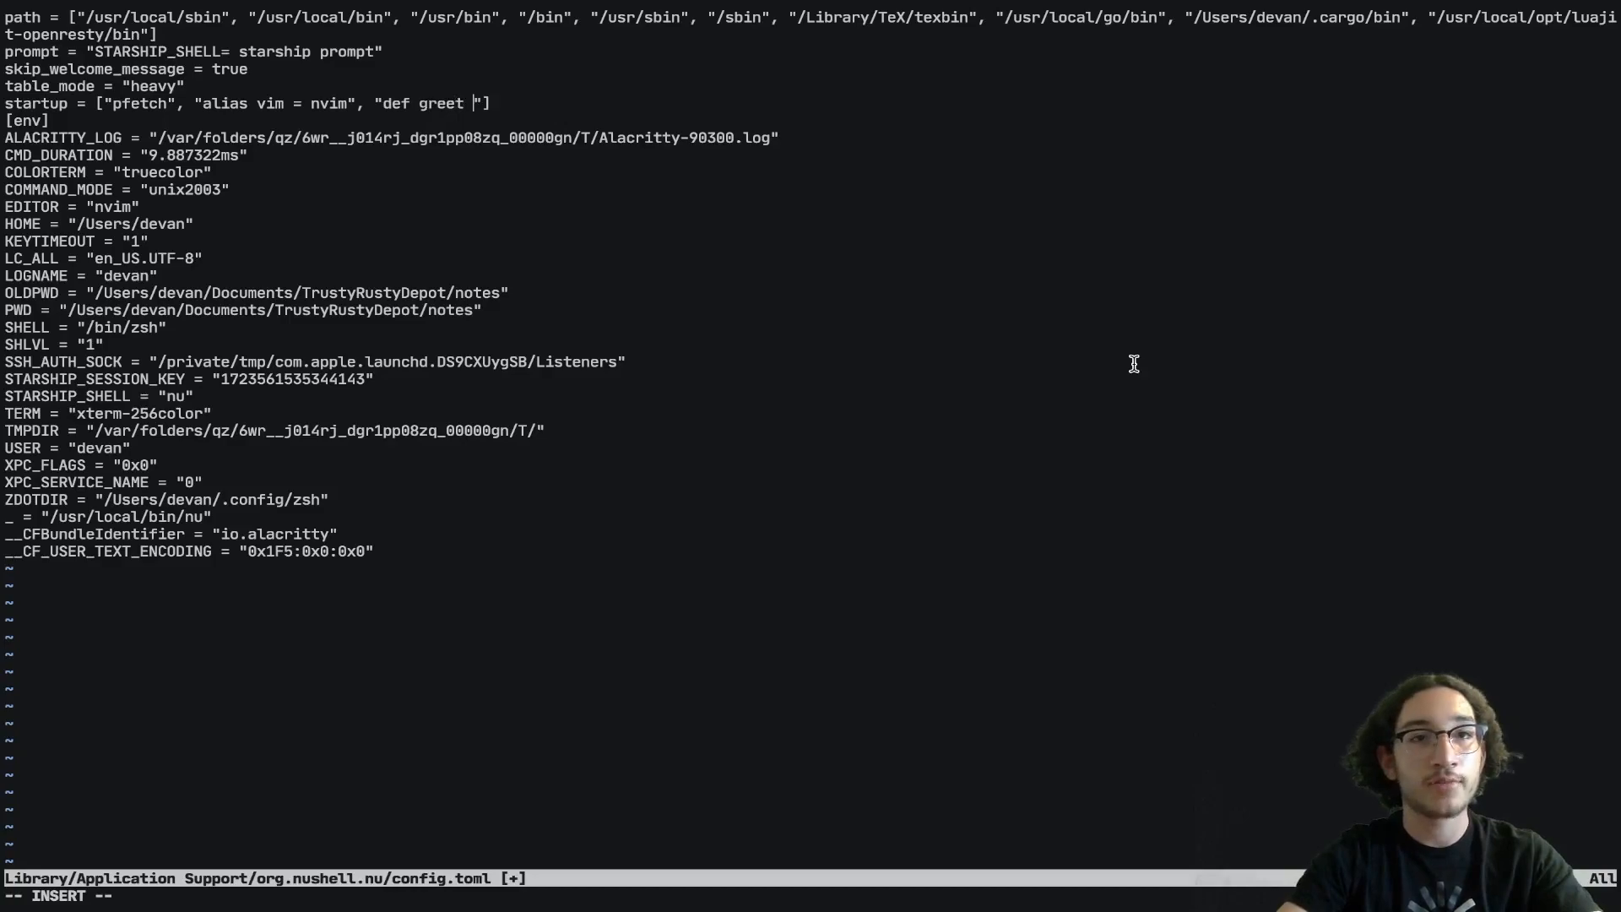
{"action": "type", "text": "[]"}
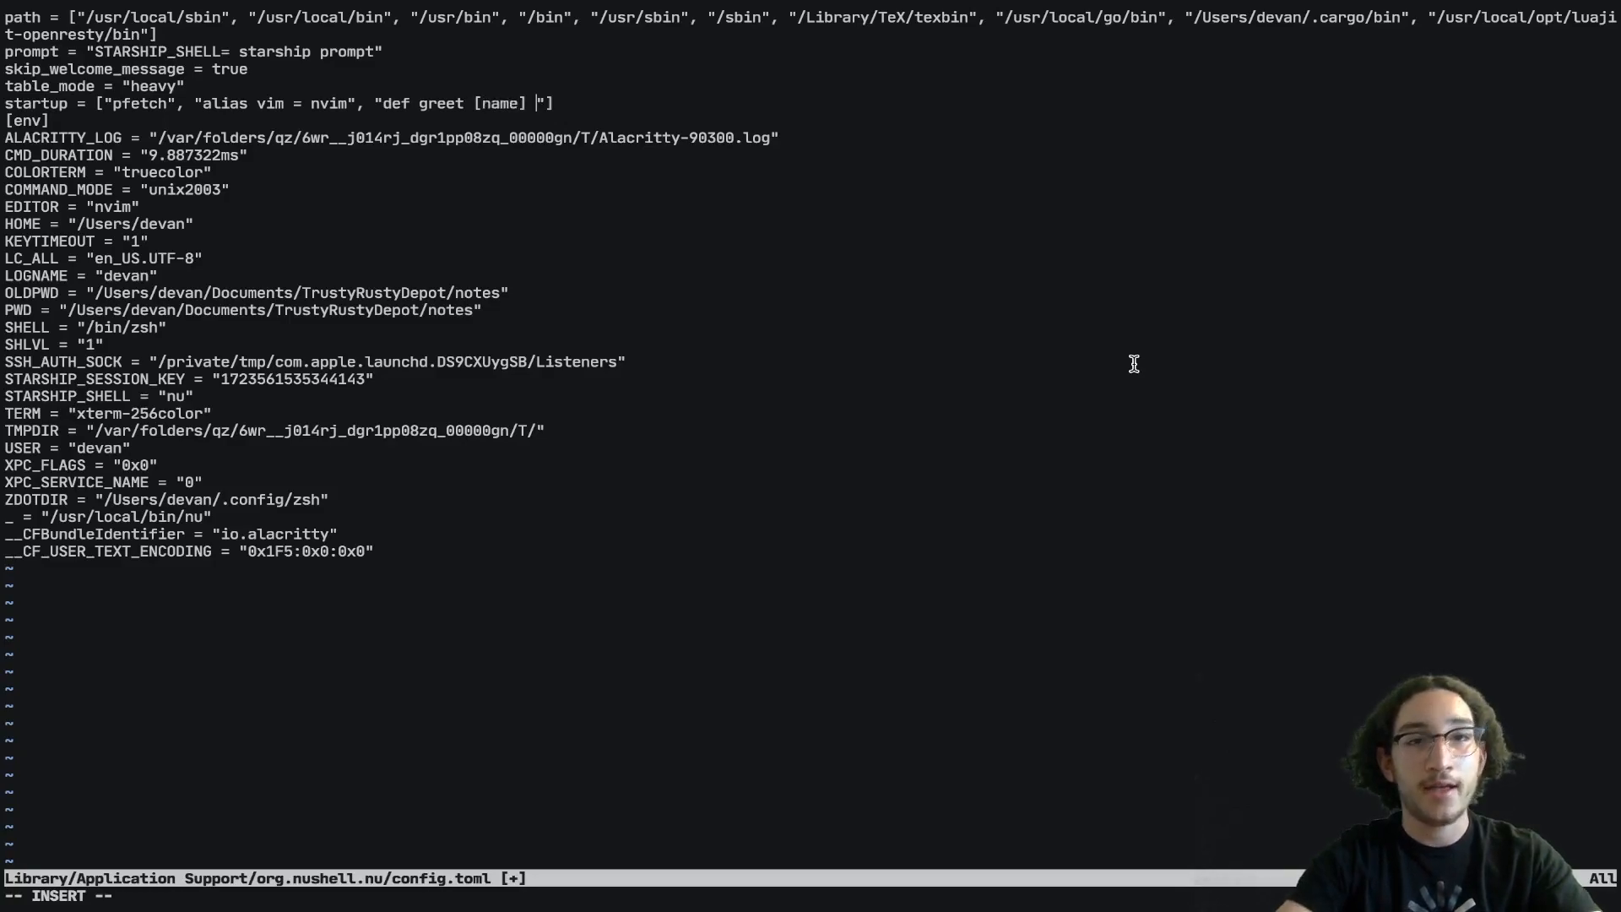
{"action": "type", "text": "{}"}
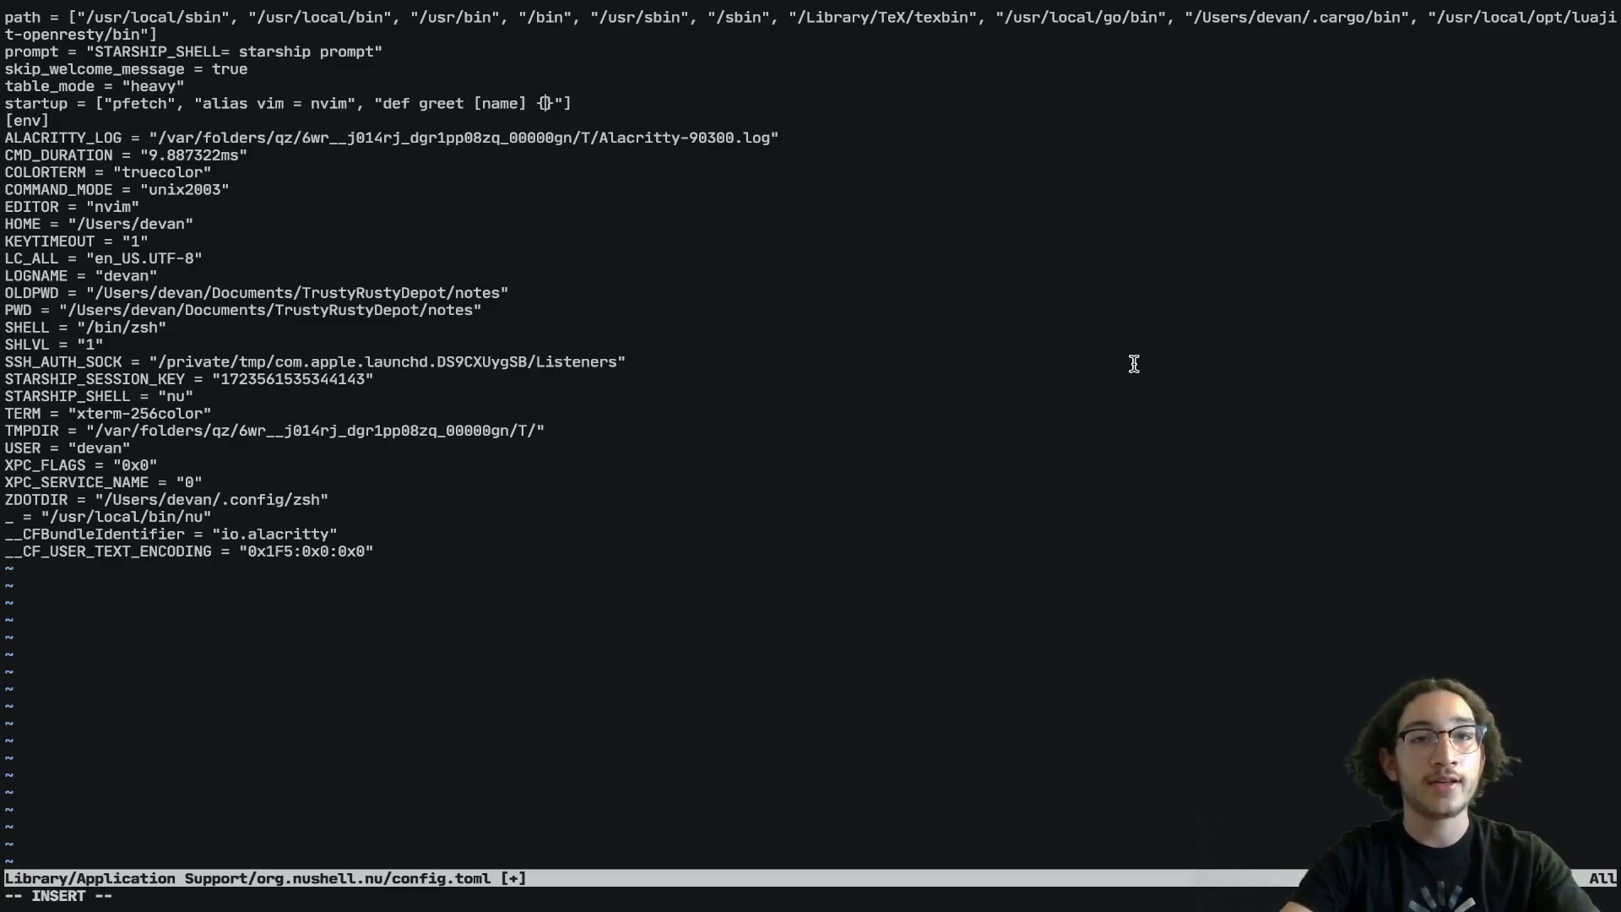
{"action": "type", "text": "echo hello"}
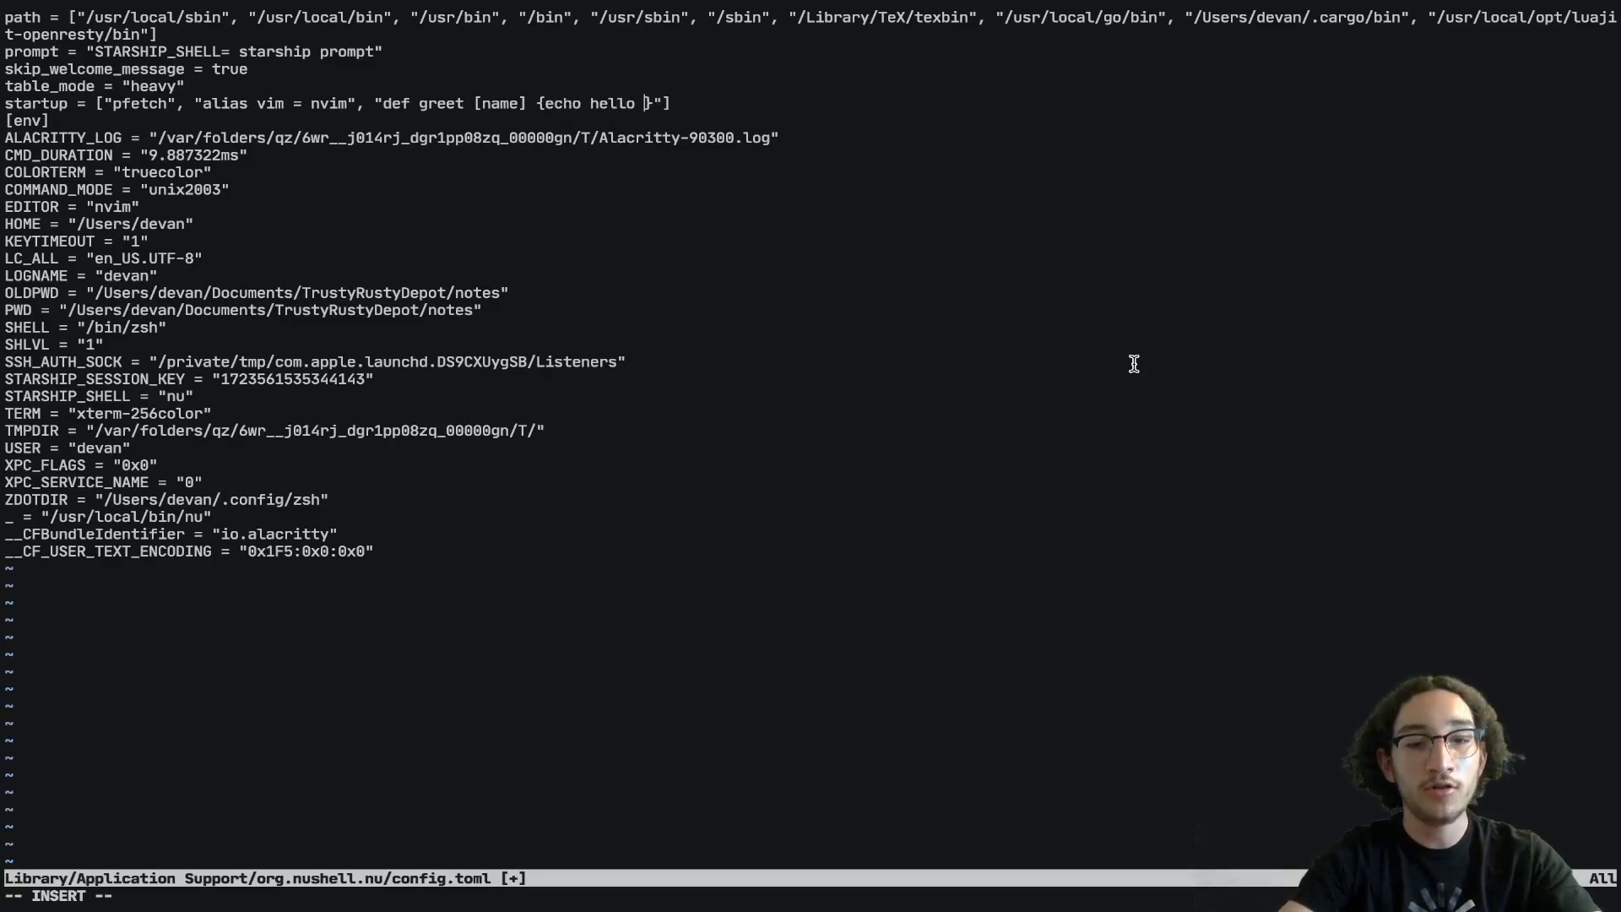
{"action": "type", "text": "$"}
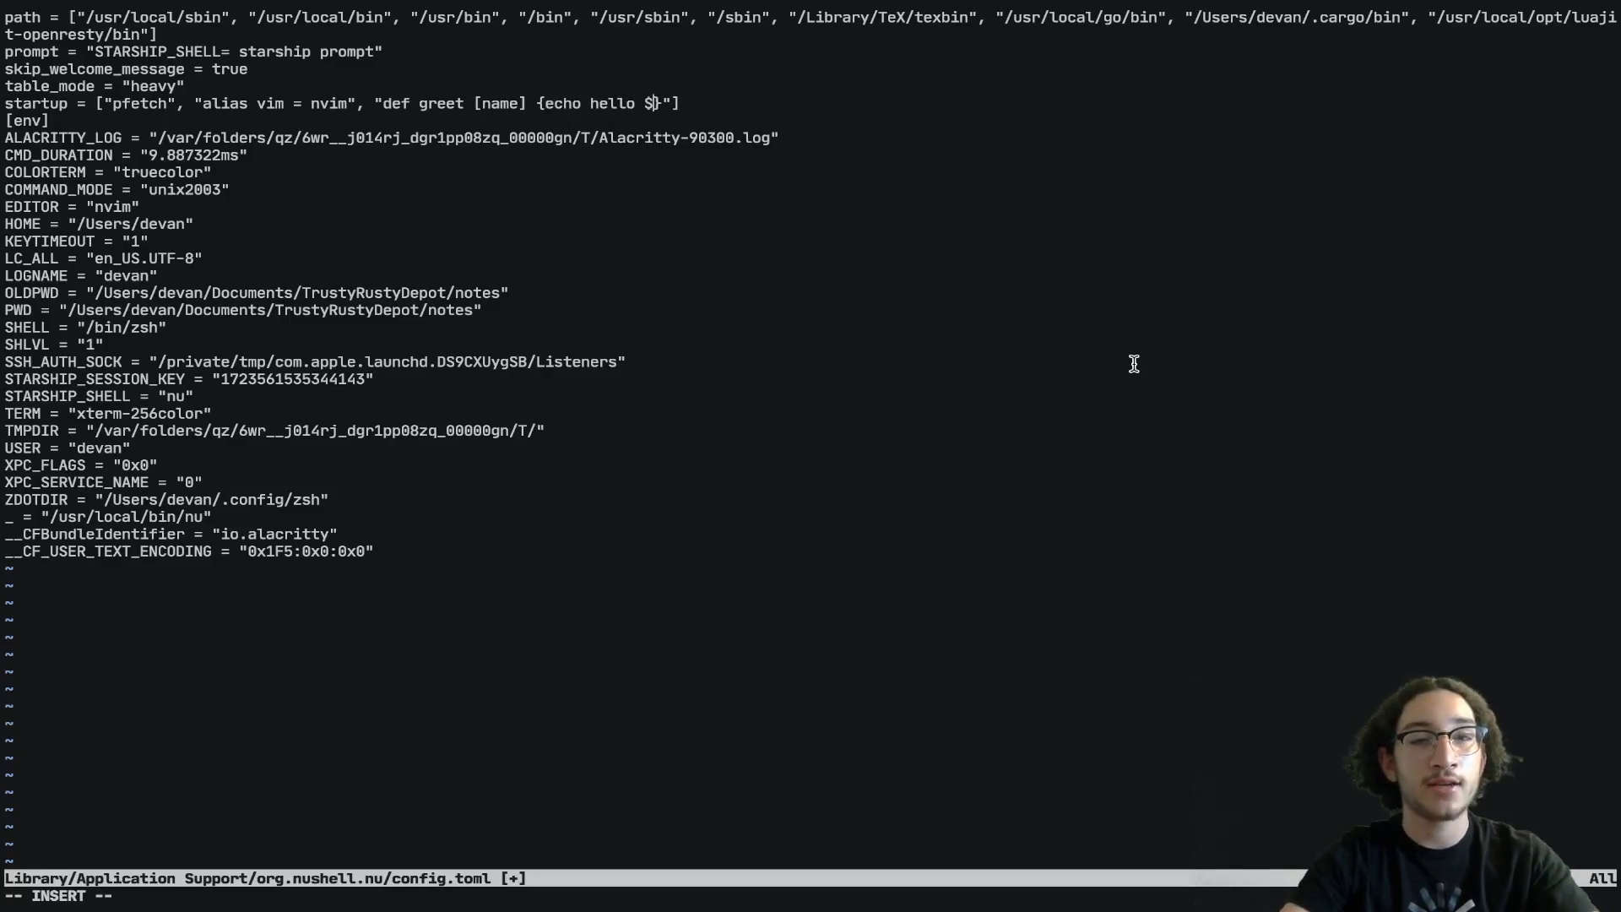
{"action": "mouse_move", "coordinate": [619, 136]}
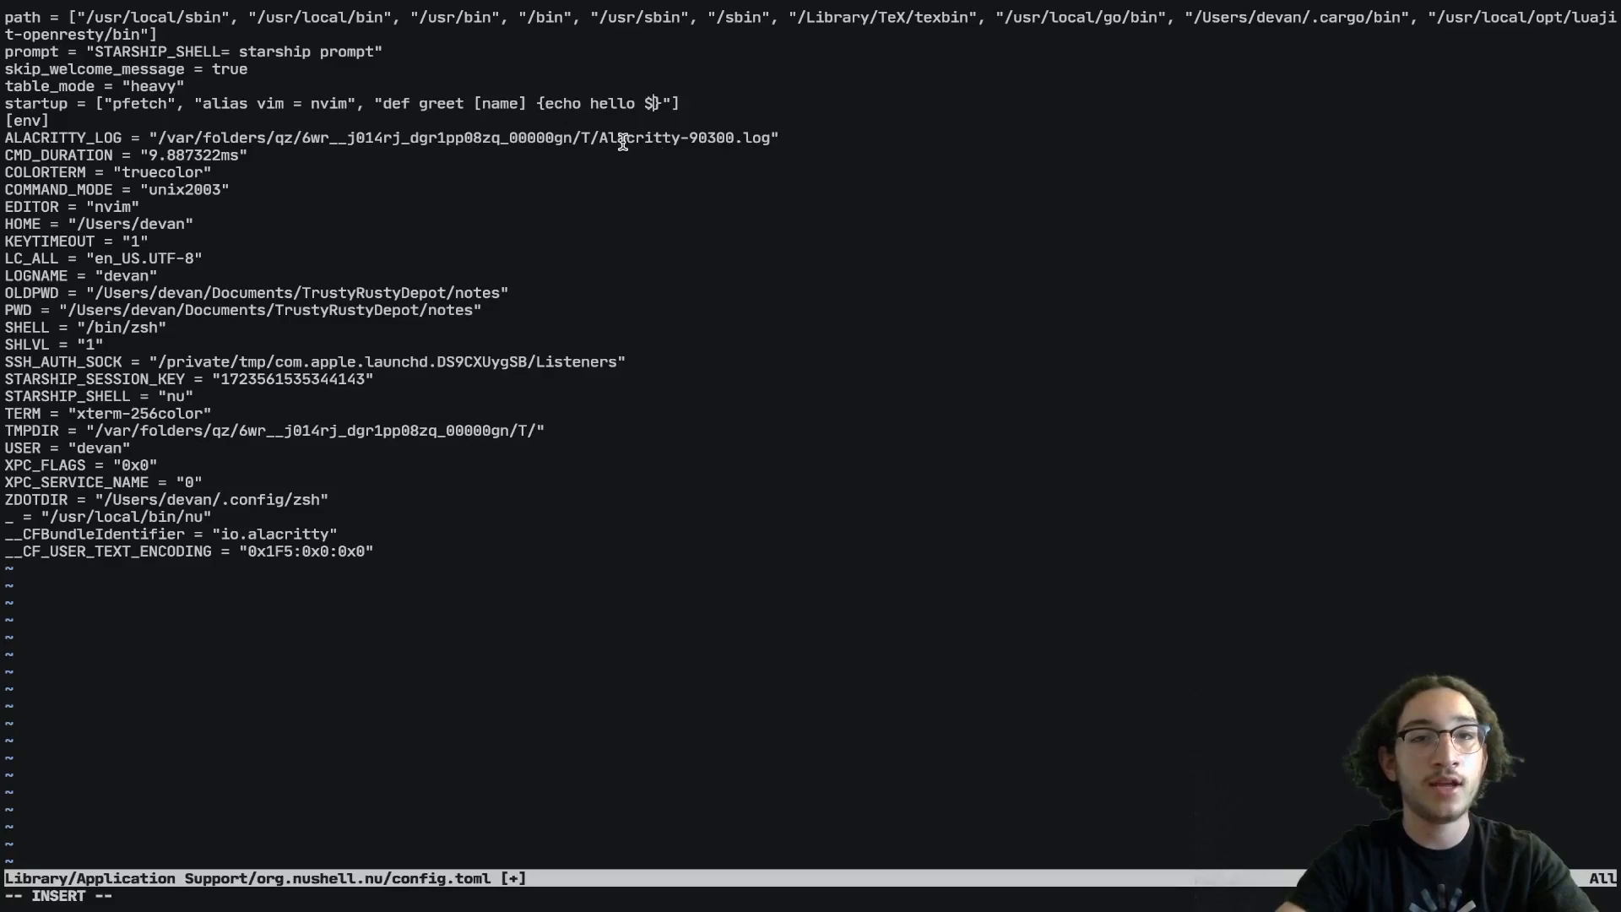
{"action": "type", "text": "name"}
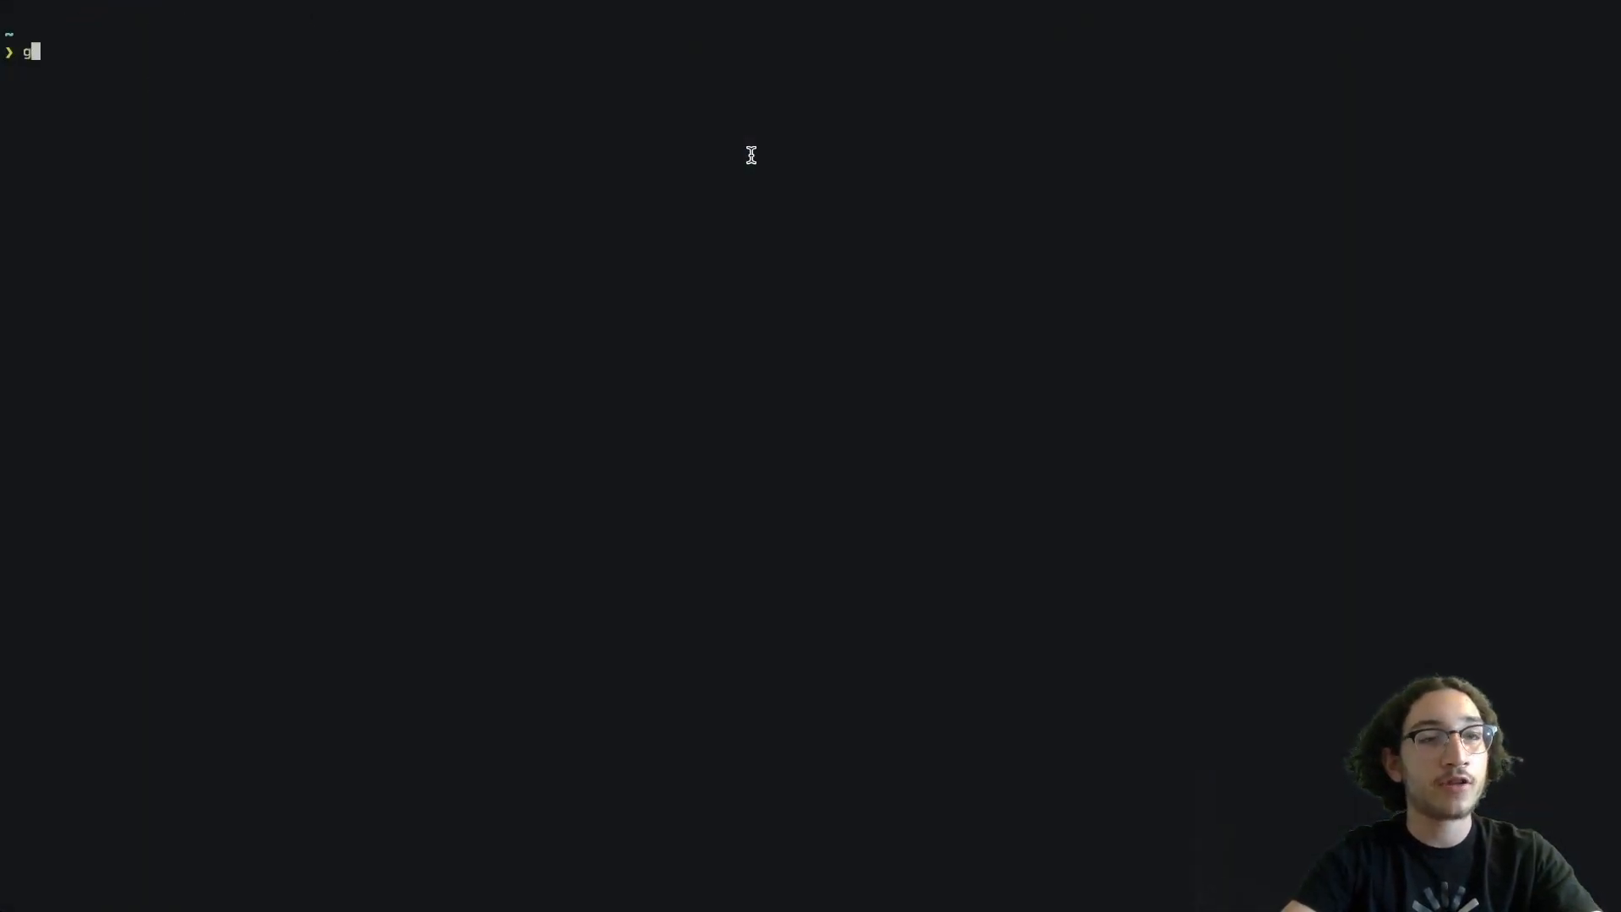
Step: Run greet test and see it print hello and test
{"action": "type", "text": "reet"}
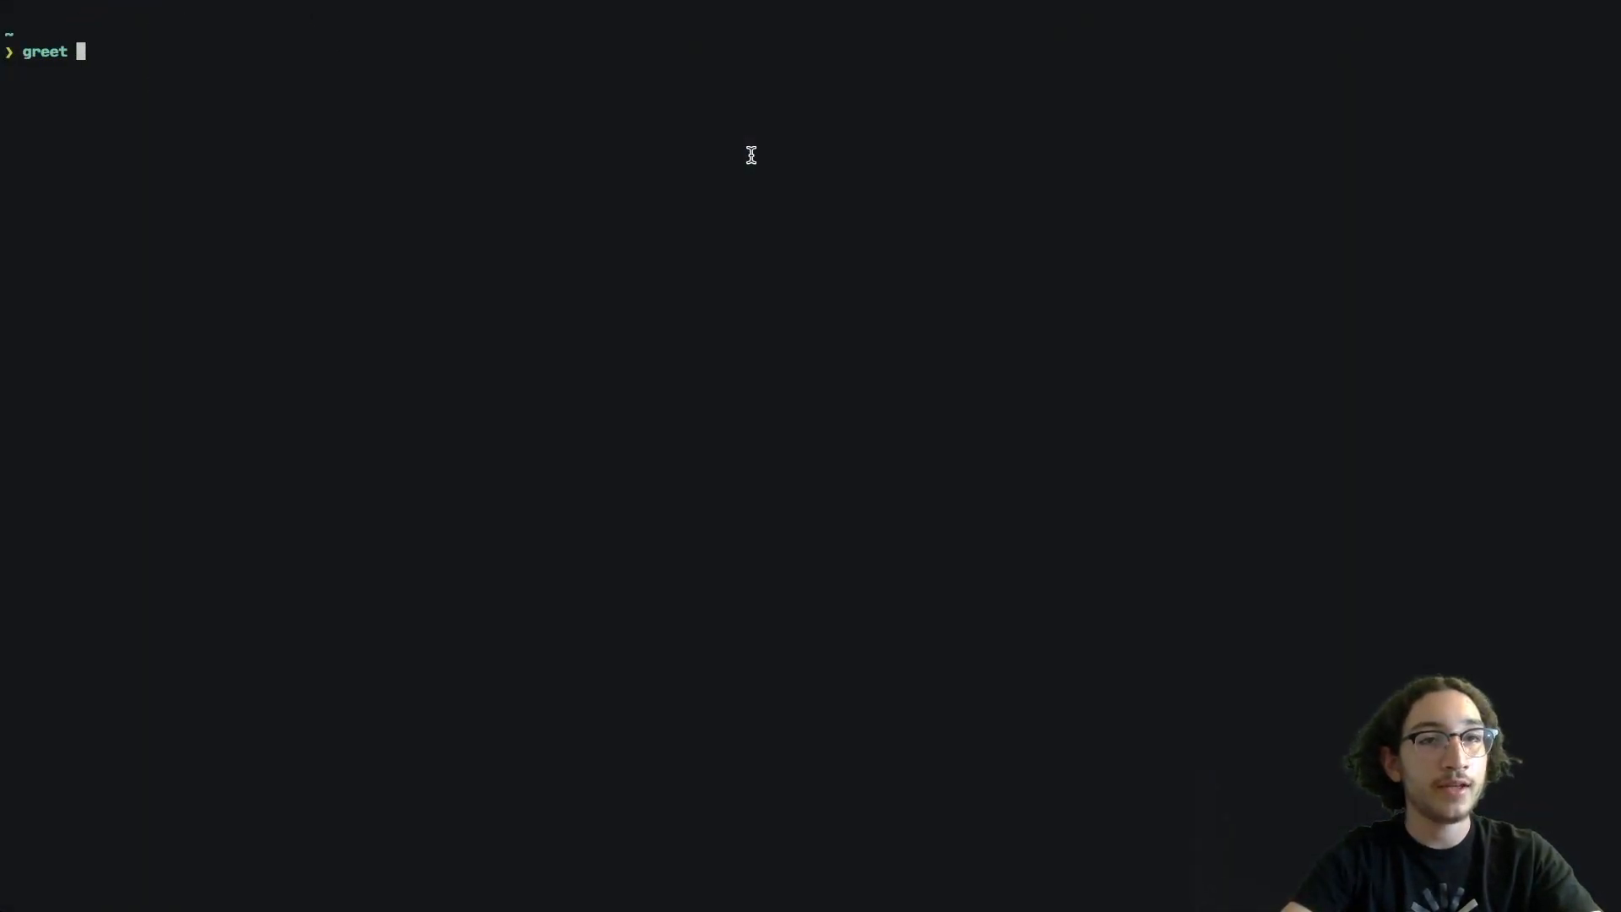
{"action": "key", "text": "Return"}
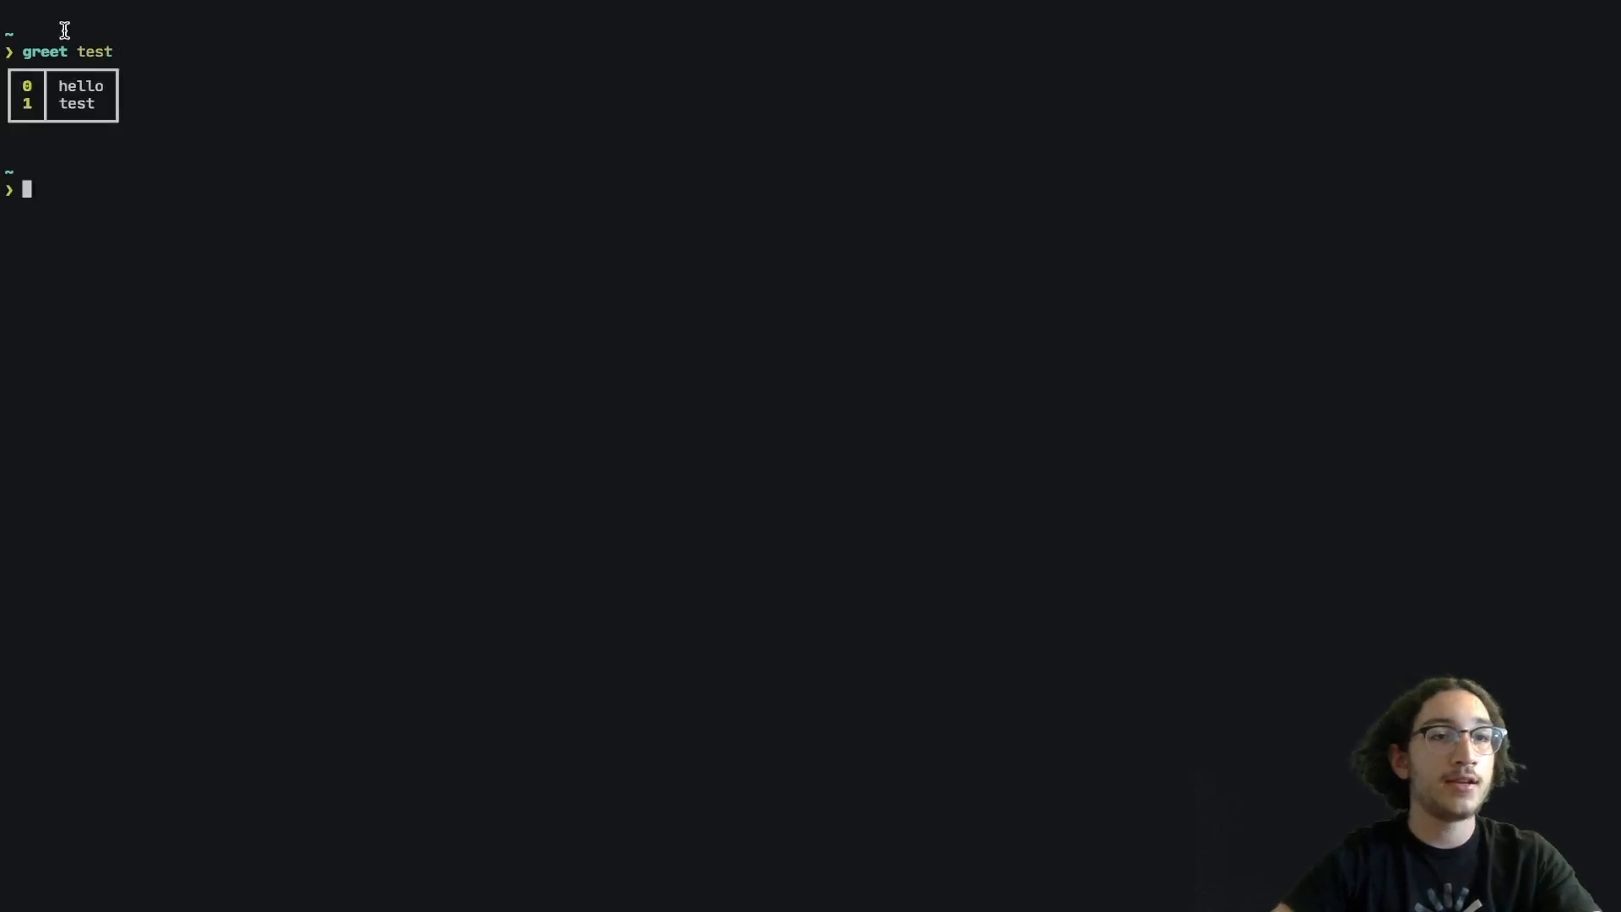
{"action": "mouse_move", "coordinate": [59, 103]}
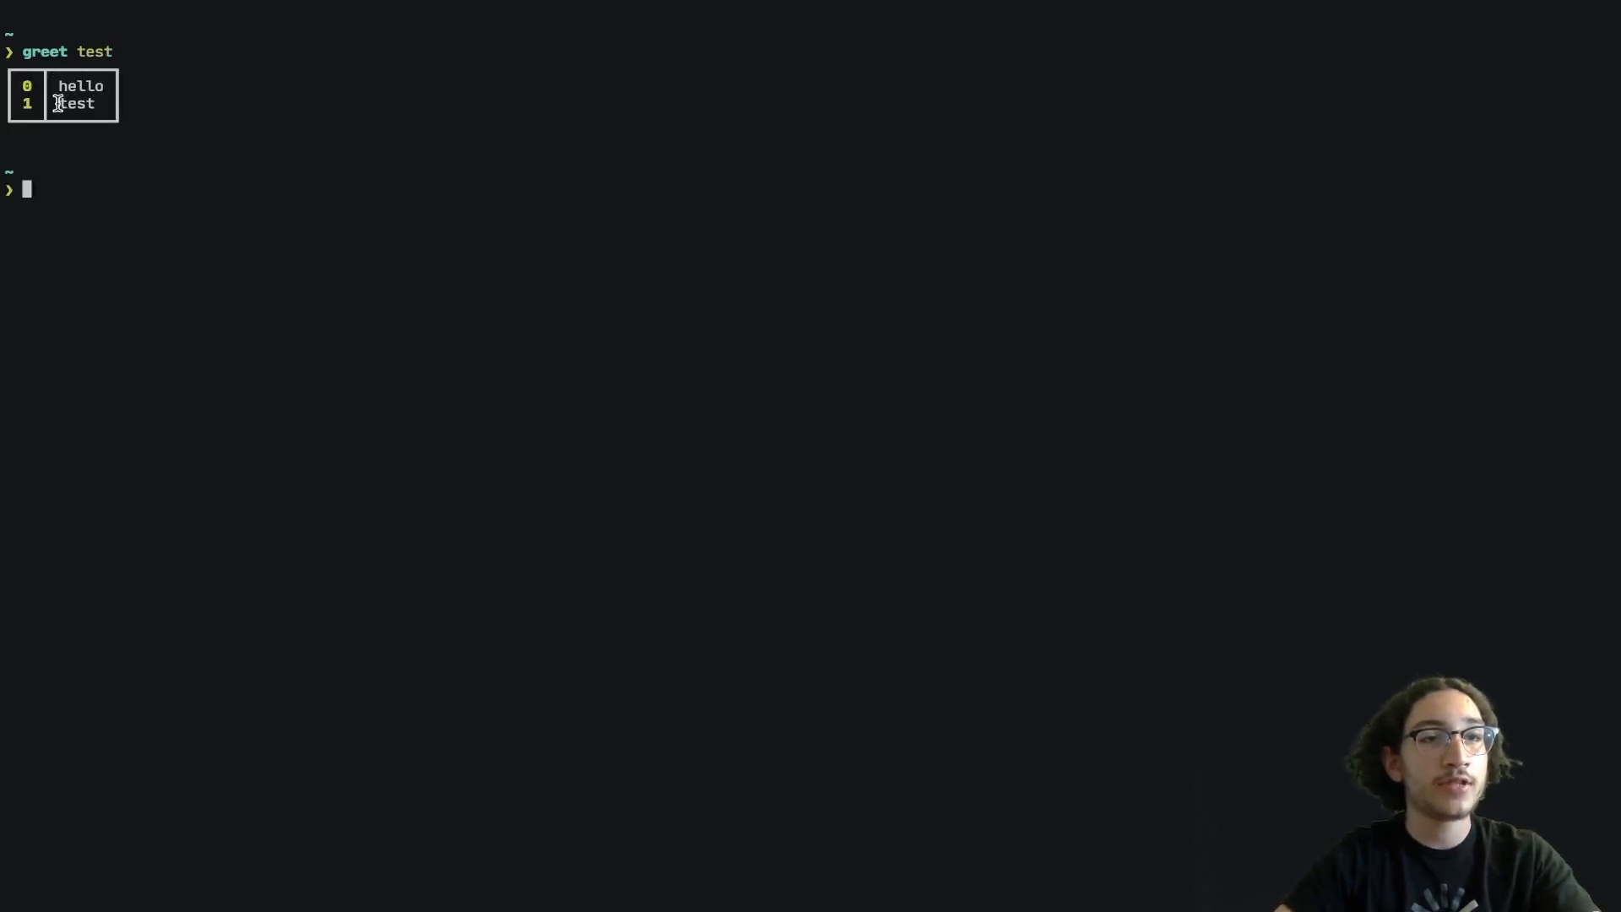
{"action": "mouse_move", "coordinate": [160, 149]}
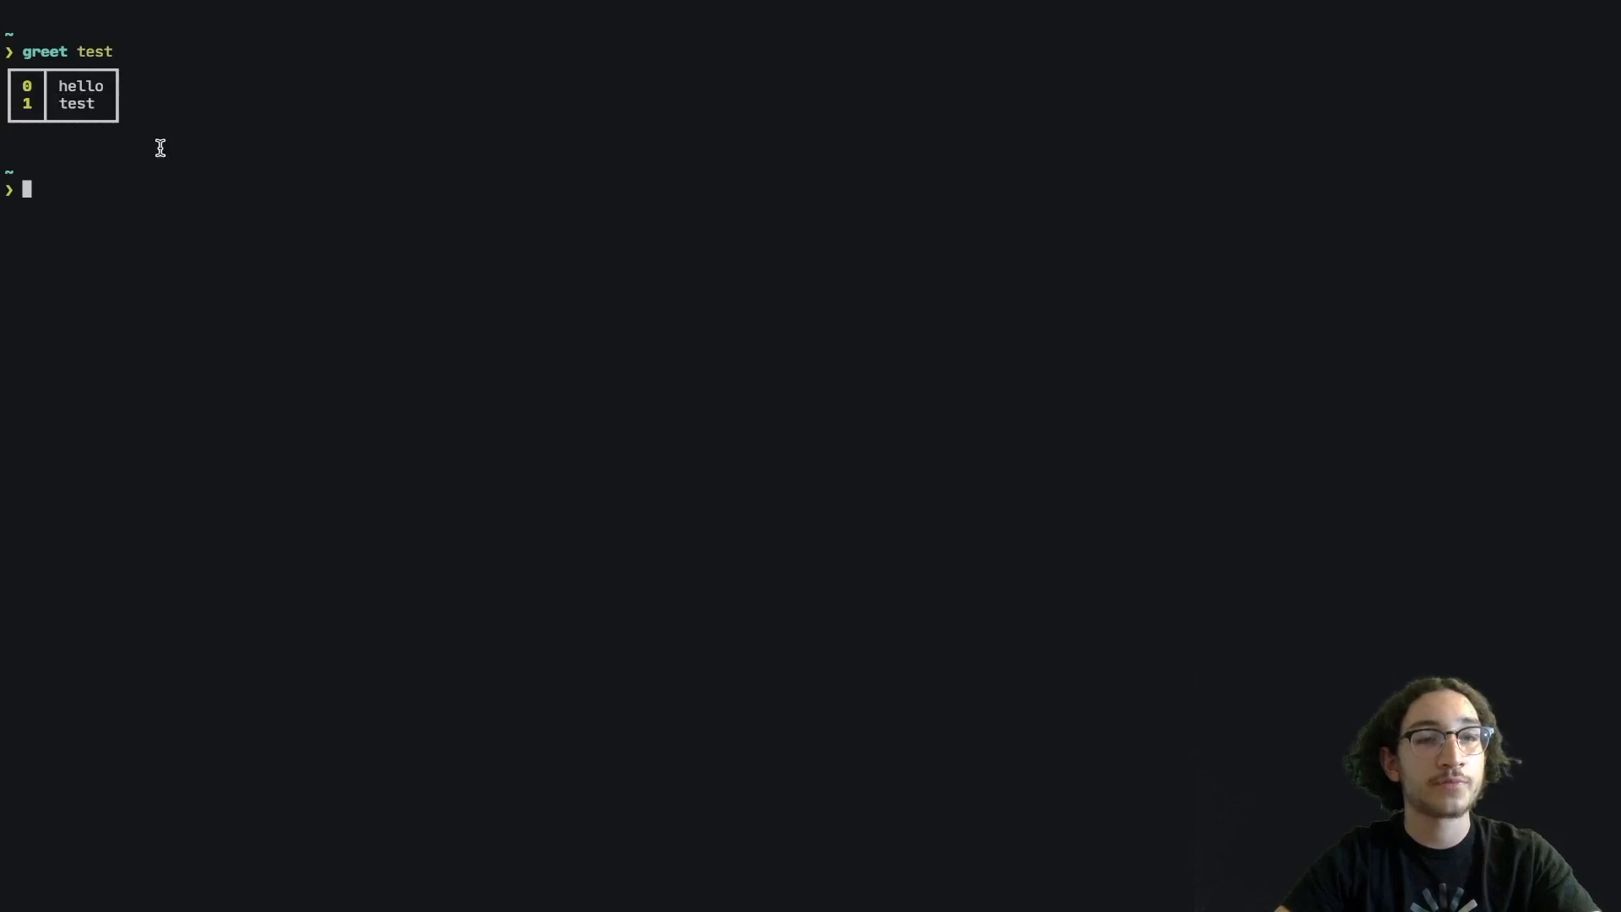